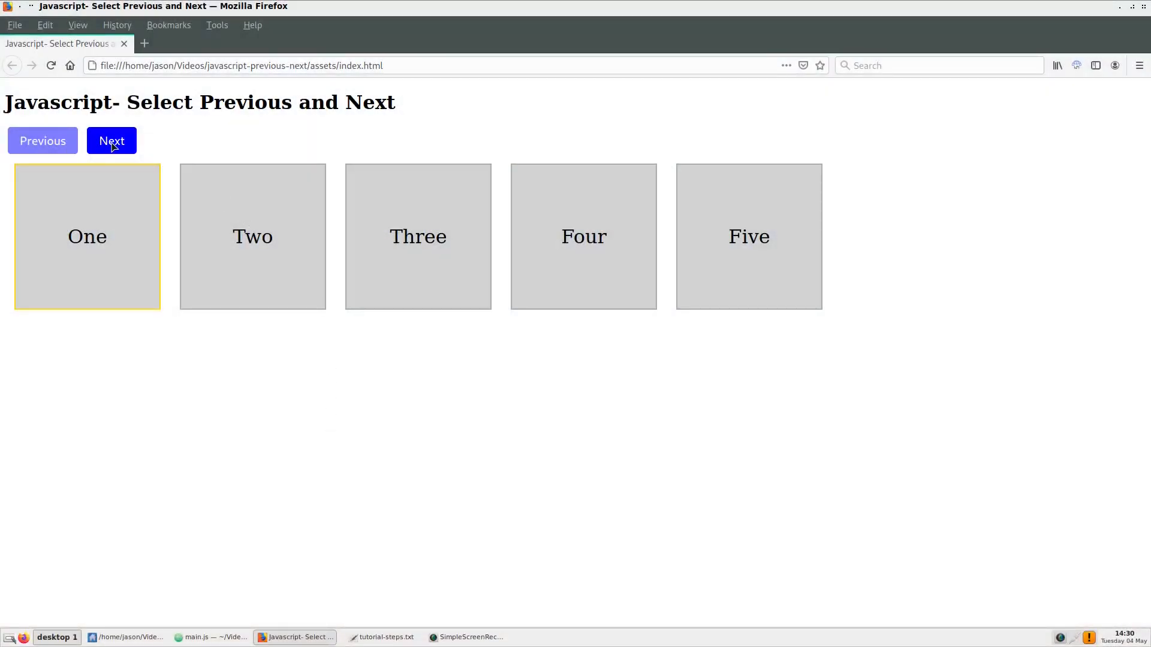
# Step: Try the demo's Next and Previous buttons to move the gold highlight between tiles
pyautogui.click(112, 140)
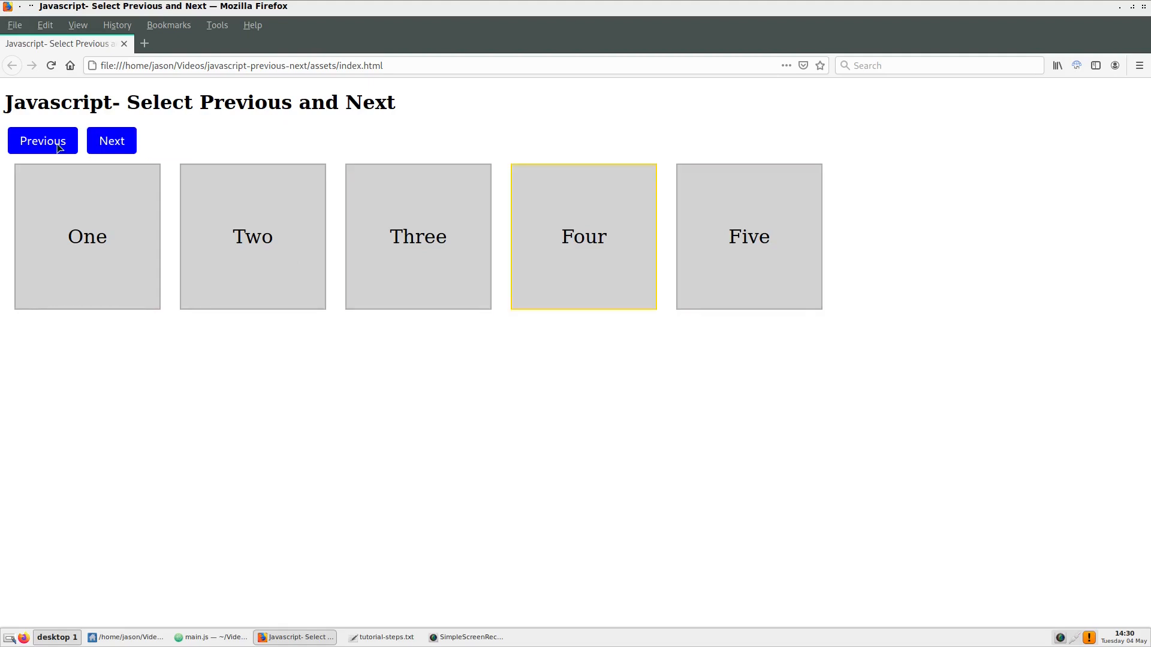
pyautogui.click(43, 140)
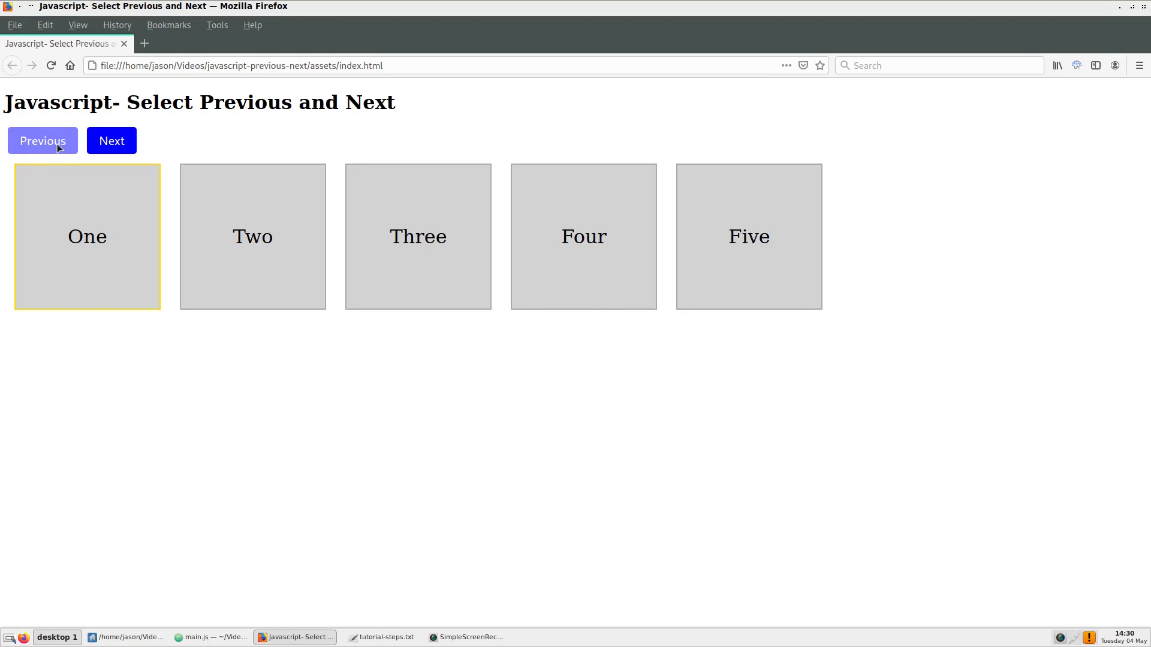
pyautogui.moveTo(175, 425)
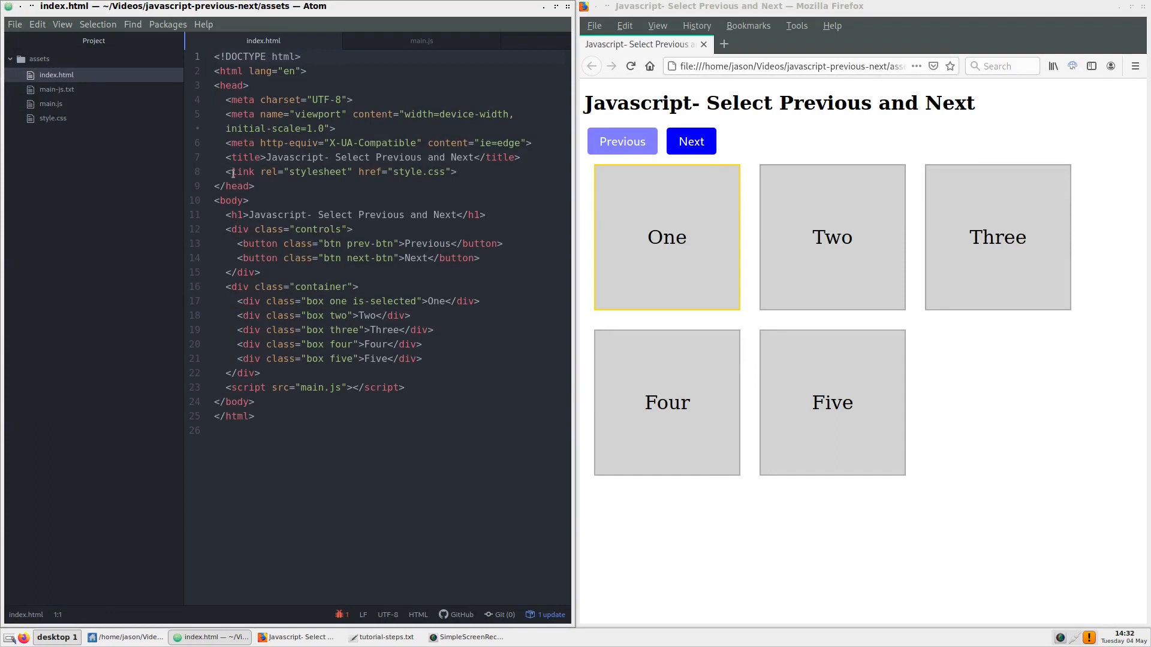
# Step: Review index.html's stylesheet link and main.js script line, then bring up style.css
pyautogui.click(228, 171)
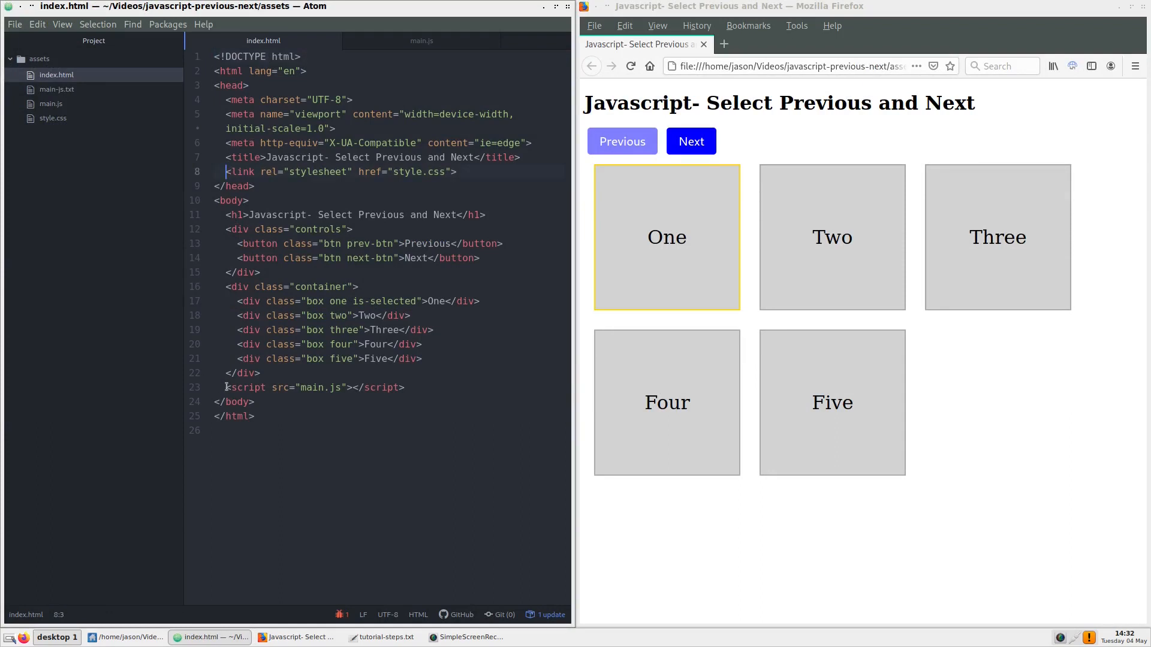
pyautogui.click(225, 388)
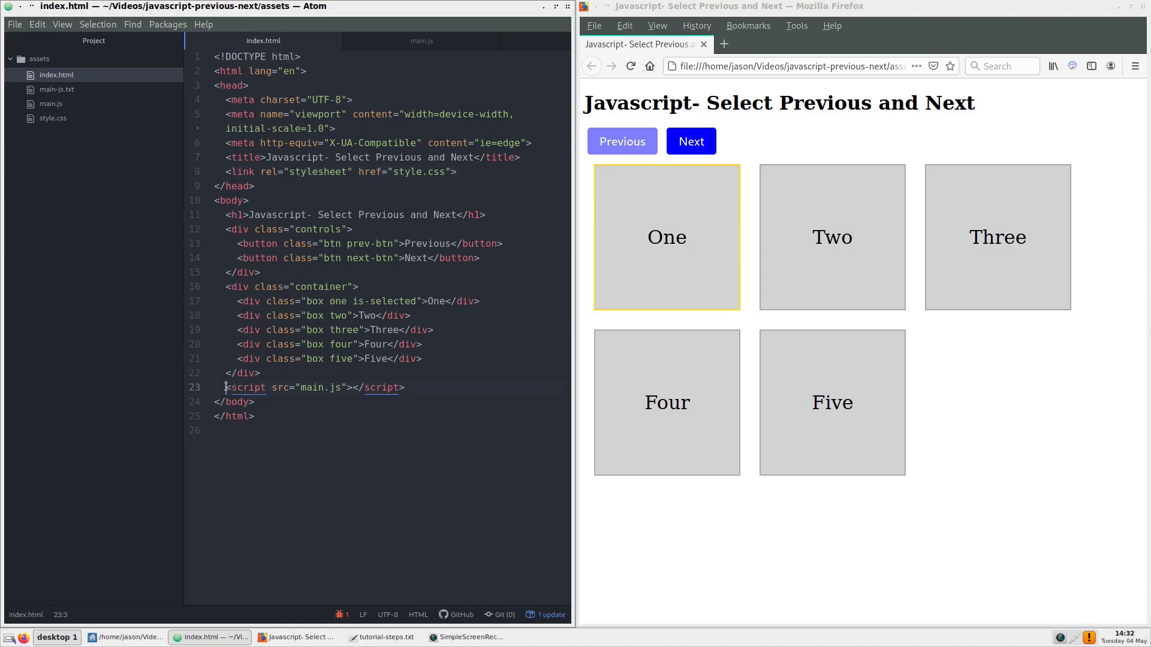
pyautogui.moveTo(587, 290)
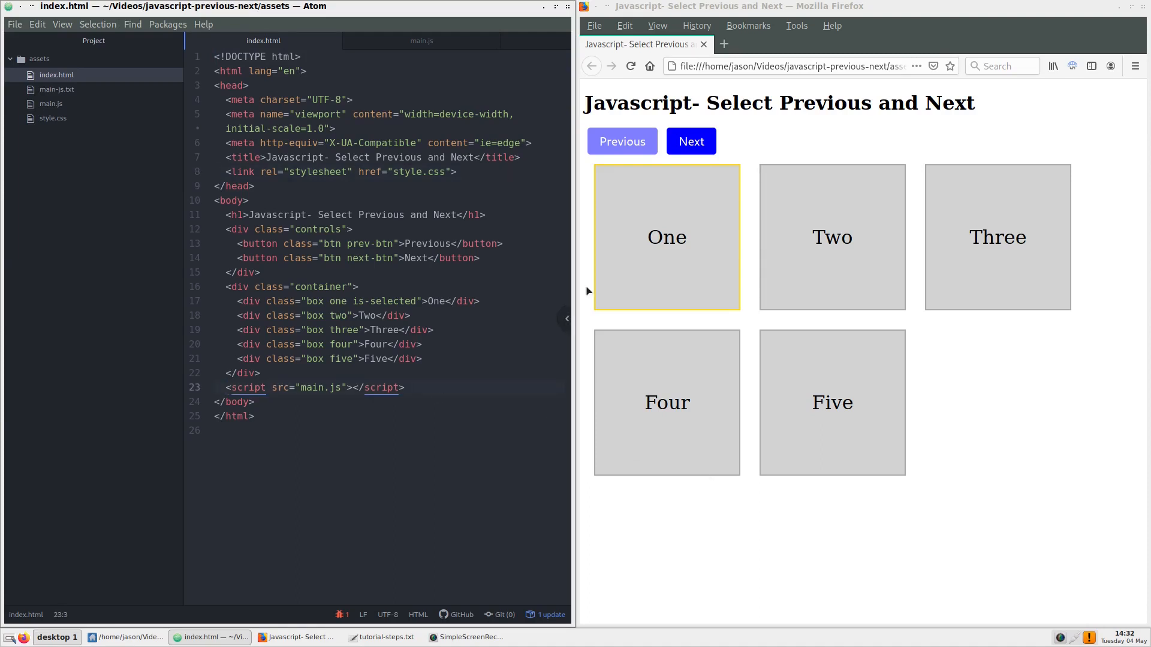
pyautogui.click(52, 119)
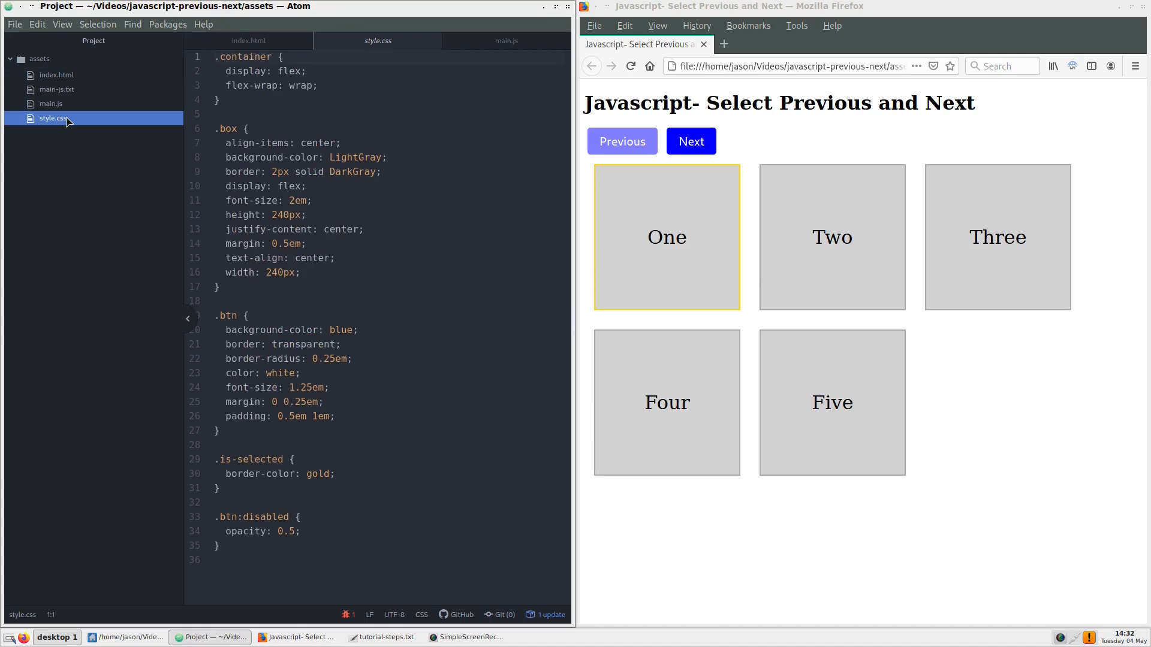
pyautogui.moveTo(87, 189)
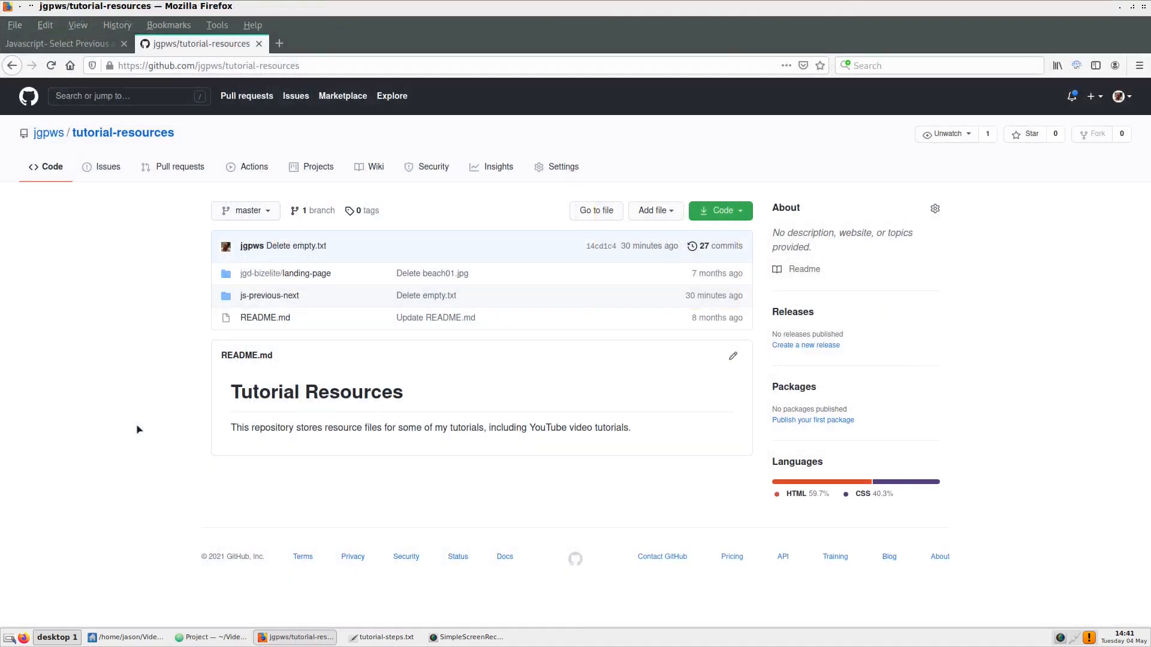
pyautogui.moveTo(270, 296)
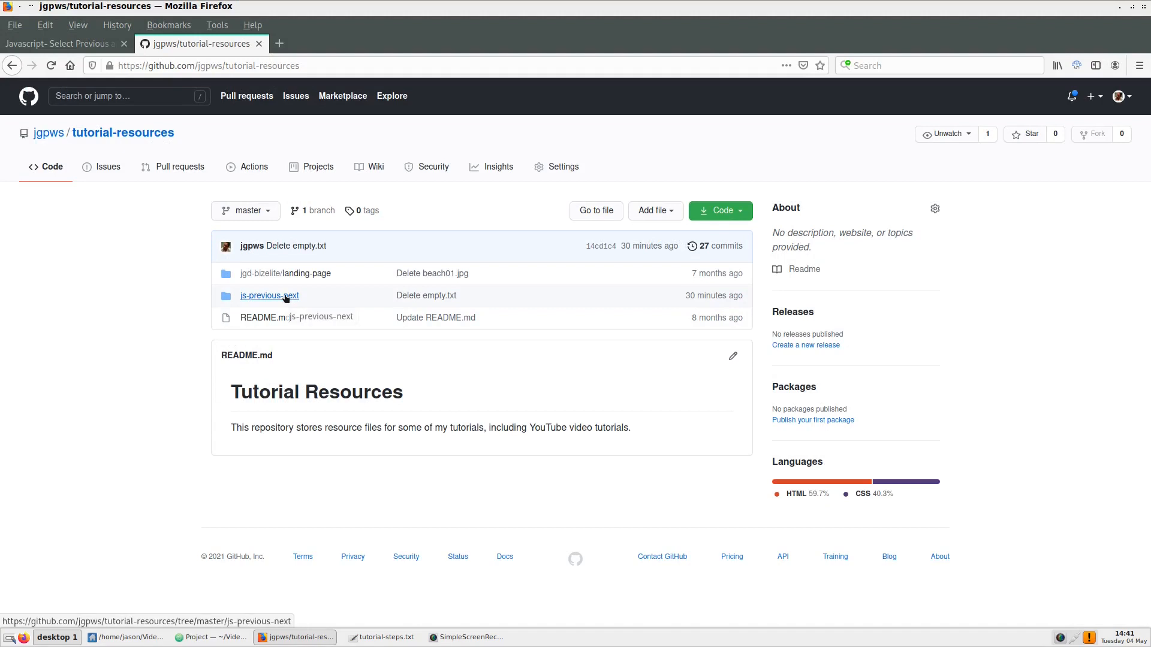
# Step: View the js-previous-next folder's index.html as raw text on GitHub
pyautogui.click(268, 295)
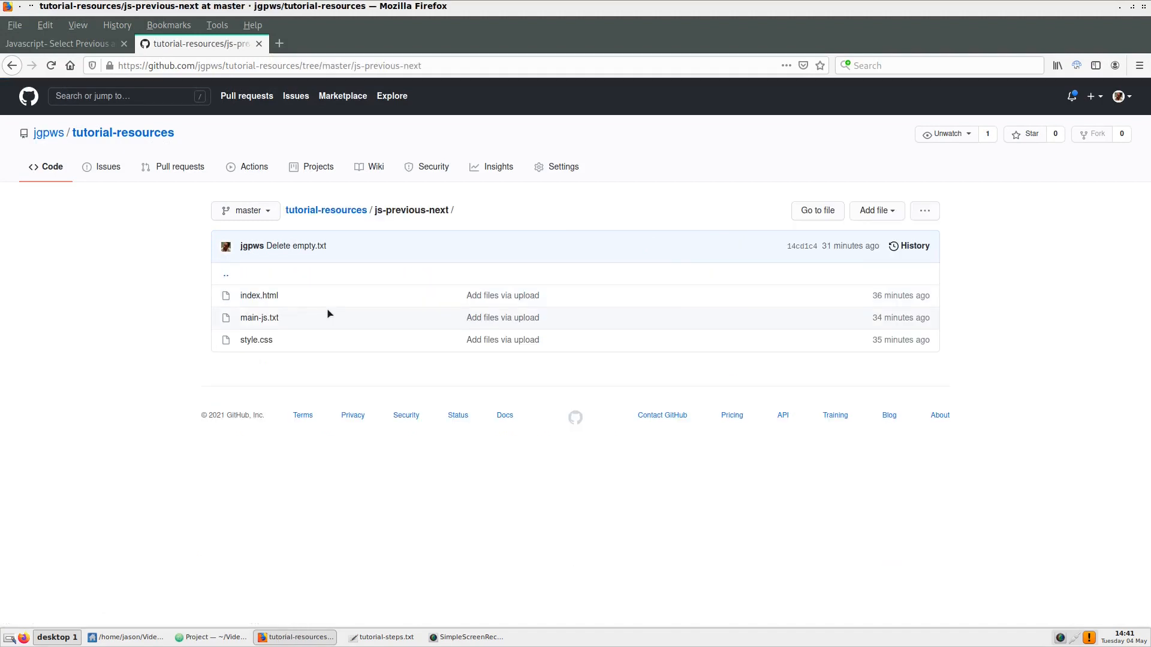
pyautogui.click(259, 295)
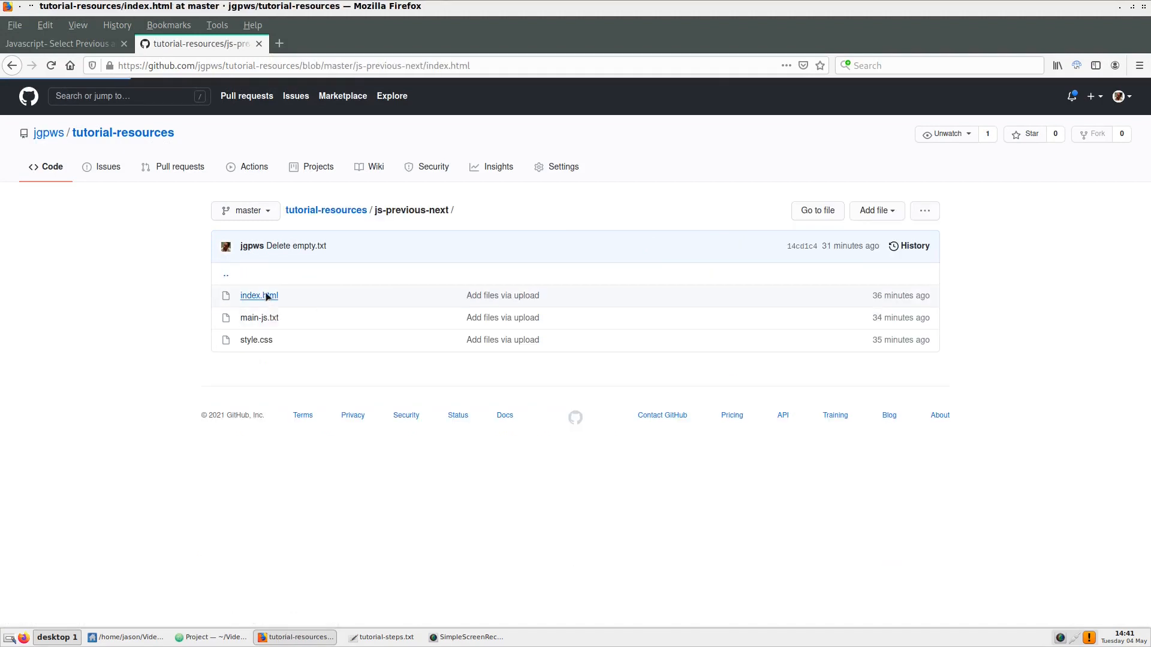
pyautogui.click(259, 295)
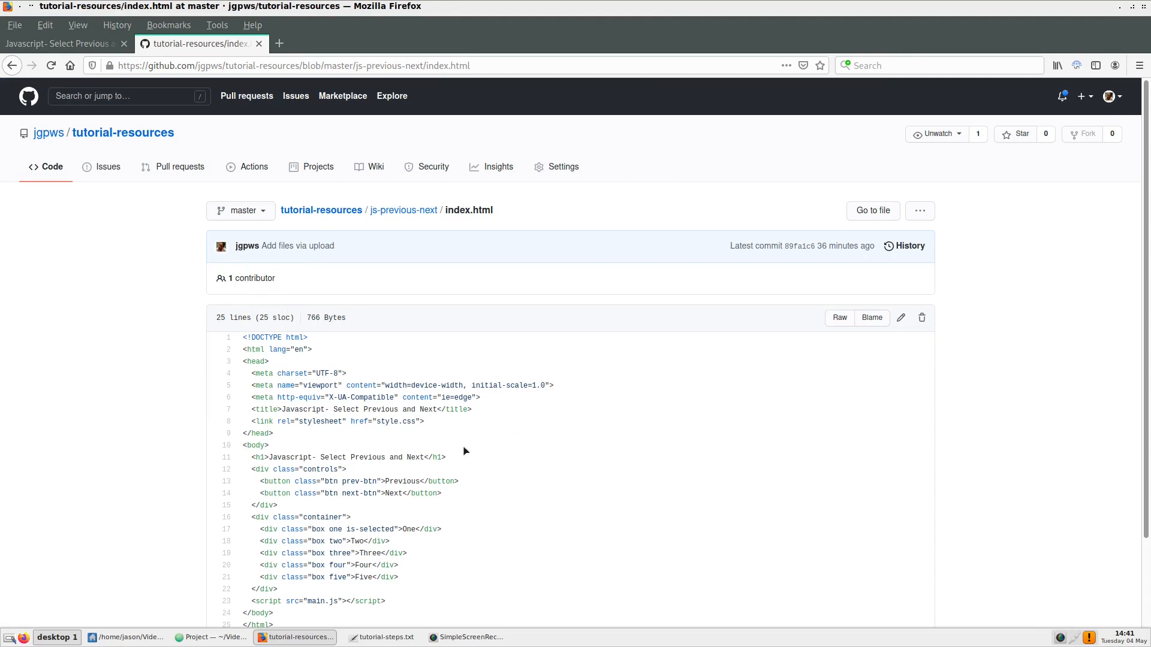
pyautogui.moveTo(840, 318)
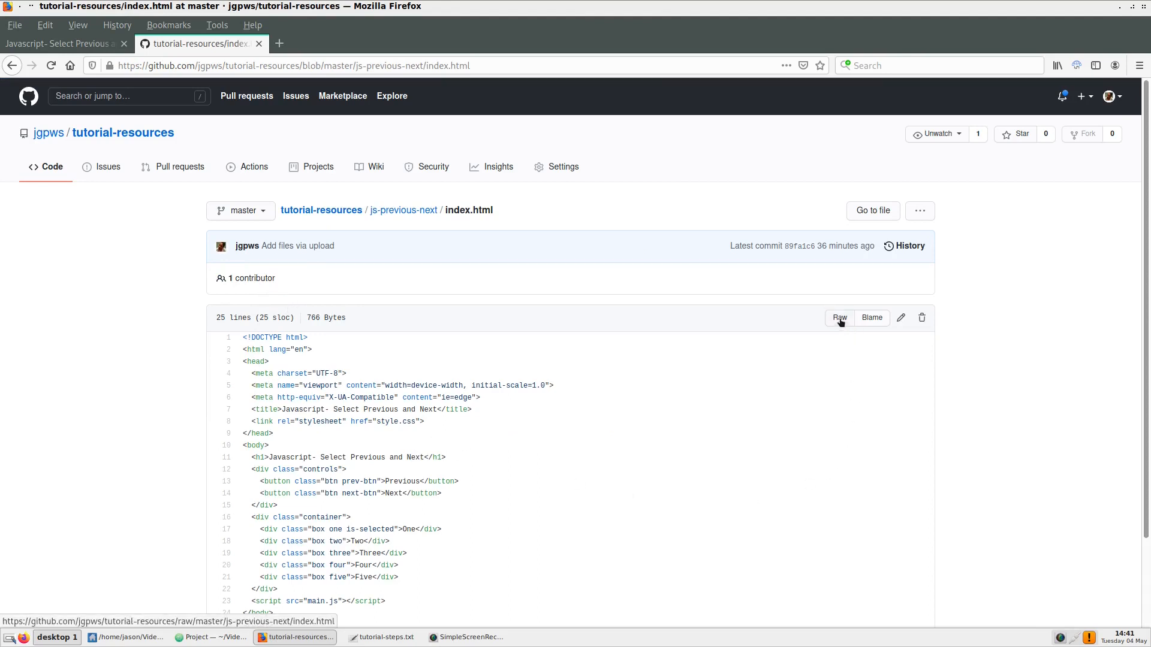
pyautogui.click(838, 317)
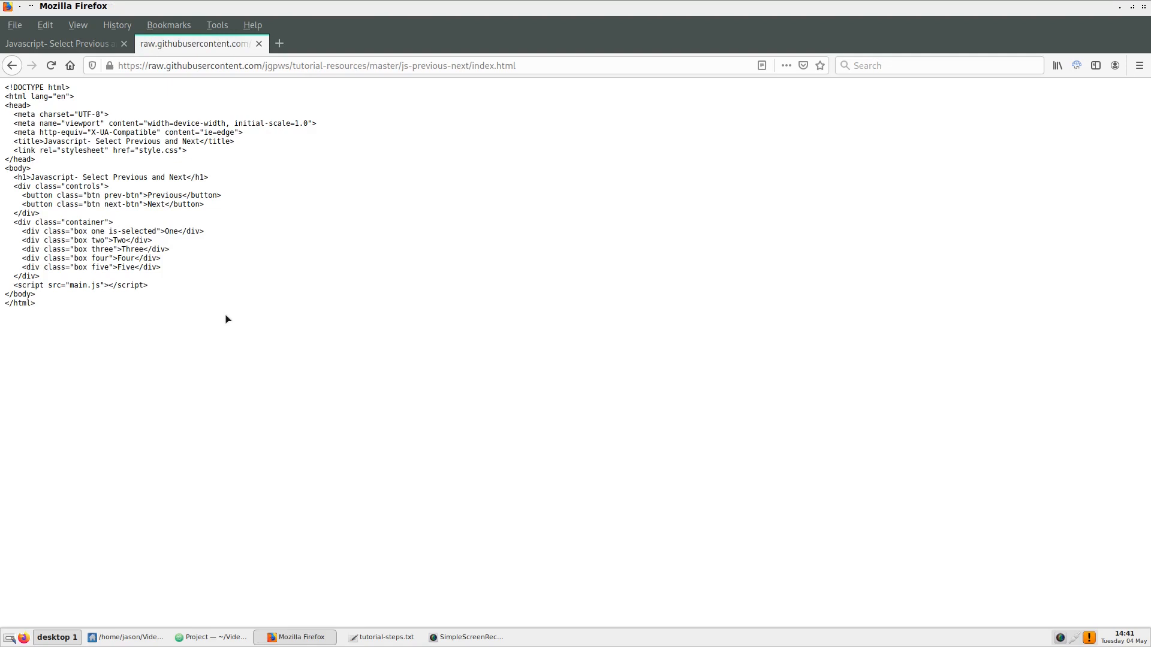
# Step: Select all the raw markup, copy it, and return to the folder's index.html page
pyautogui.press('ctrl+a')
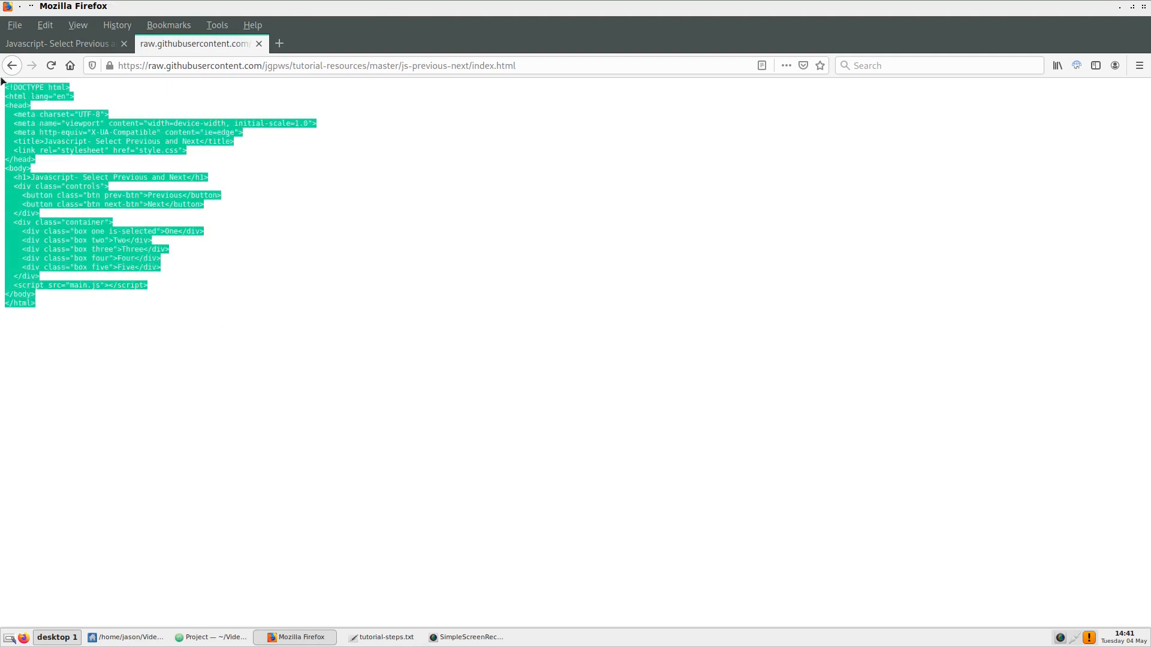
pyautogui.rightClick(128, 169)
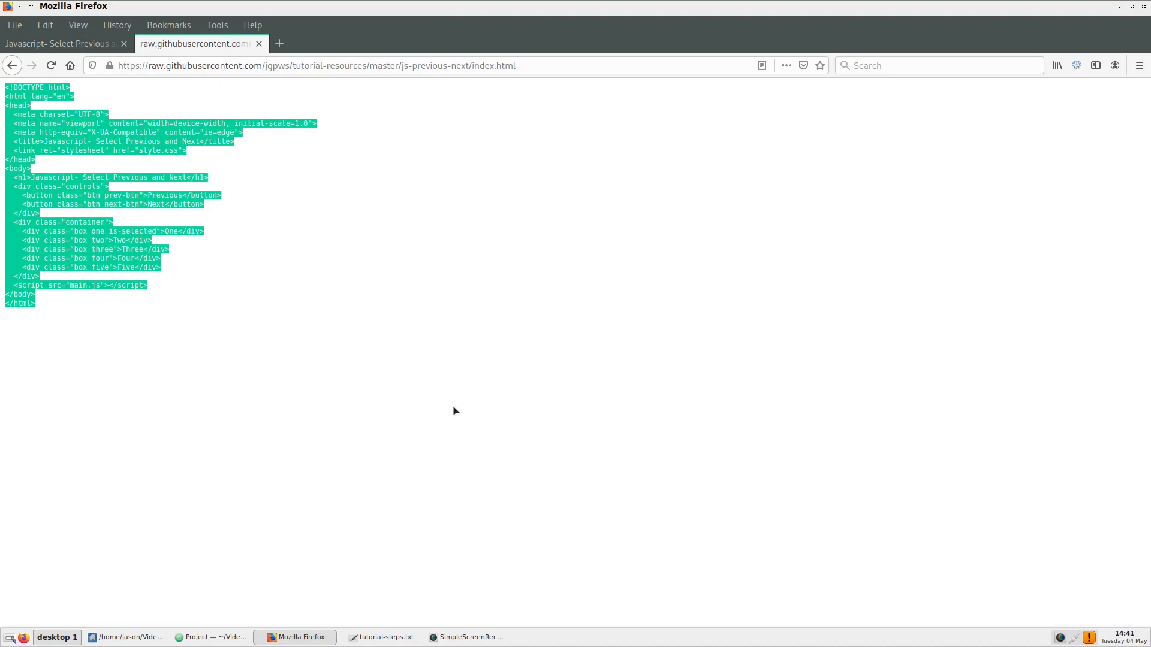
pyautogui.click(455, 412)
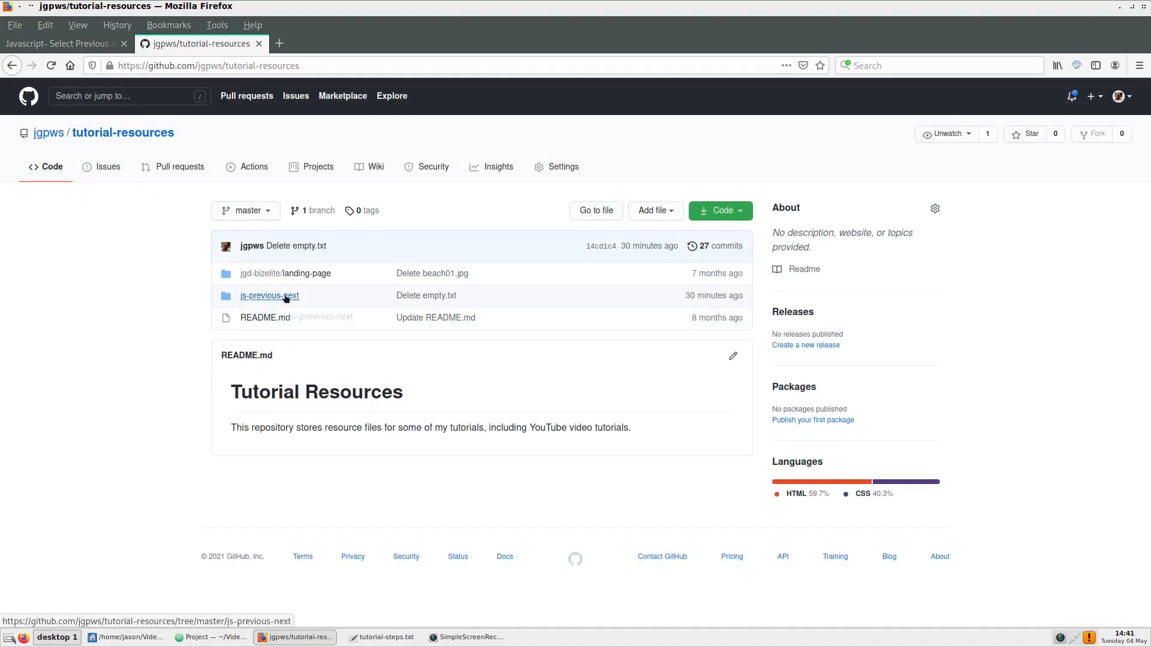
pyautogui.click(270, 295)
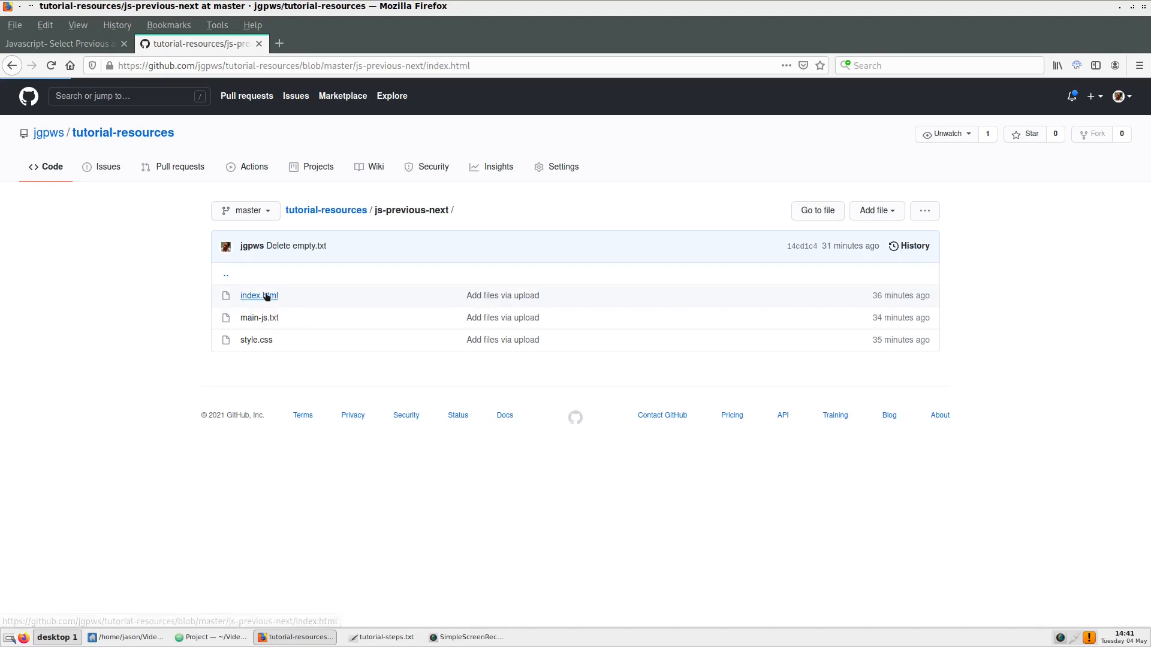
pyautogui.click(259, 295)
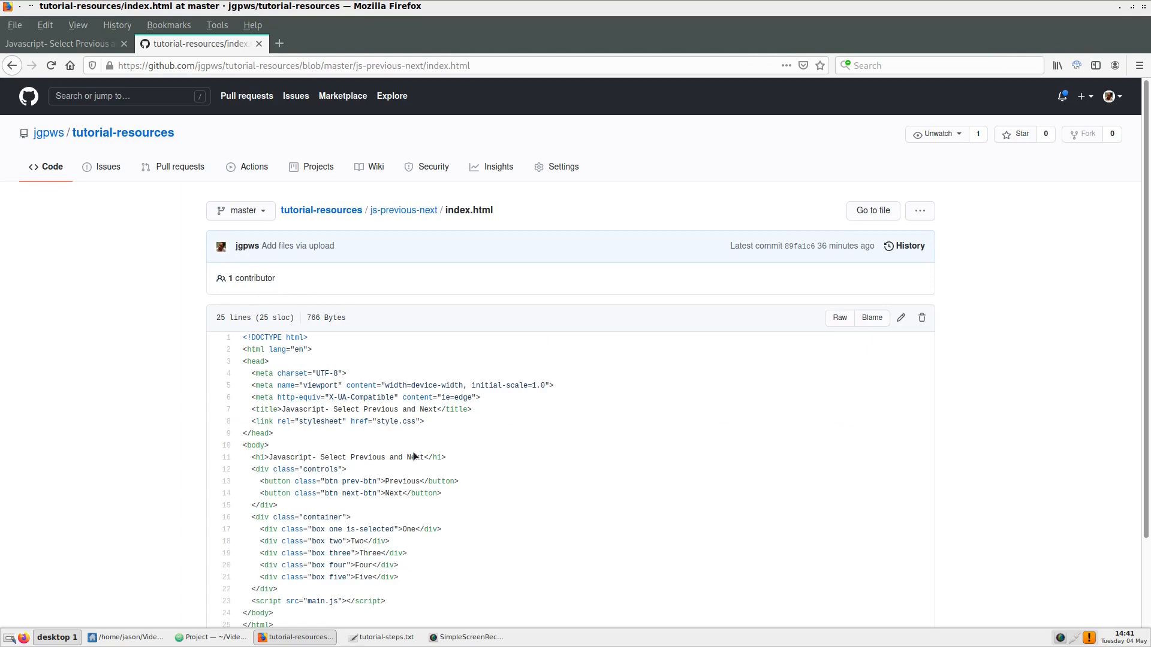
pyautogui.moveTo(840, 318)
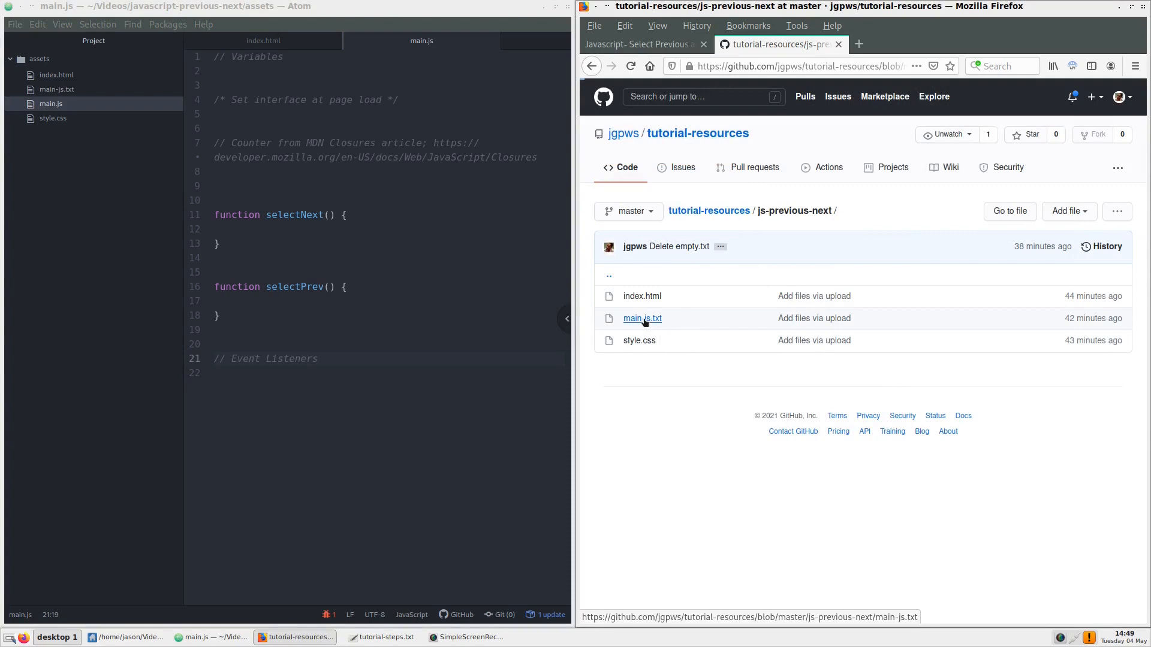
# Step: View main-js.txt as raw text and copy its closure-based counter block
pyautogui.click(643, 318)
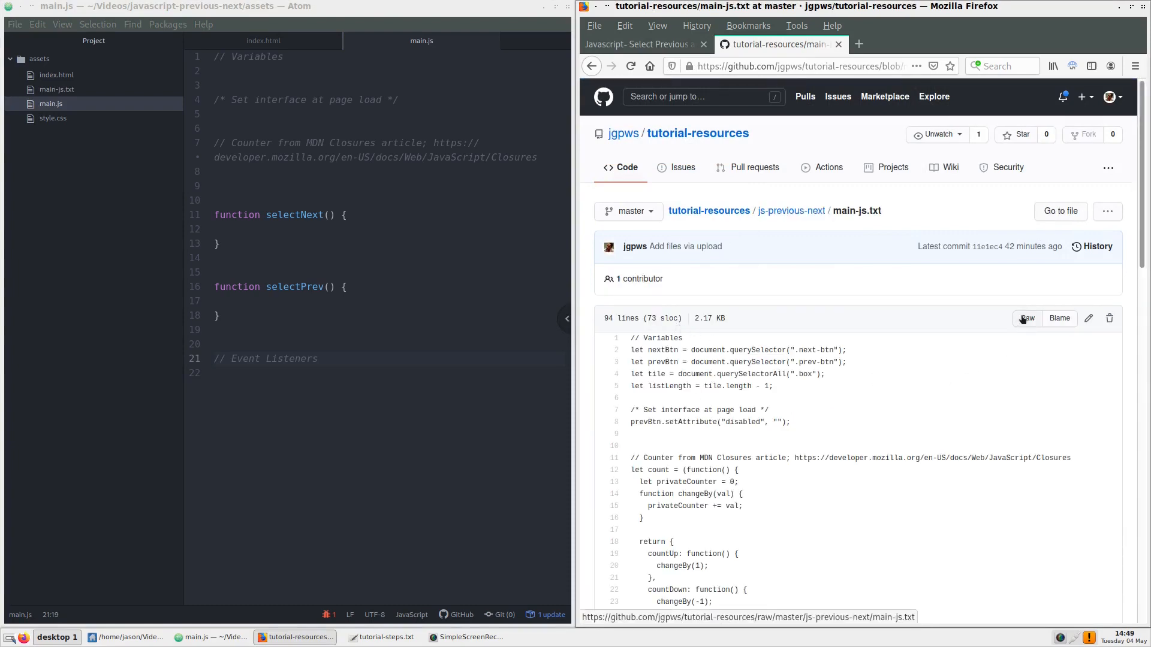
pyautogui.click(1026, 317)
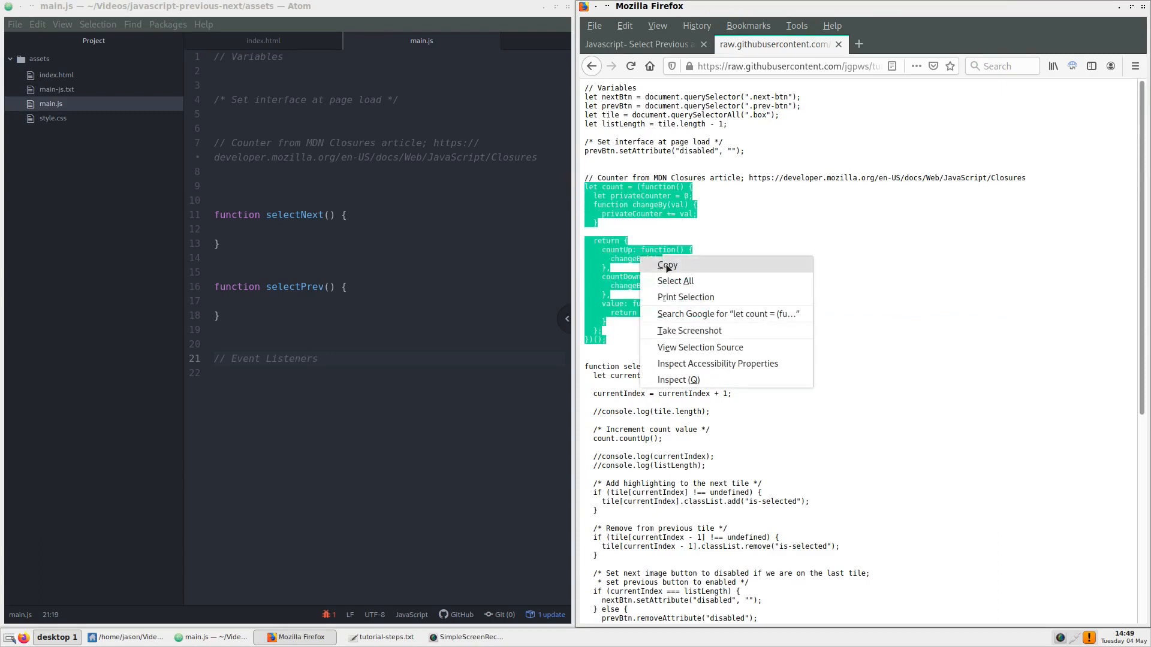
pyautogui.click(666, 264)
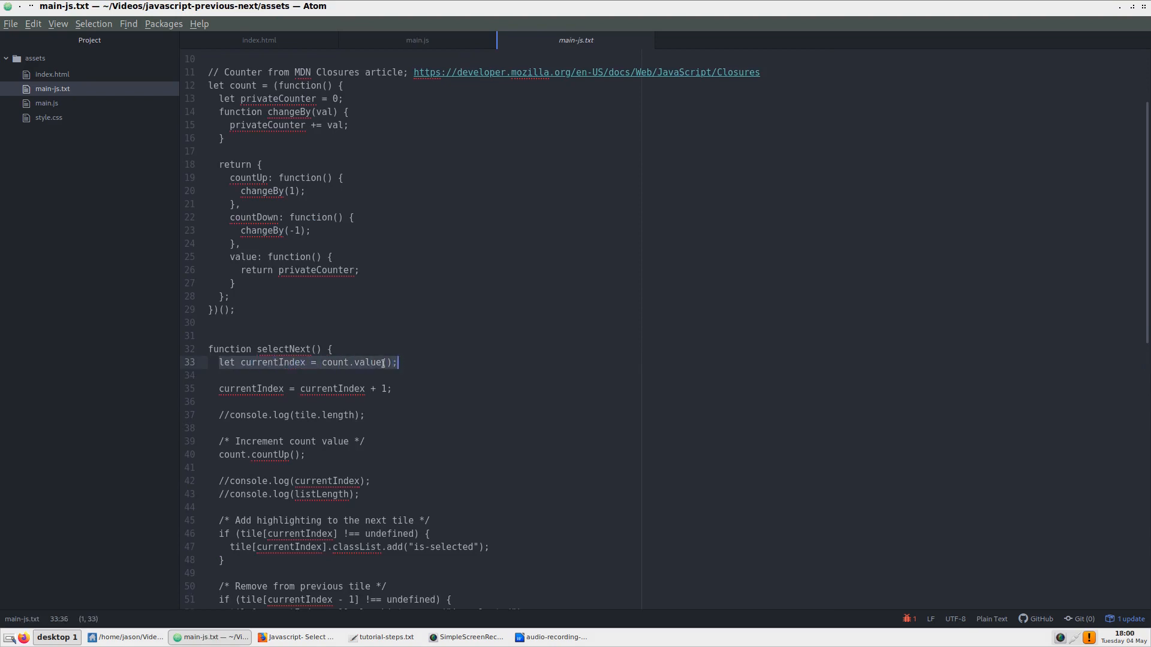
pyautogui.moveTo(436, 317)
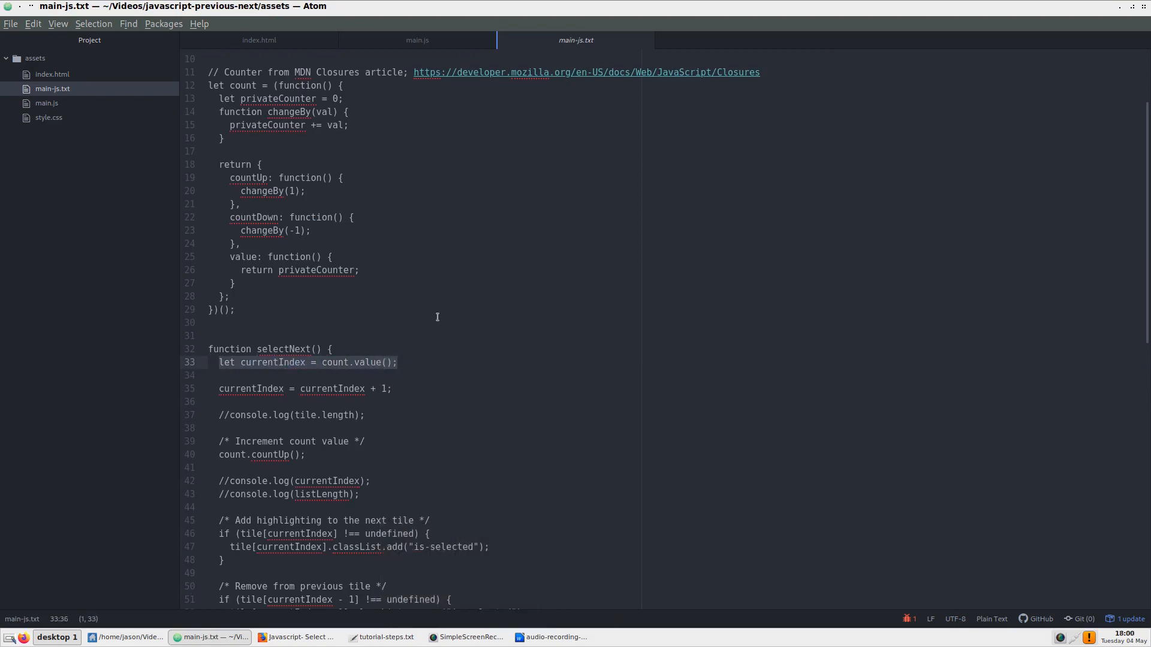
# Step: Begin selectNext in main.js with let currentIndex = count.value();
pyautogui.click(416, 39)
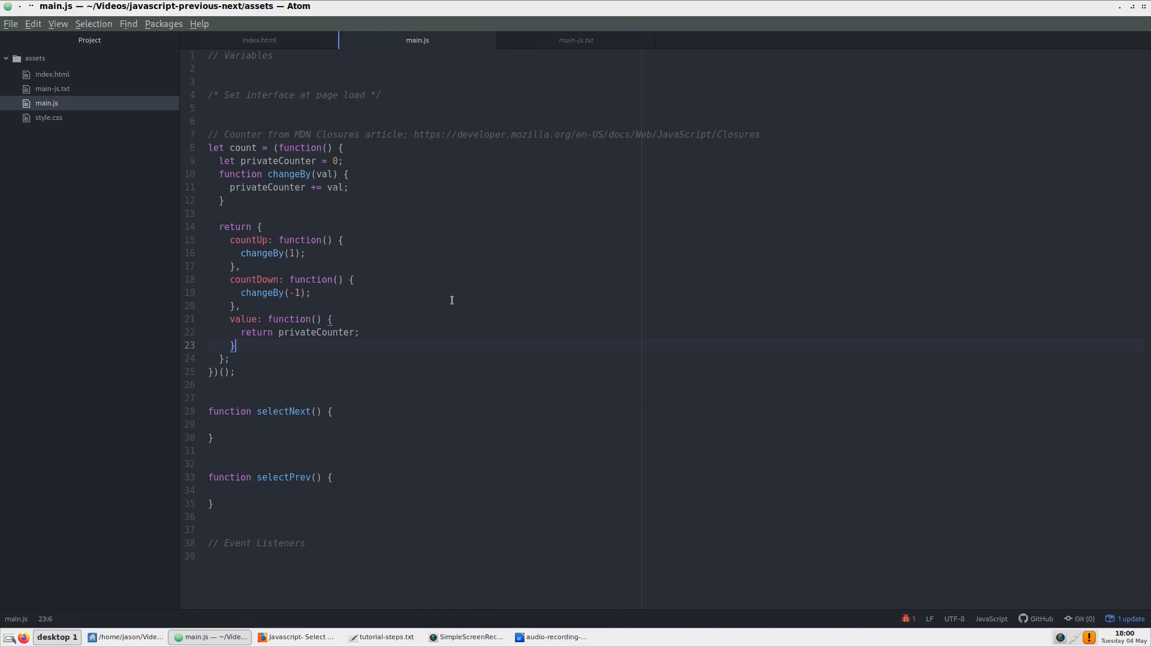
pyautogui.click(250, 424)
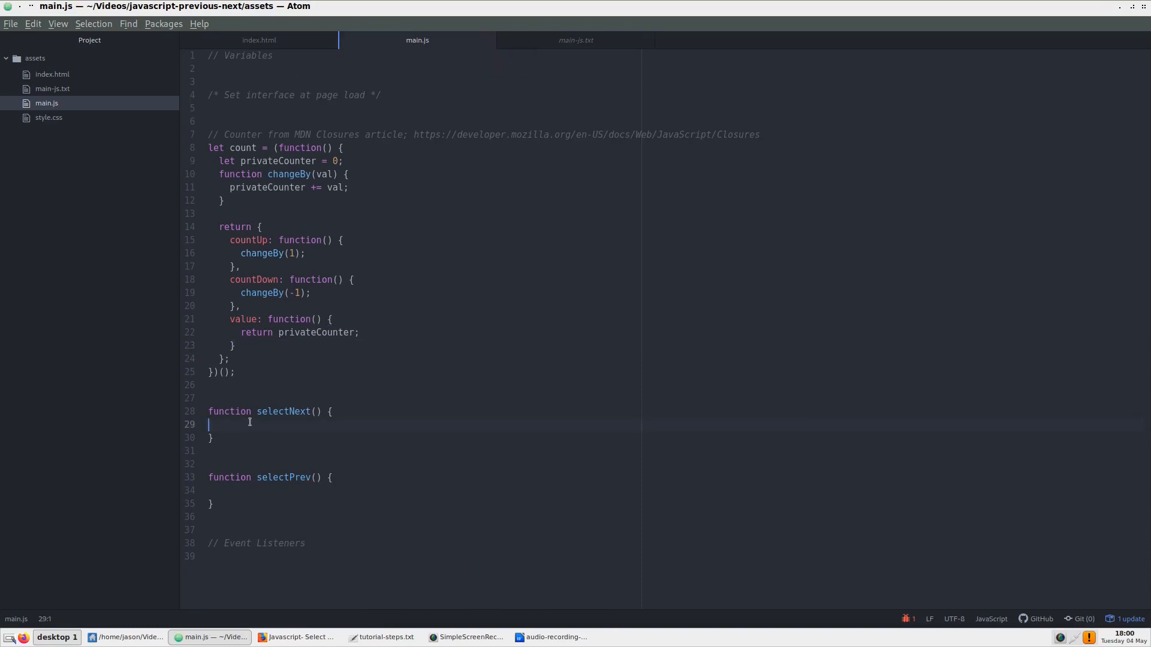
pyautogui.write('let currentIndex = count.value();')
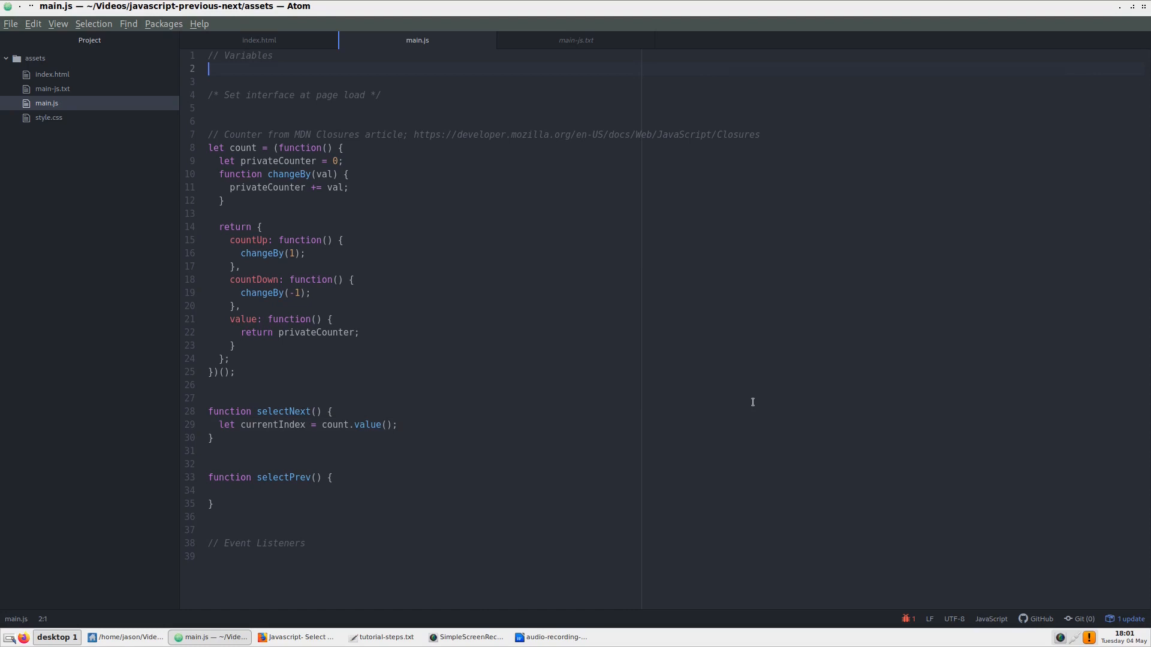
# Step: Declare let tile = document.querySelectorAll(".box"); in the variables section
pyautogui.write('let ti')
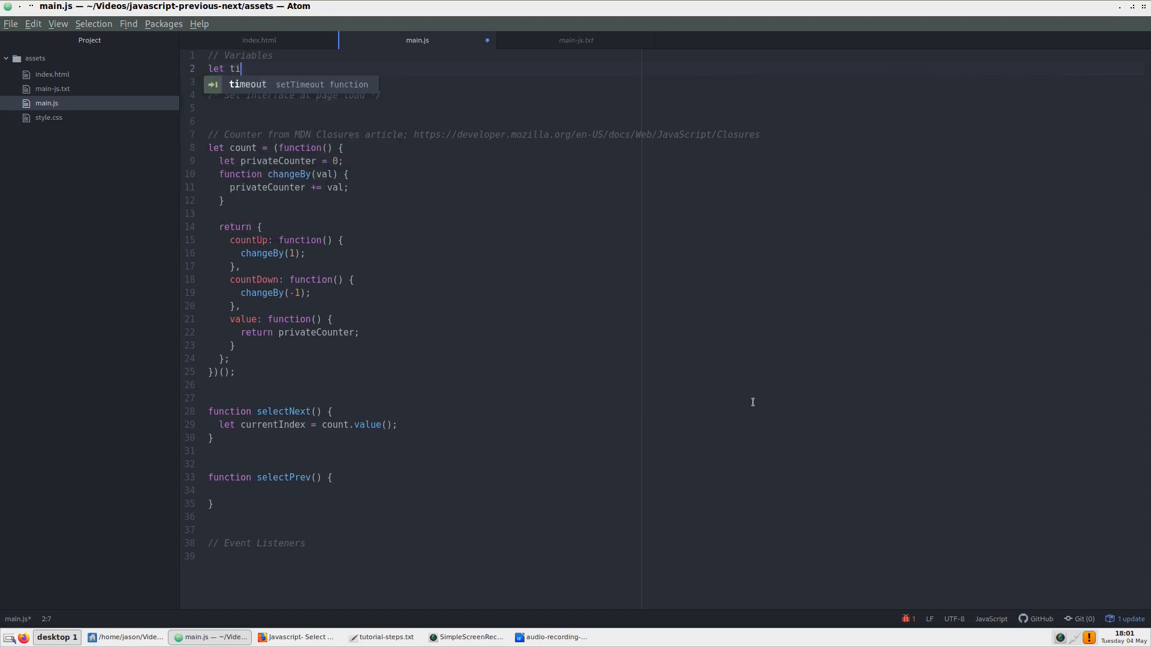
pyautogui.write('le =')
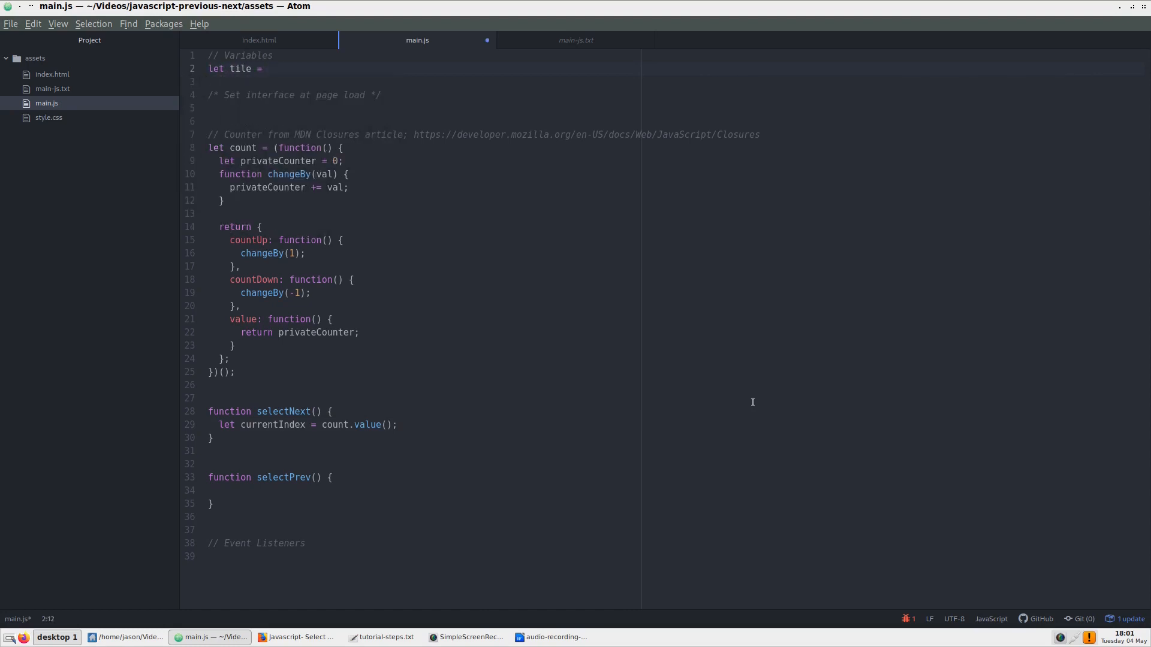
pyautogui.write('document.')
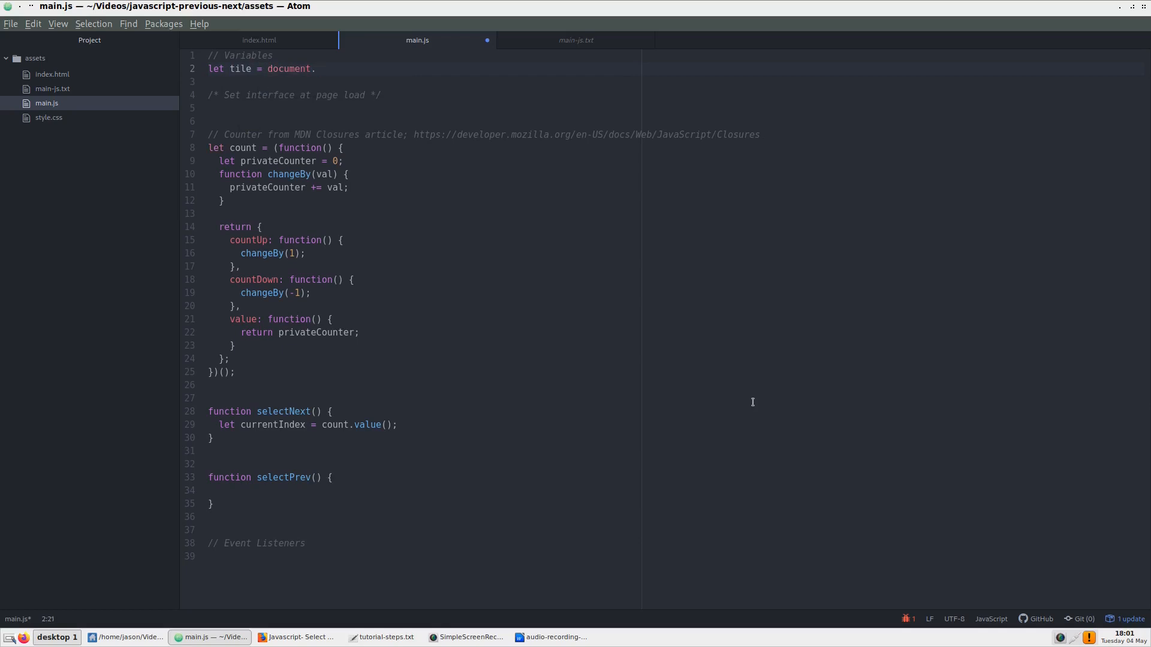
pyautogui.write('querySelectorAll(')
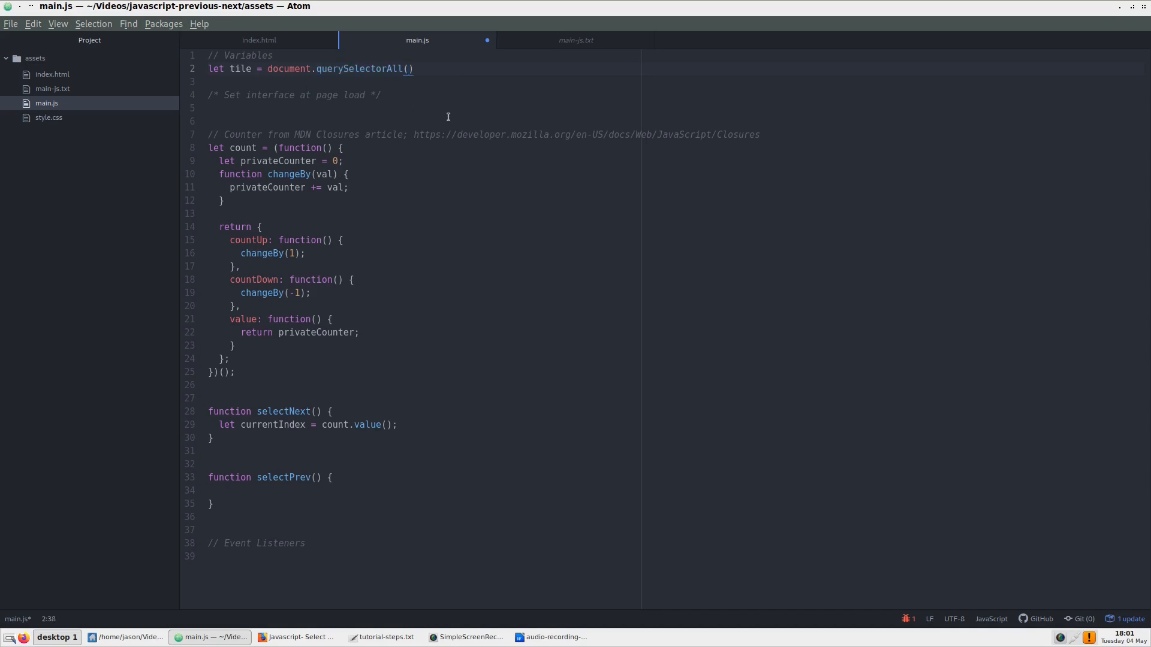
pyautogui.write('""')
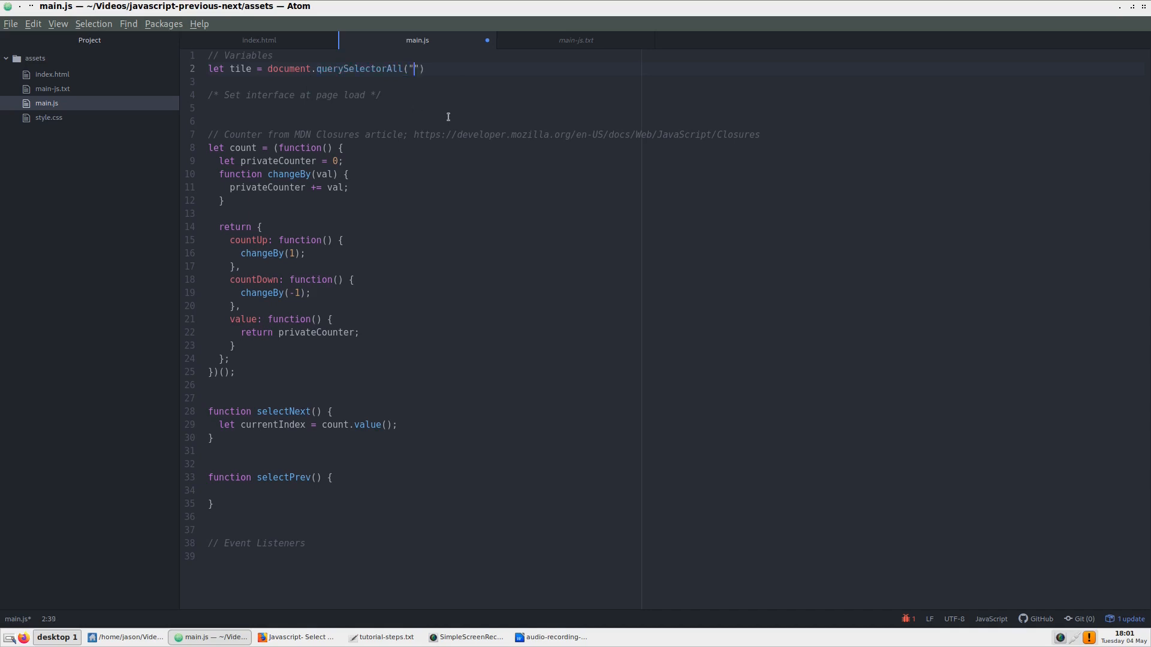
pyautogui.write('.box')
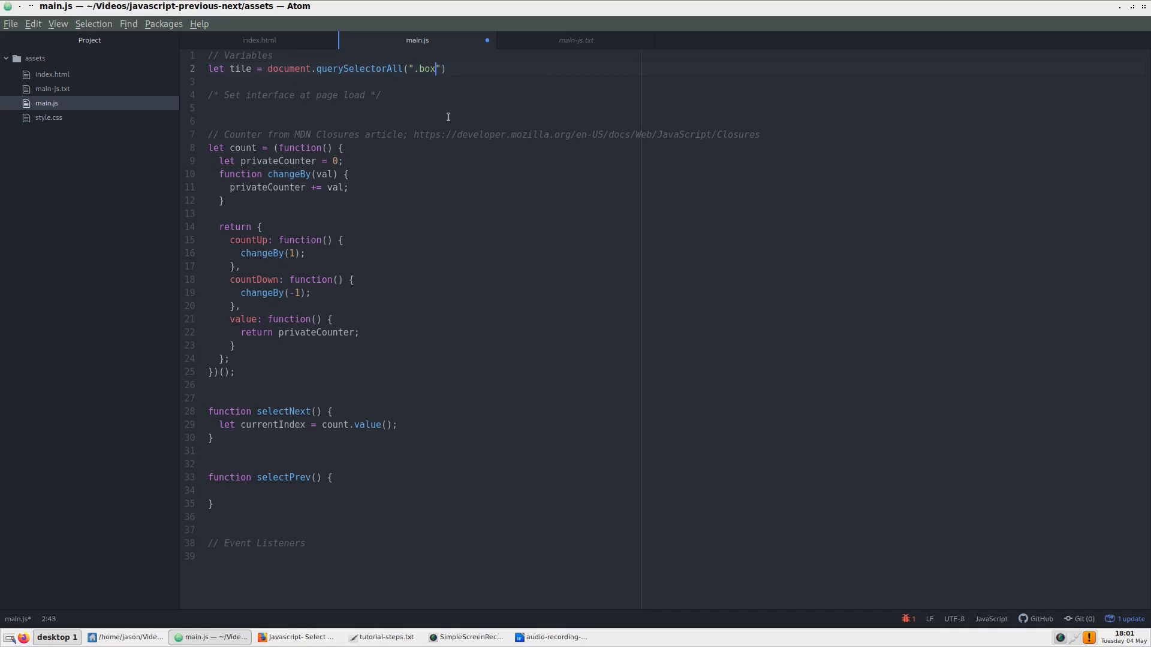
pyautogui.write(';')
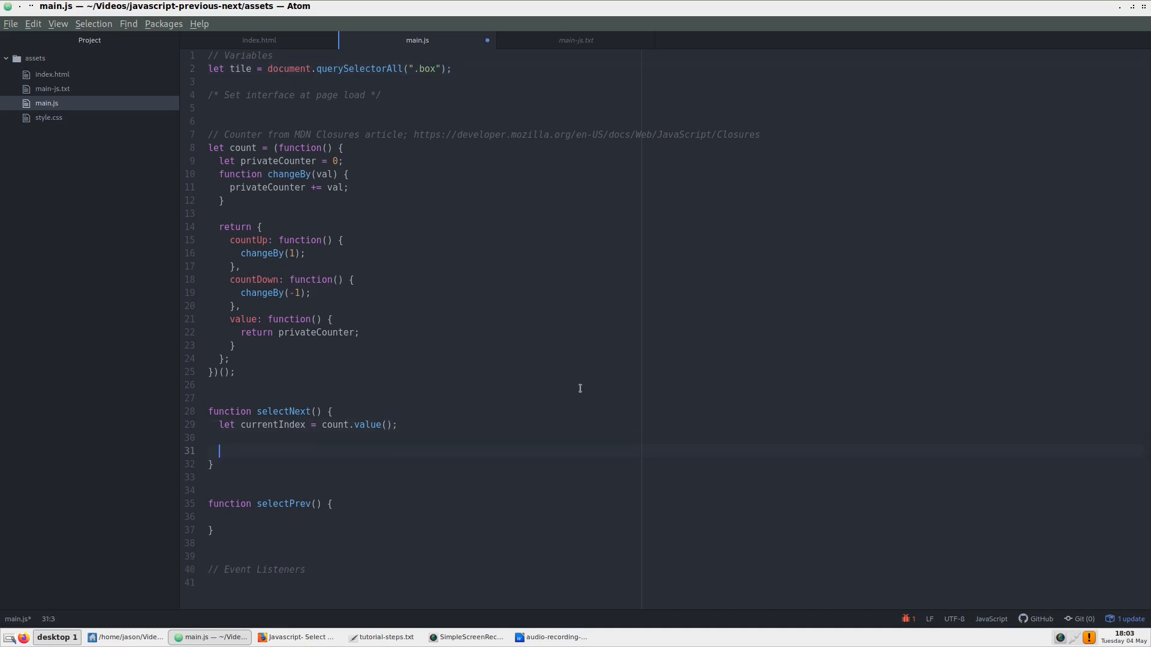
# Step: Add currentIndex = currentIndex + 1; inside selectNext and save main.js
pyautogui.write('currentIndex = currentIndex + 1;')
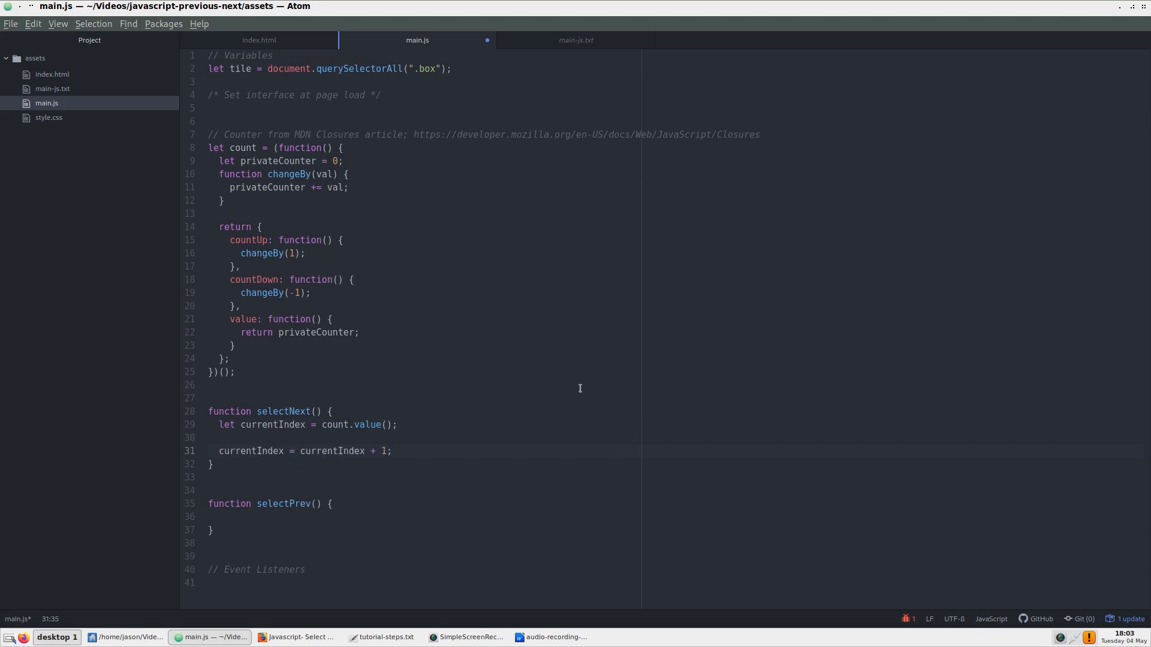
pyautogui.click(392, 451)
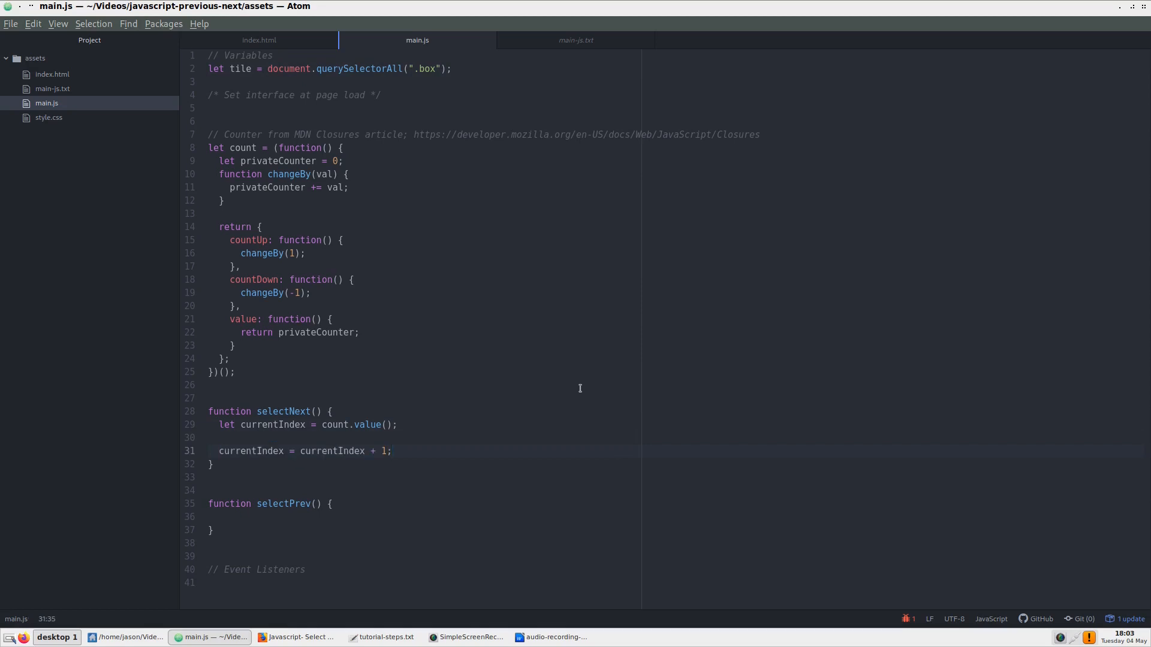
pyautogui.click(393, 451)
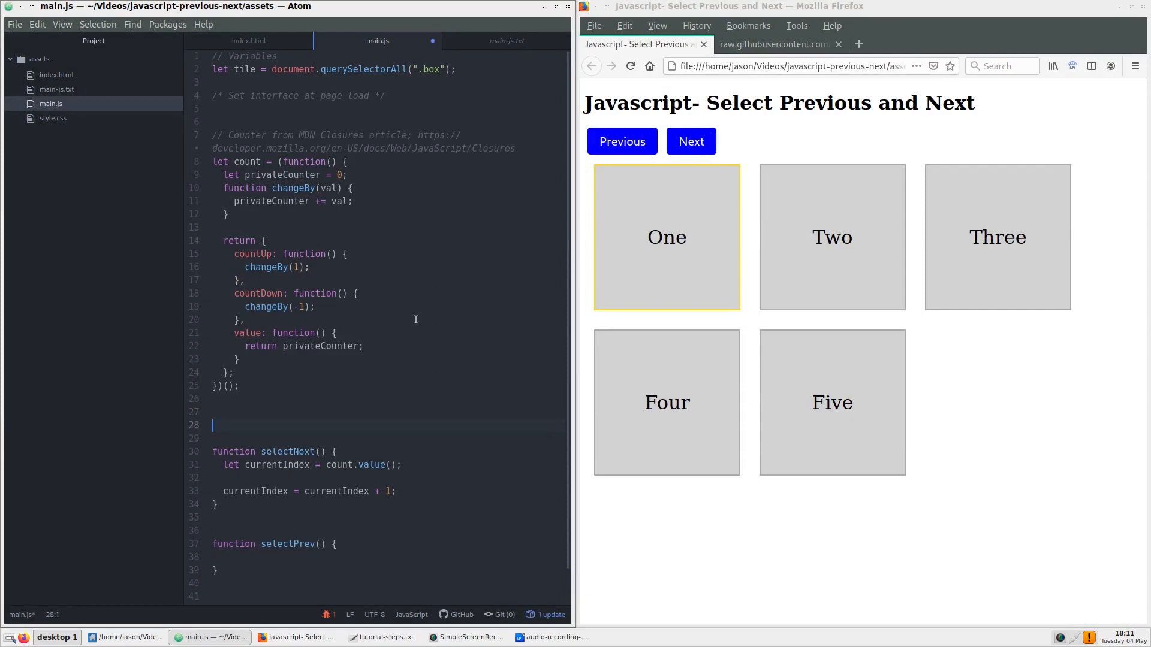
# Step: Log tile.length to the console, then open the browser developer tools via Inspect
pyautogui.write('console.log(tile.length);')
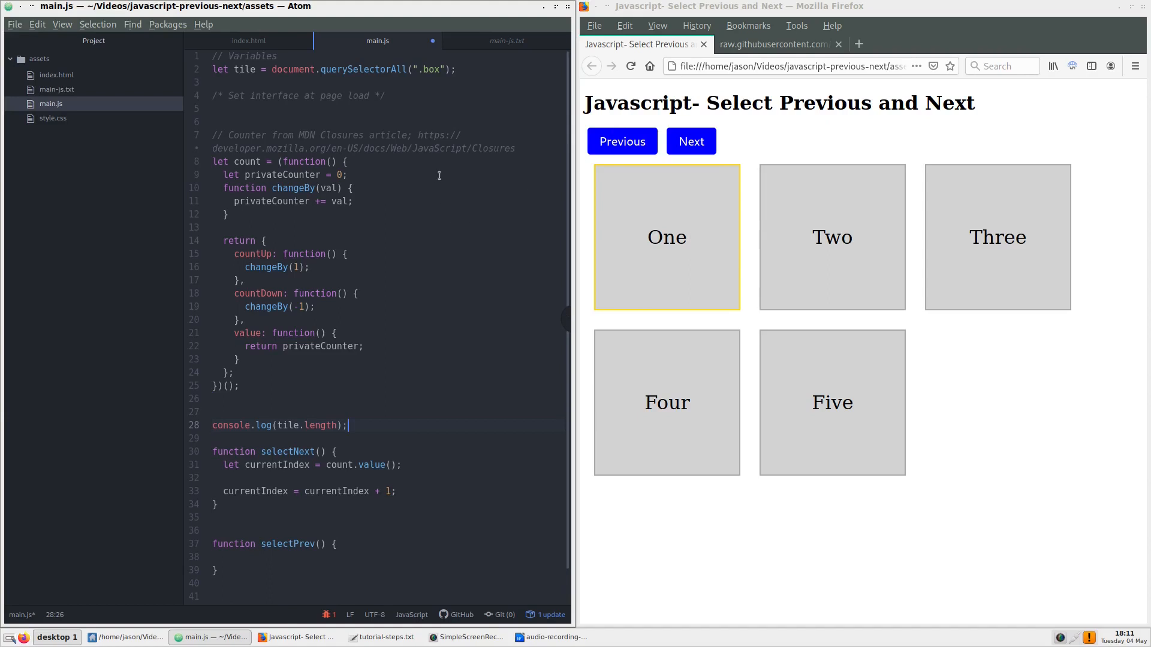
pyautogui.moveTo(702, 126)
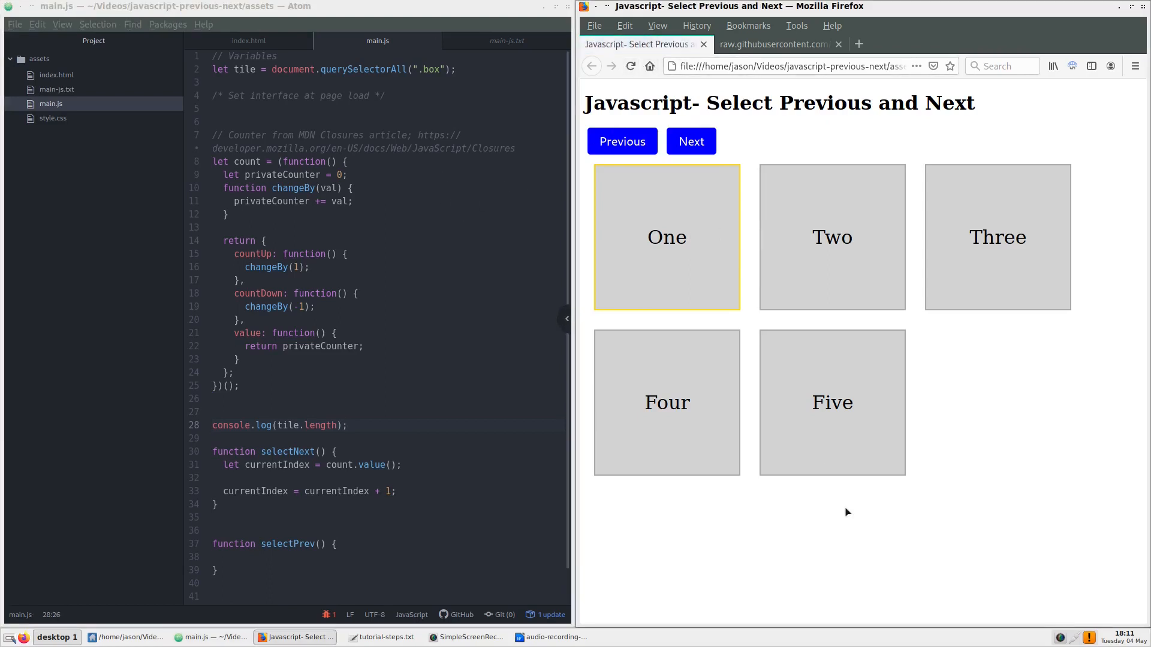
pyautogui.rightClick(847, 511)
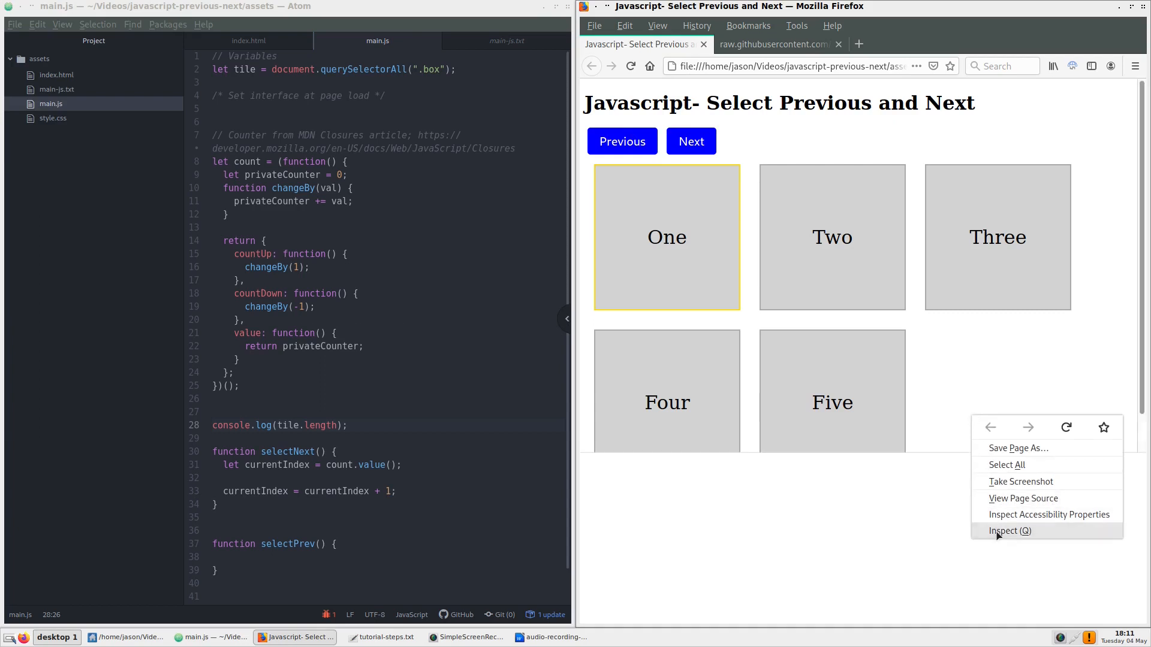
pyautogui.click(1009, 531)
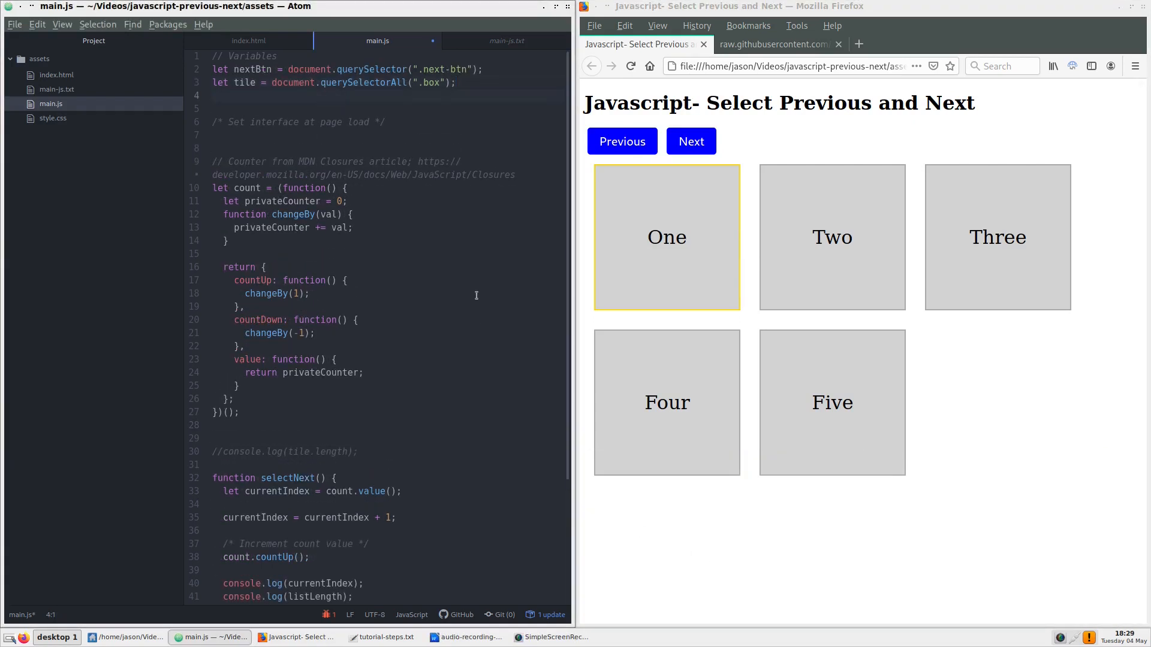
# Step: Start typing a let listLength declaration below the tile variable
pyautogui.write('let listLength =')
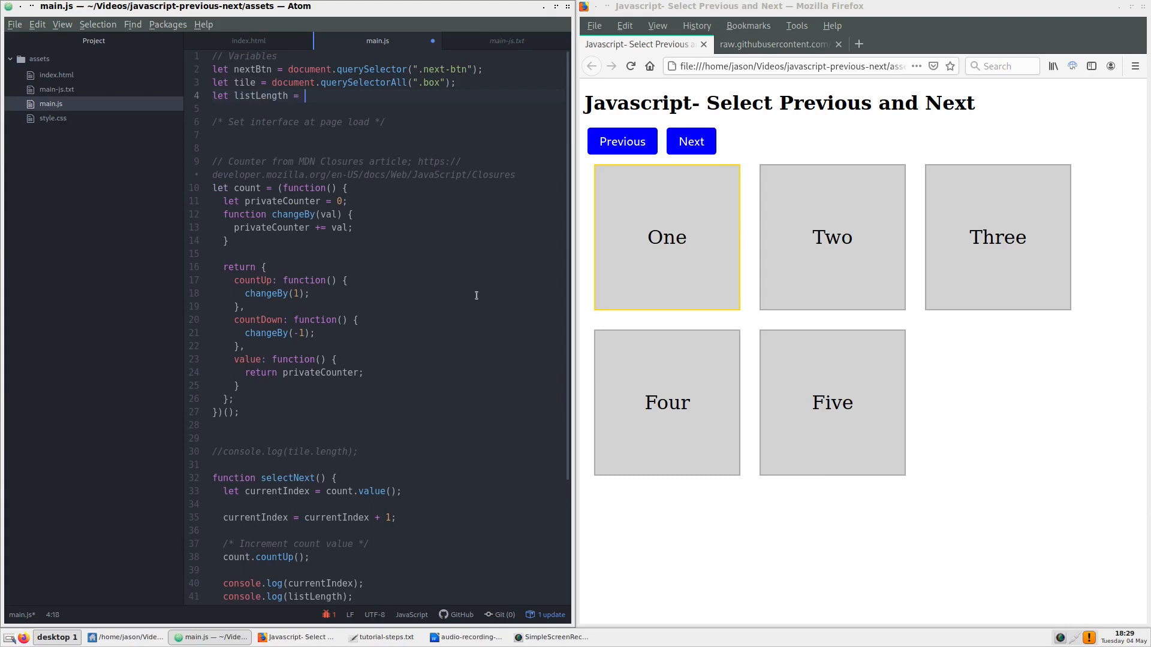
# Step: Complete the line as let listLength = tile.length - 1 using the length autocomplete
pyautogui.write('tile.l')
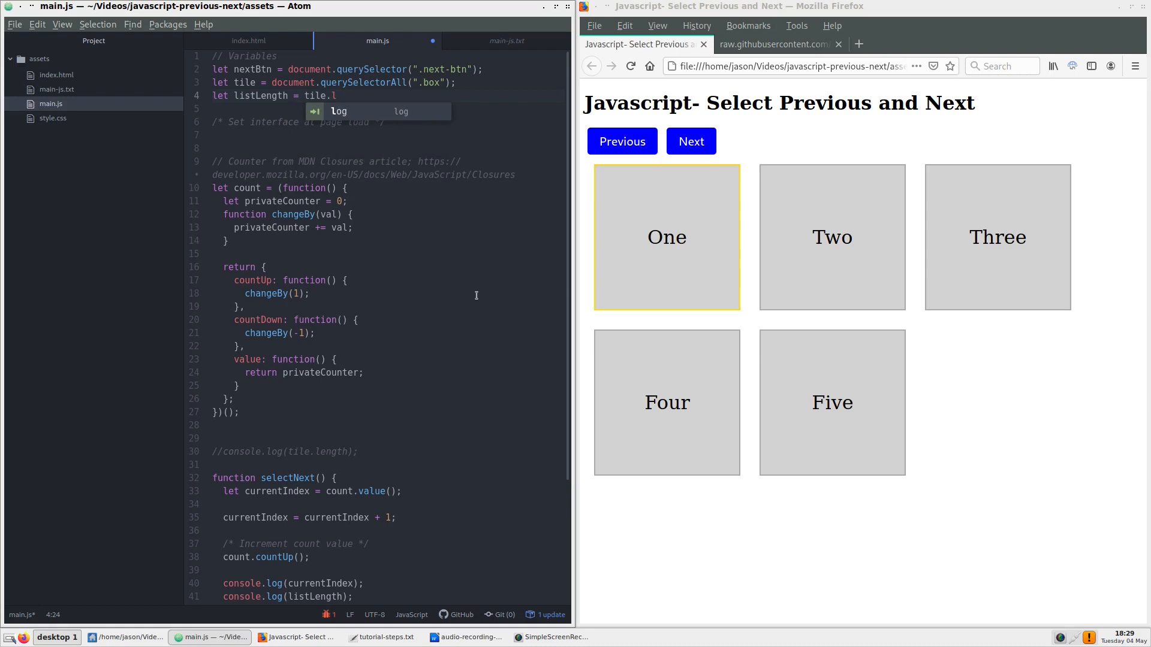
pyautogui.write('eg')
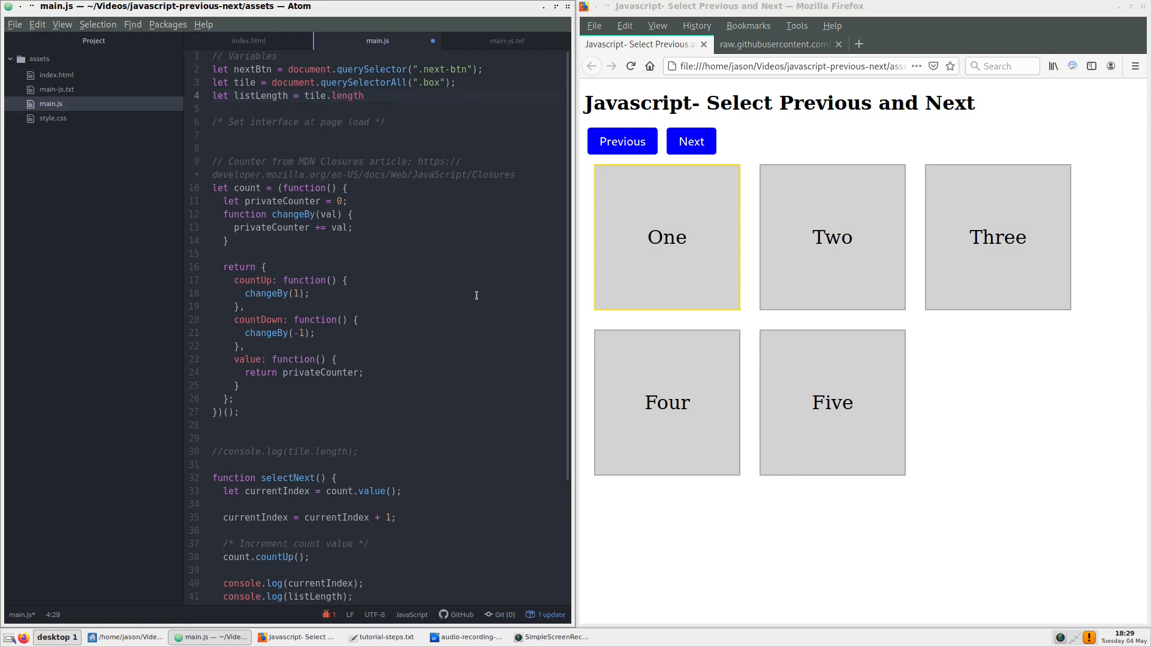
pyautogui.write('- 1')
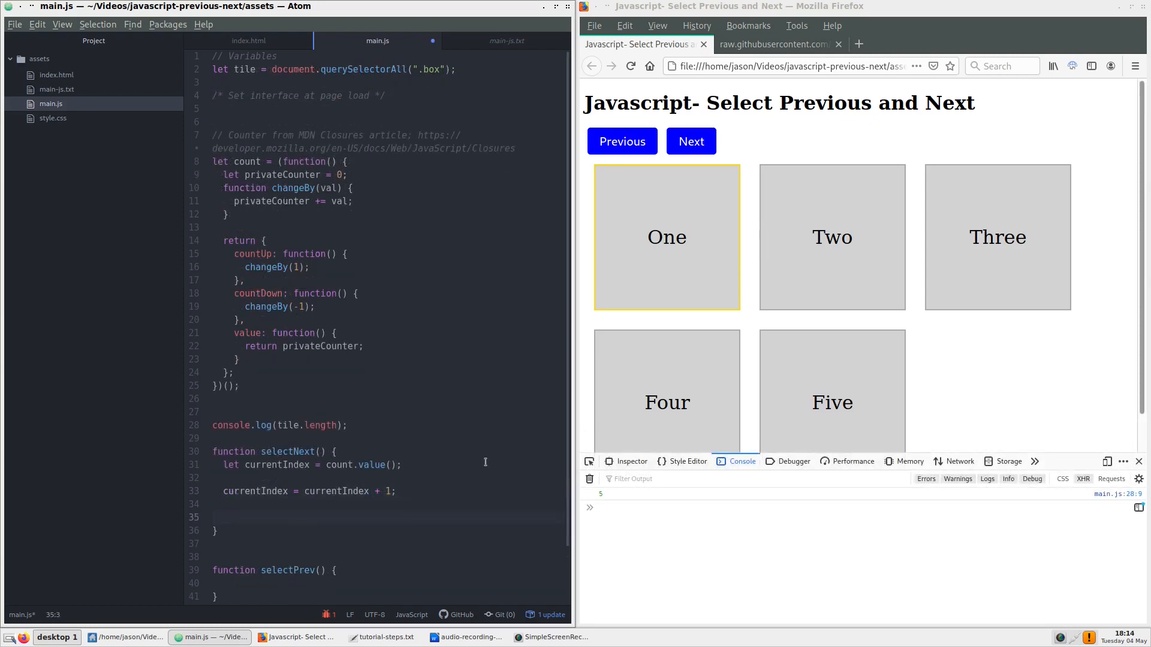
# Step: Add the /* Increment count value */ comment in selectNext and bring up main-js.txt
pyautogui.write('/* Increment count value */')
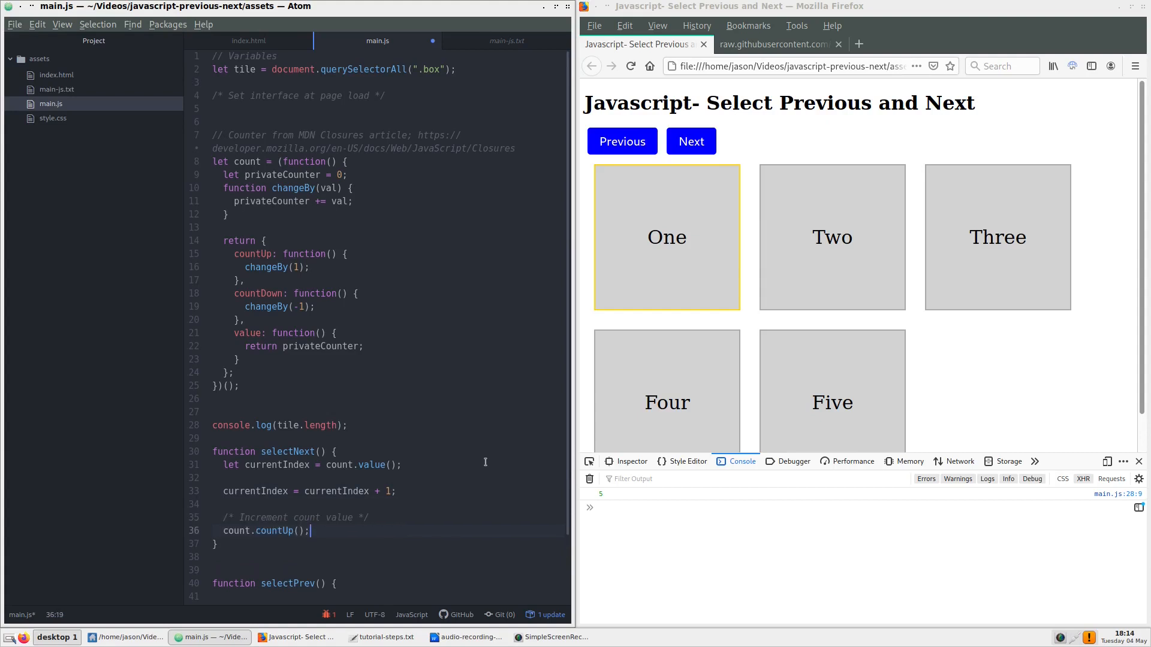
pyautogui.moveTo(493, 451)
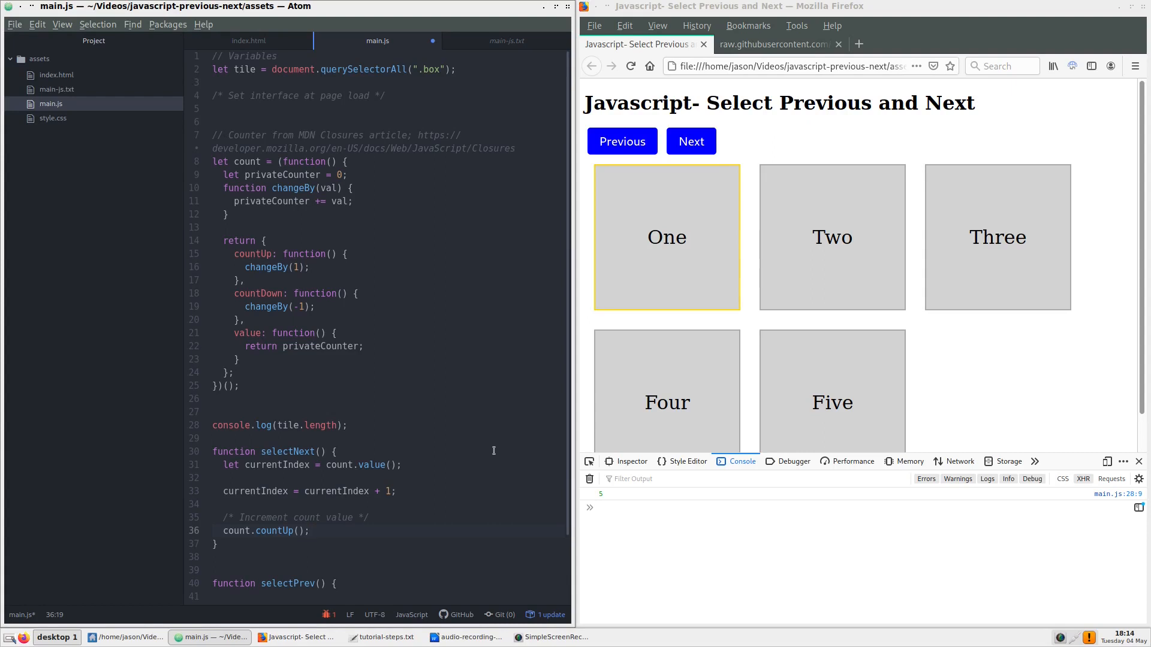
pyautogui.click(506, 40)
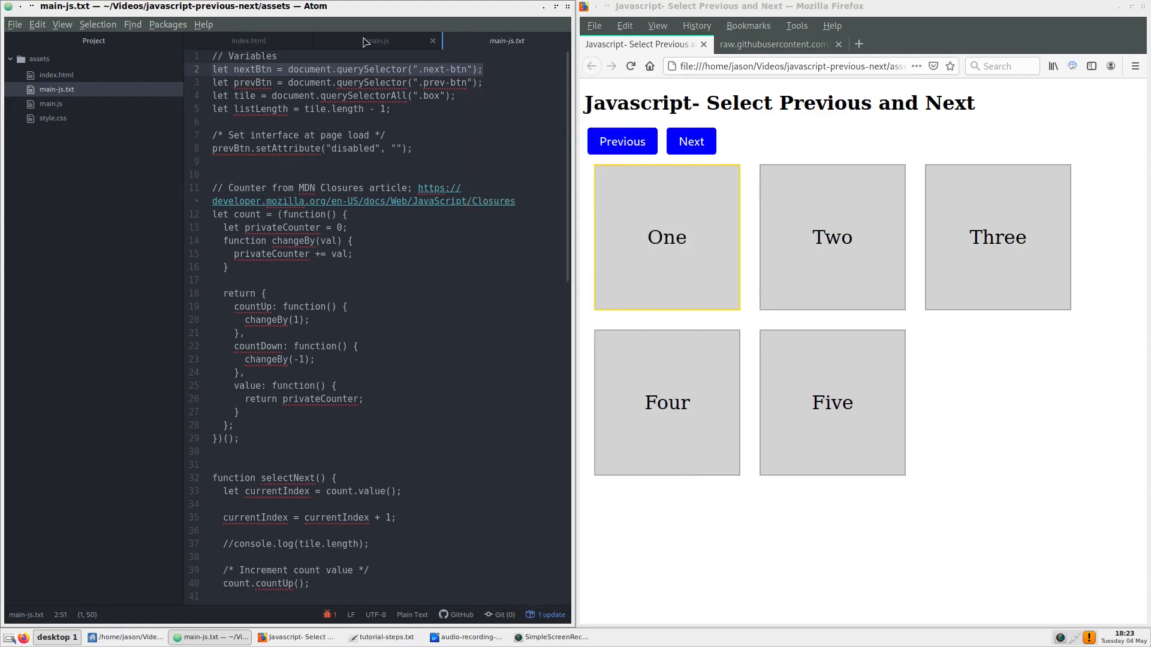
# Step: After checking main-js.txt, add nextBtn.addEventListener("click", selectNext); under Event Listeners
pyautogui.click(375, 41)
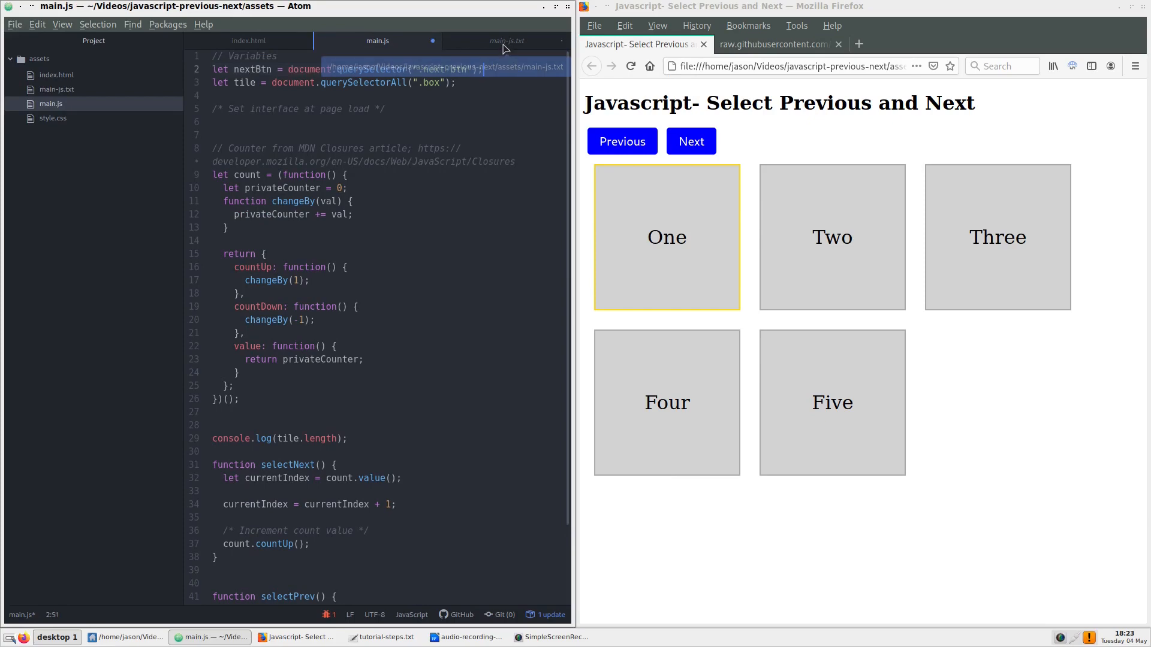
pyautogui.click(506, 41)
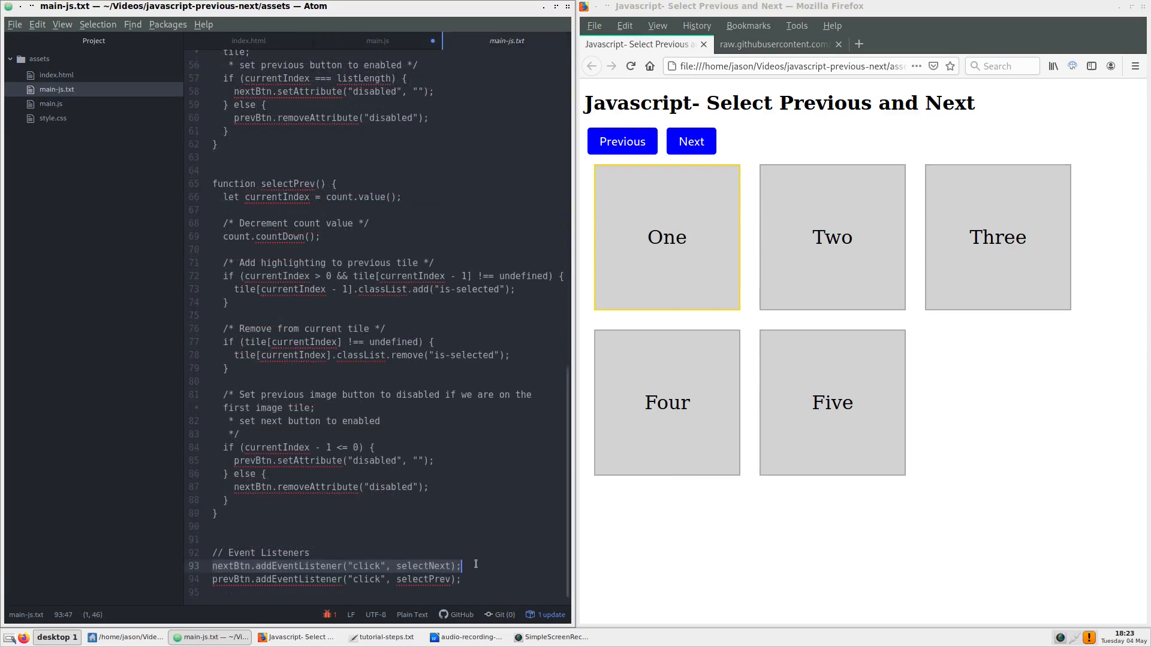
pyautogui.click(377, 41)
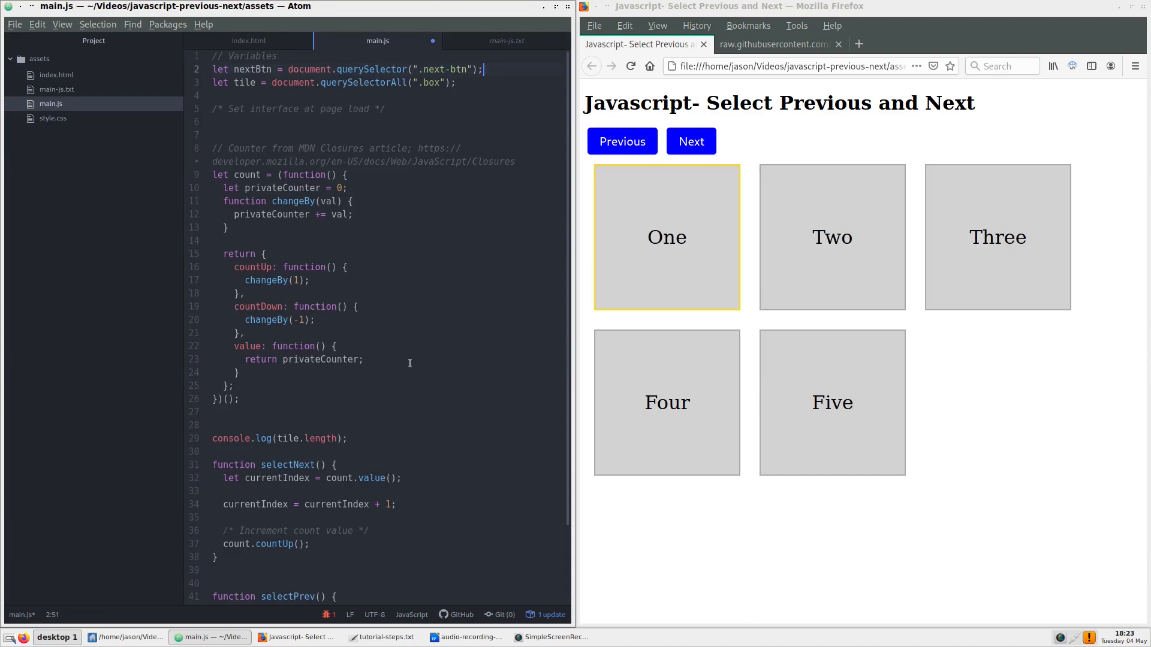
pyautogui.scroll(-3)
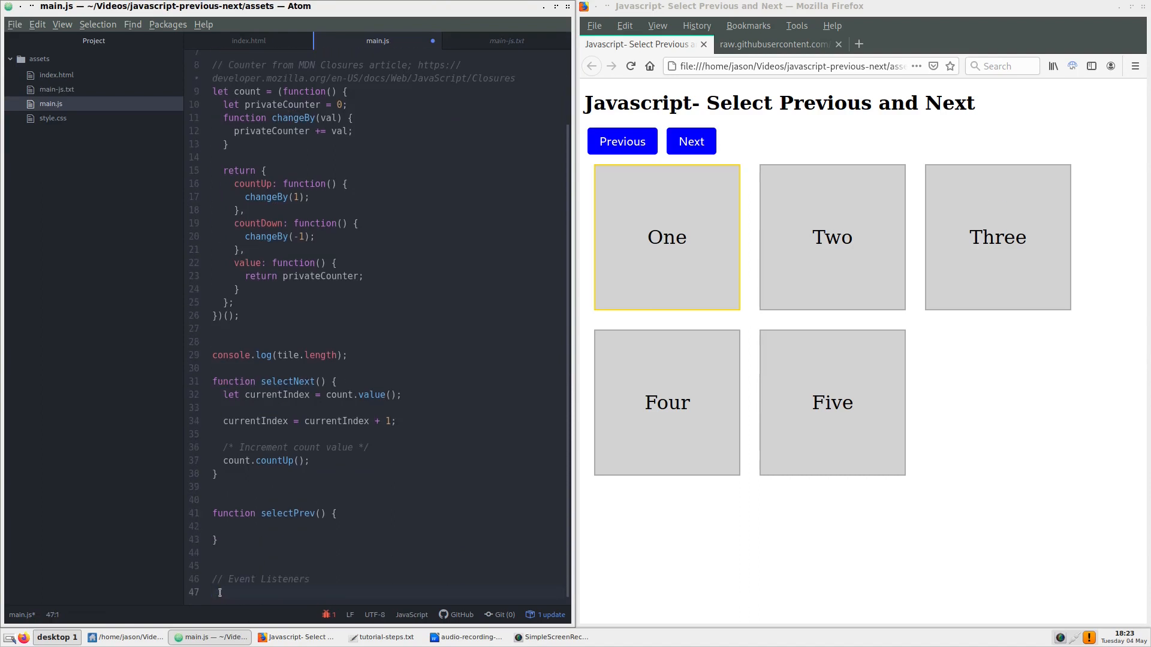
pyautogui.write('nextBtn.addEventListener("click", selectNext);')
pyautogui.write('console.log(listLength);')
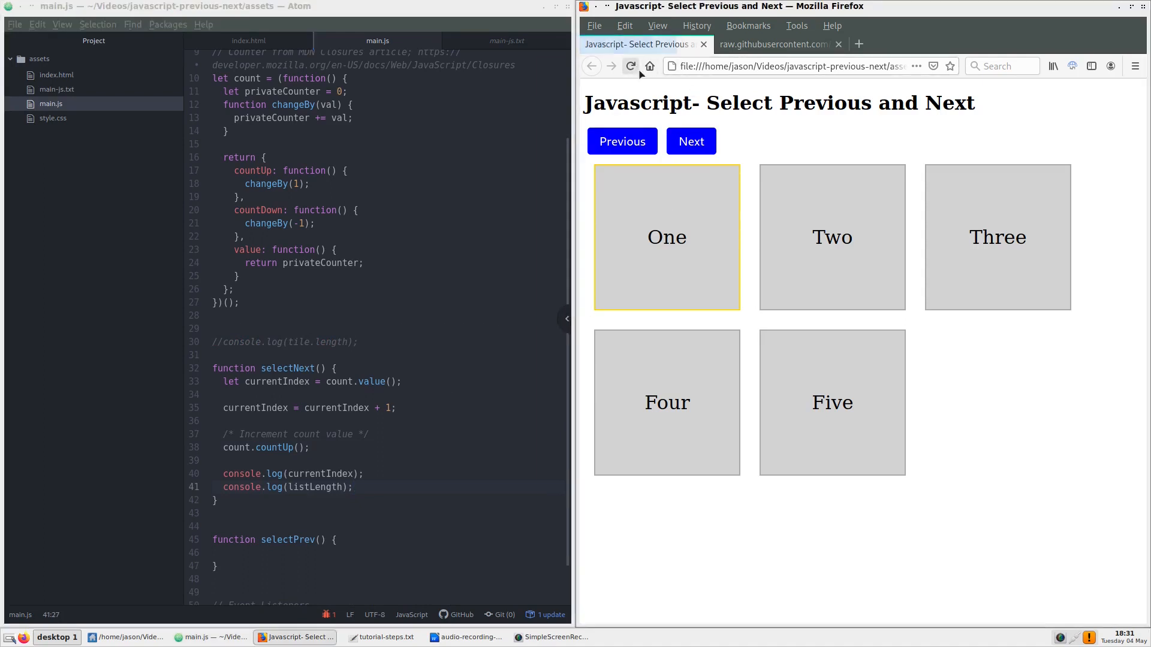
# Step: Log currentIndex climbing from 1 to 5 with listLength 4 in the Firefox console via Next
pyautogui.press('F12')
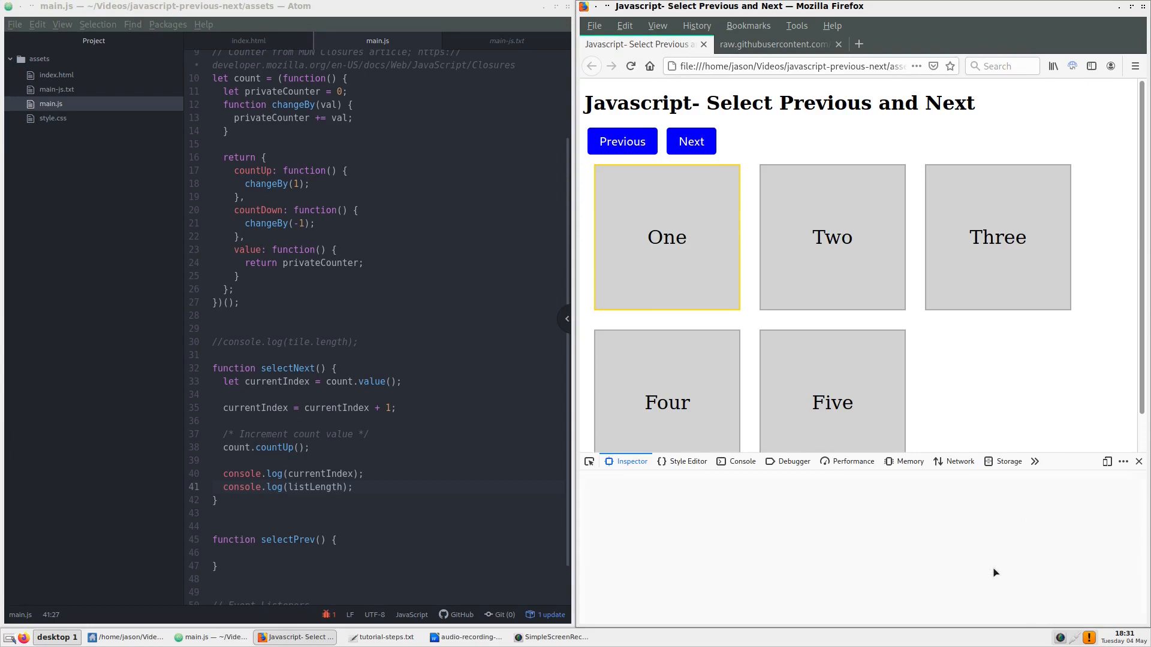
pyautogui.click(741, 460)
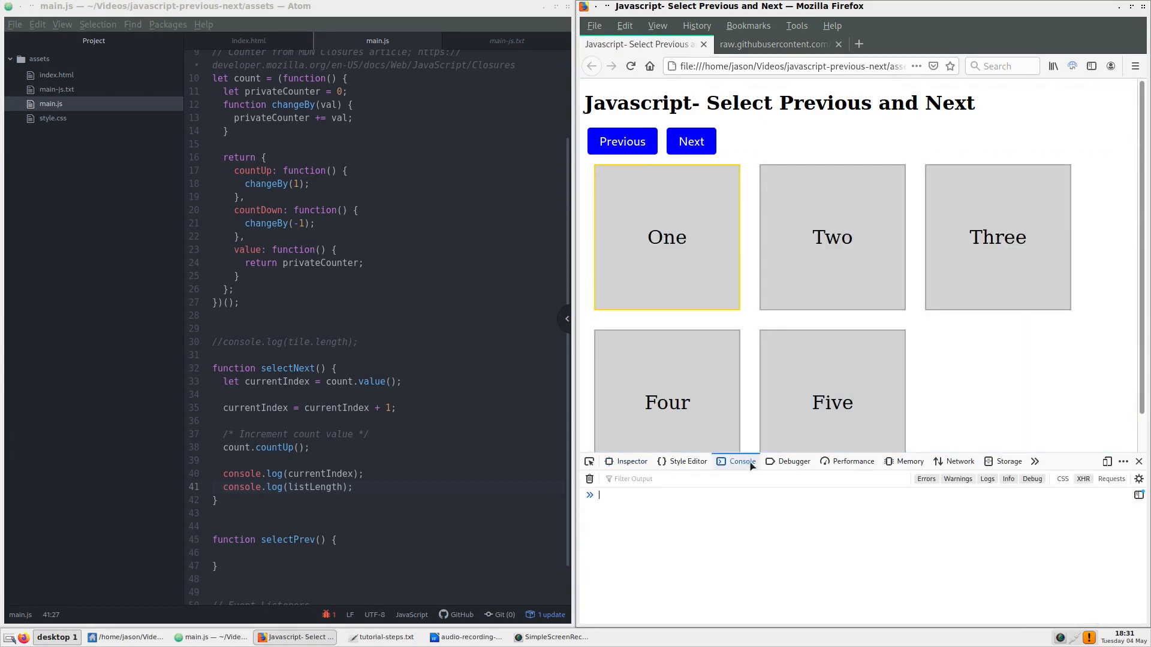
pyautogui.click(690, 142)
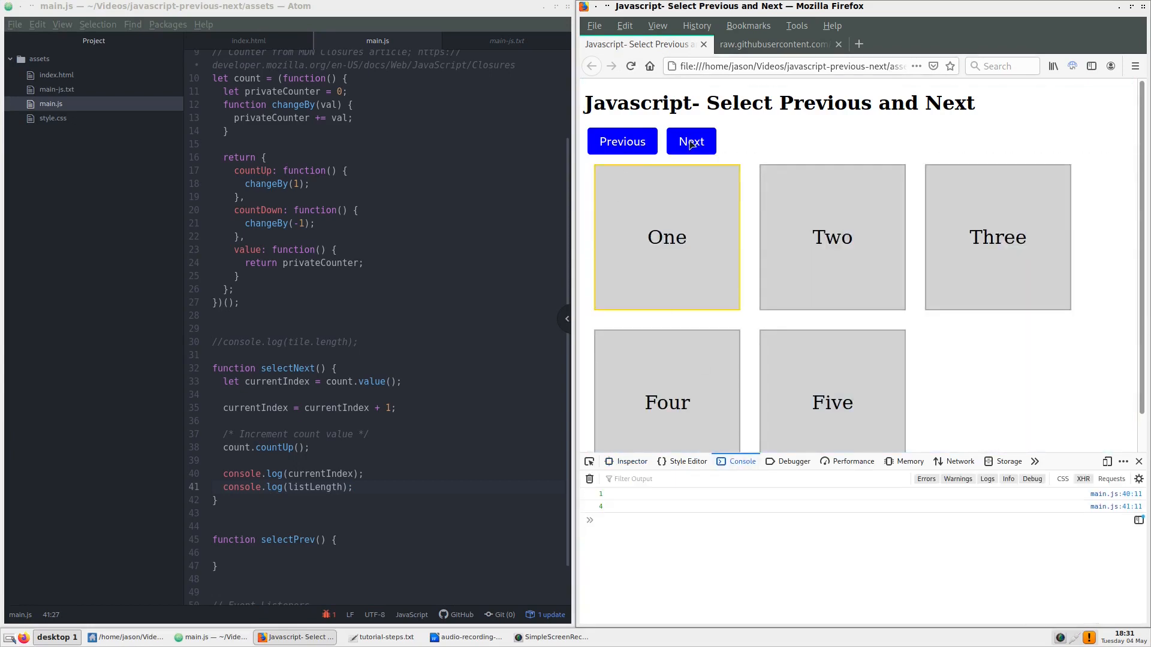
pyautogui.click(691, 141)
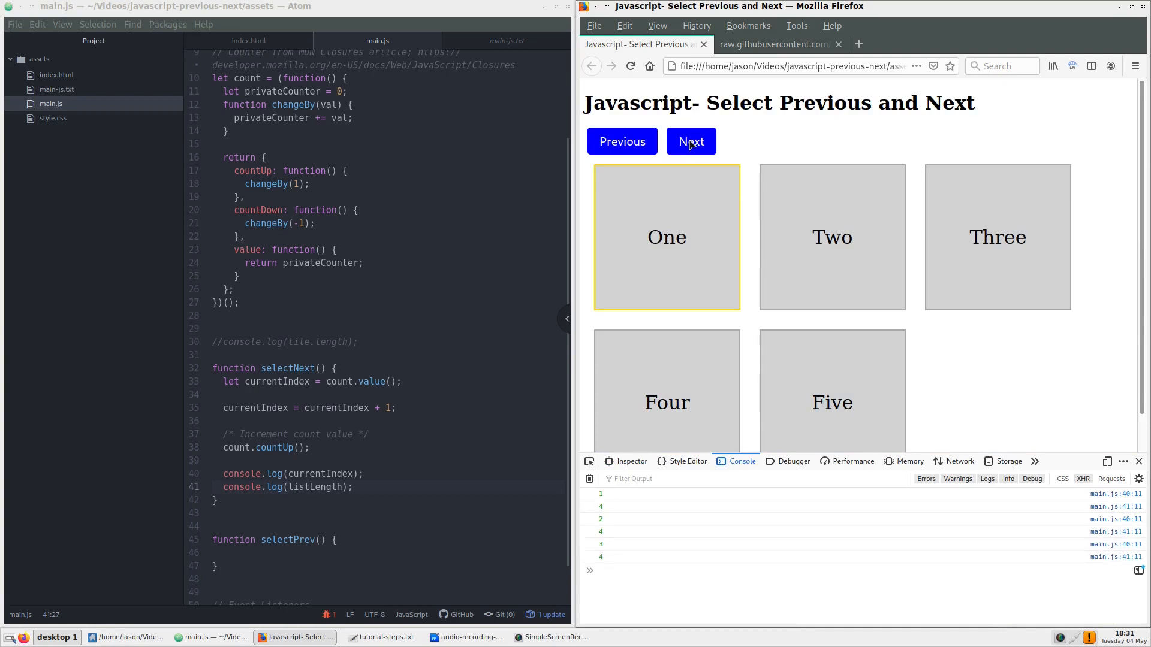
pyautogui.click(691, 141)
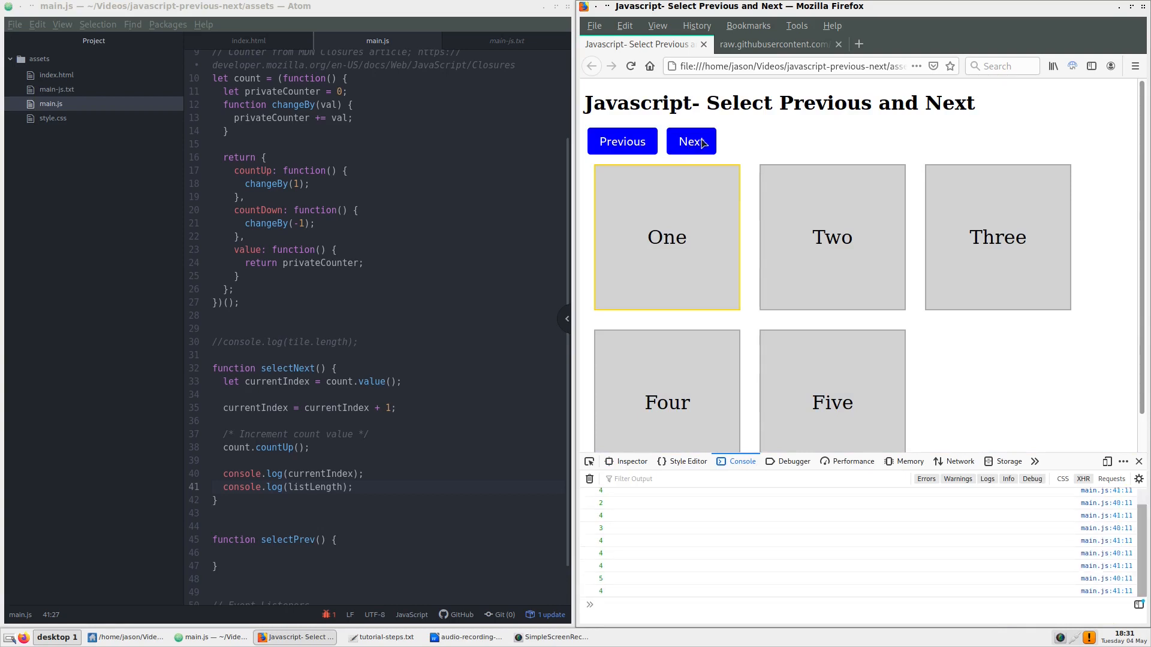
pyautogui.moveTo(768, 134)
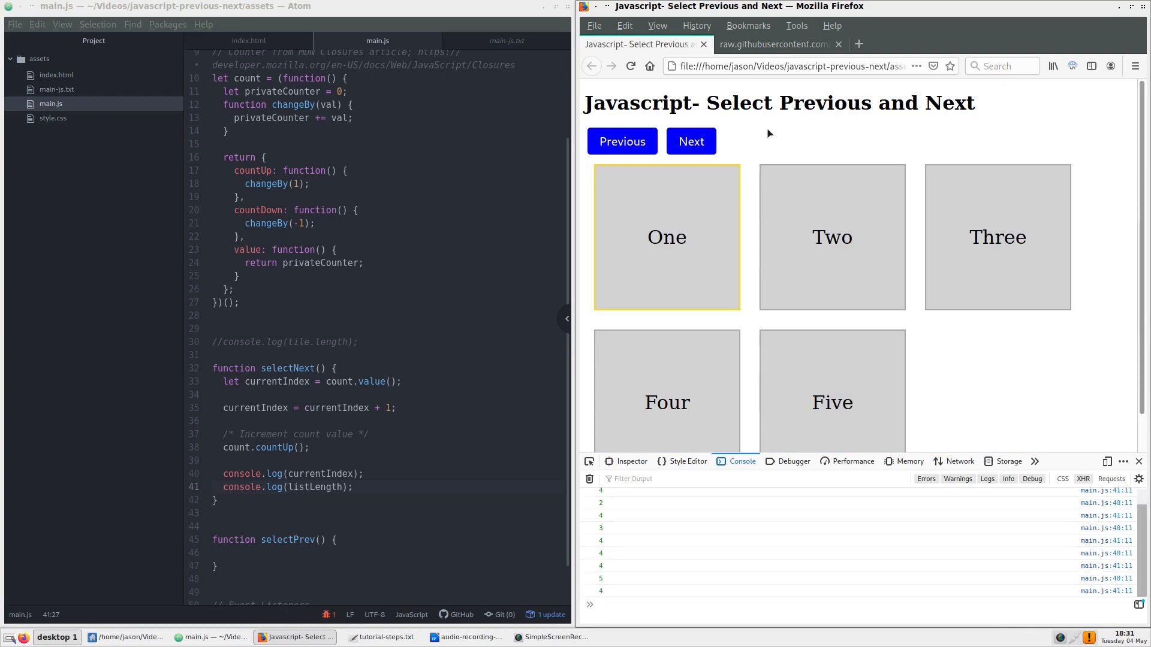
pyautogui.click(505, 41)
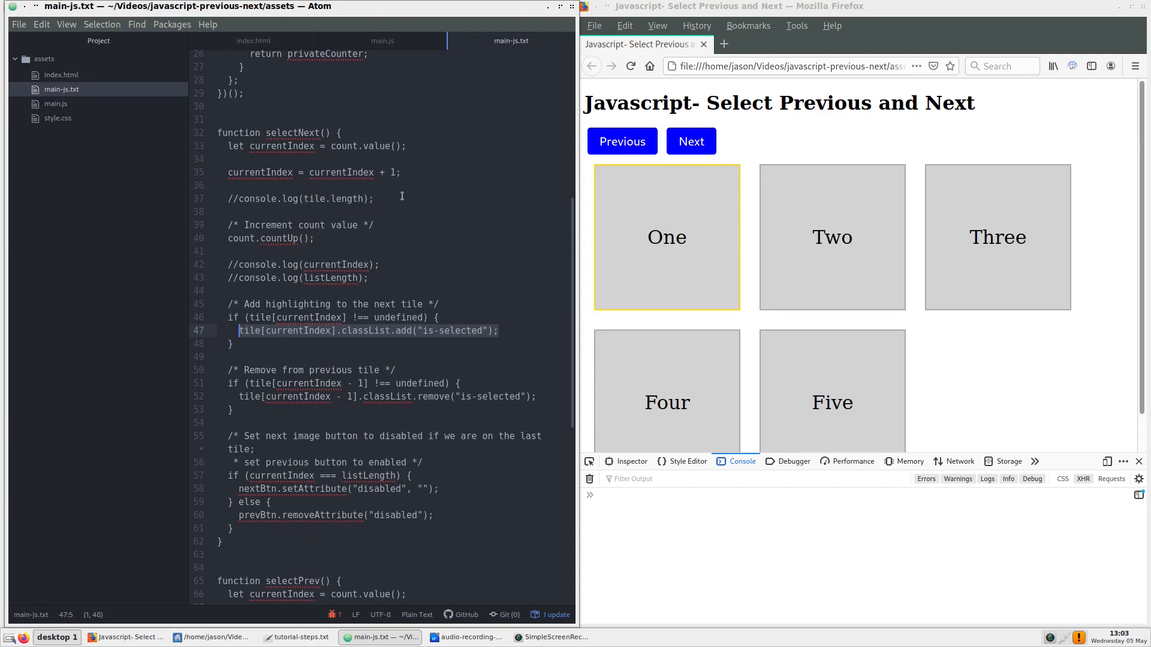
# Step: Add tile[currentIndex].classList.add("is-selected"); inside selectNext in main.js
pyautogui.click(381, 41)
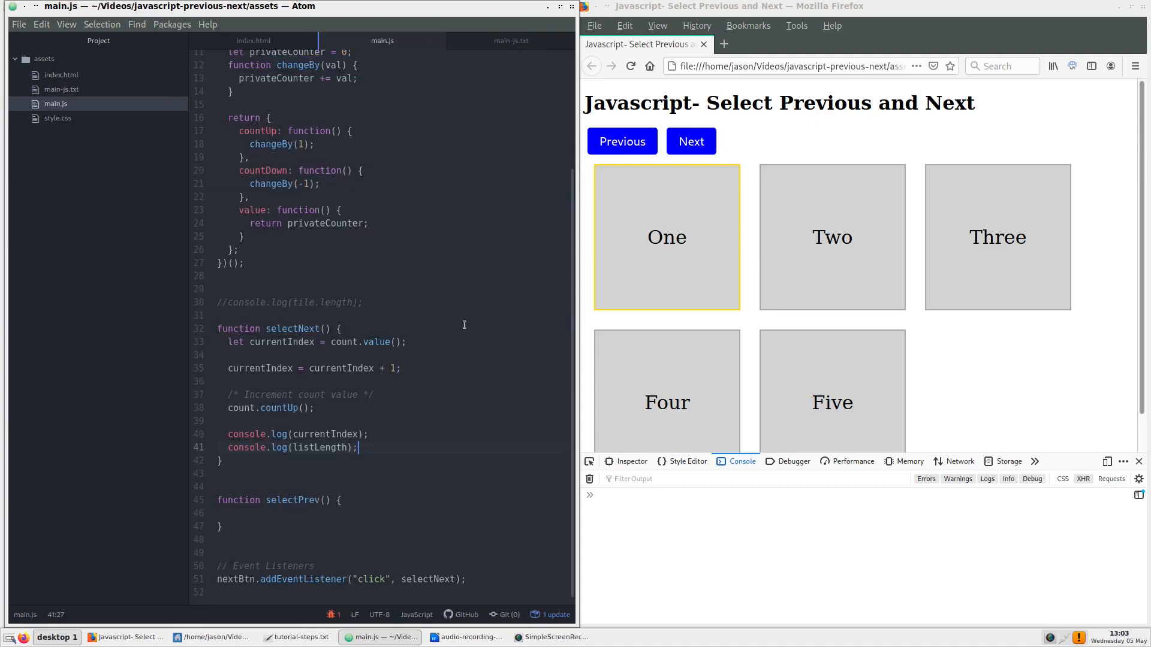
pyautogui.write('tile[currentIndex].classList.add("is-selected");')
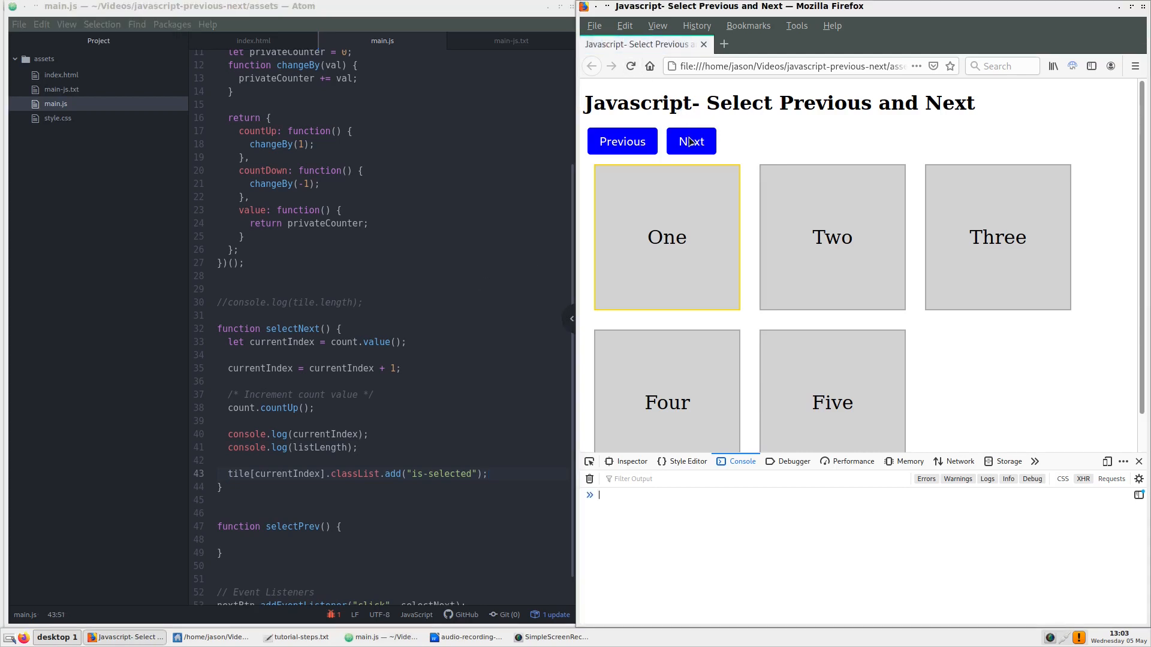
# Step: Advance the gold highlight with Next until all five tiles stay outlined
pyautogui.click(690, 142)
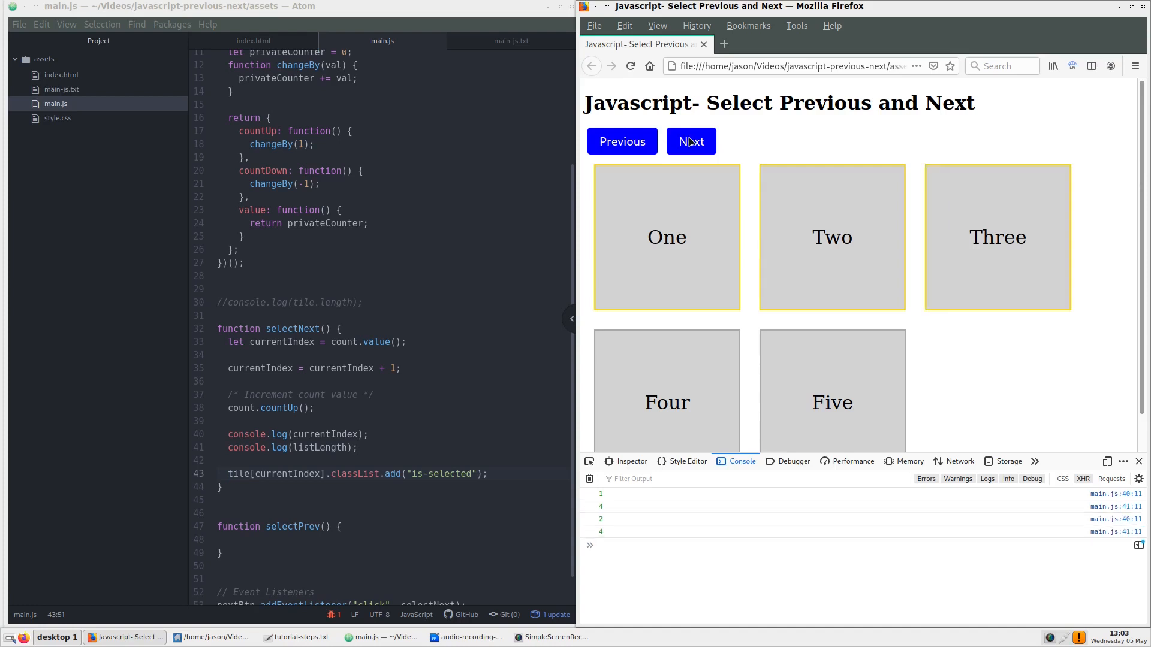
pyautogui.click(691, 141)
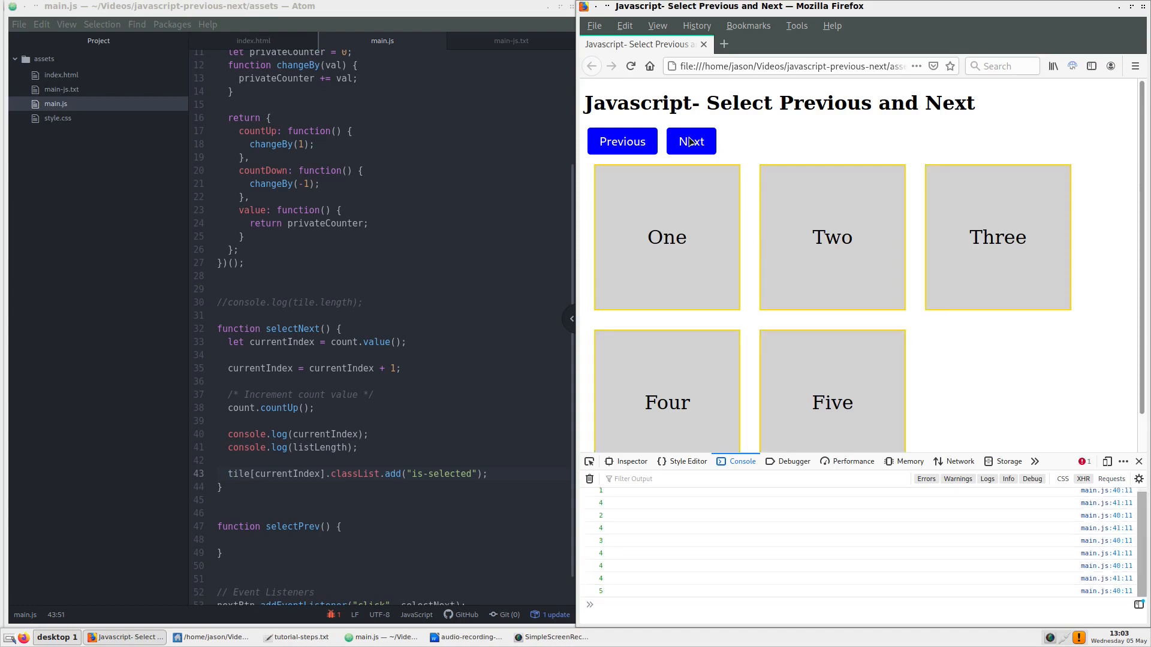
pyautogui.click(690, 142)
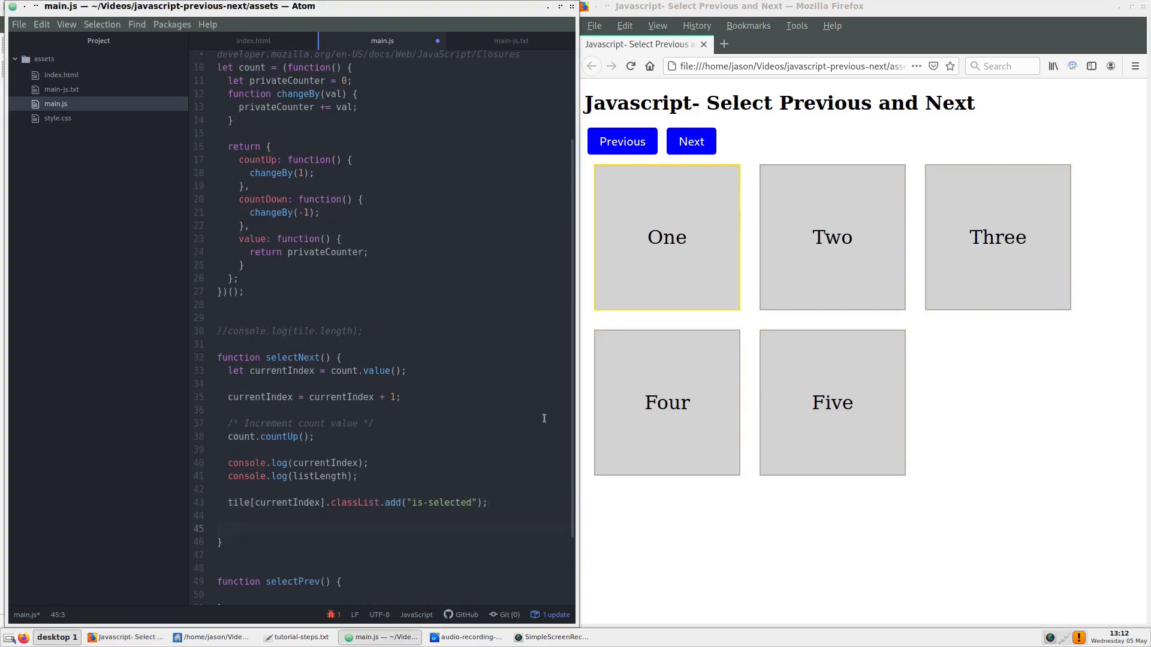
# Step: Add tile[currentIndex - 1].classList.remove("is-selected"); below the add line in selectNext
pyautogui.write('tile[currentIndex - 1].classList.remove("is-selected");')
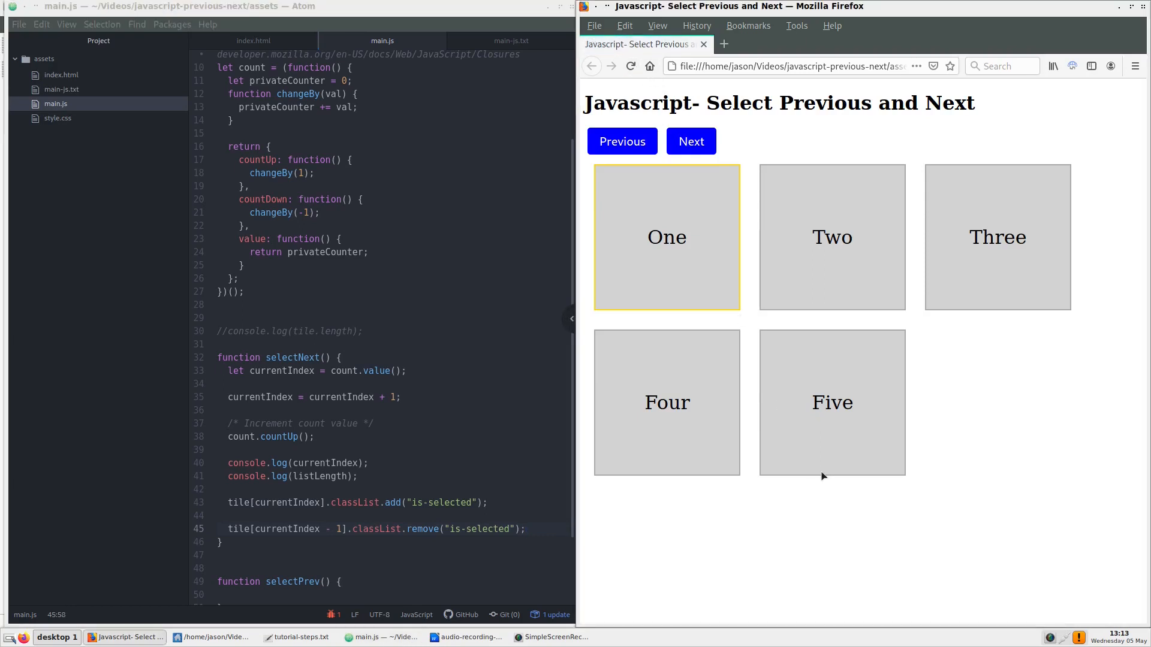
pyautogui.rightClick(822, 476)
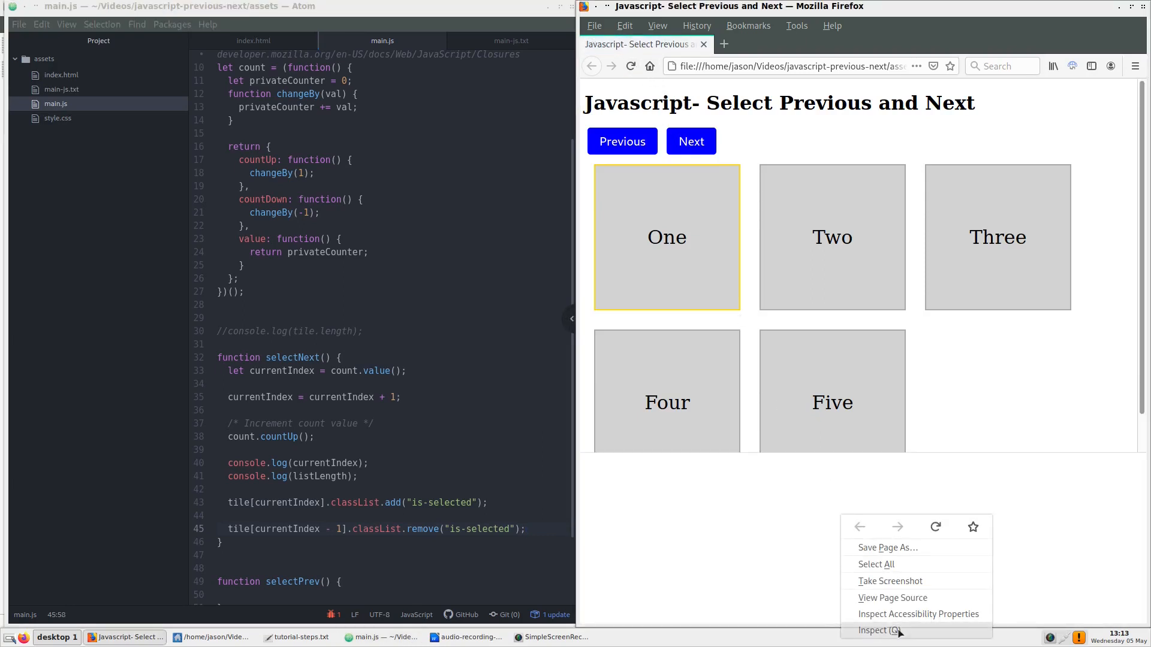
# Step: With the console open, move the single gold highlight tile by tile toward Five
pyautogui.click(875, 630)
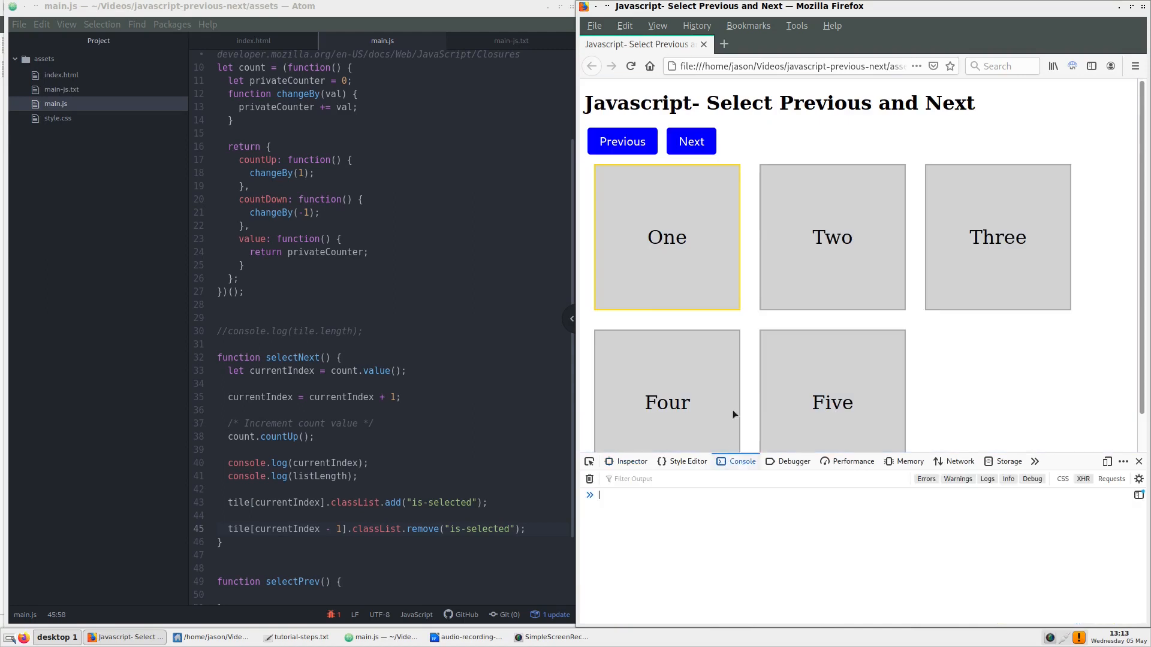
pyautogui.click(691, 141)
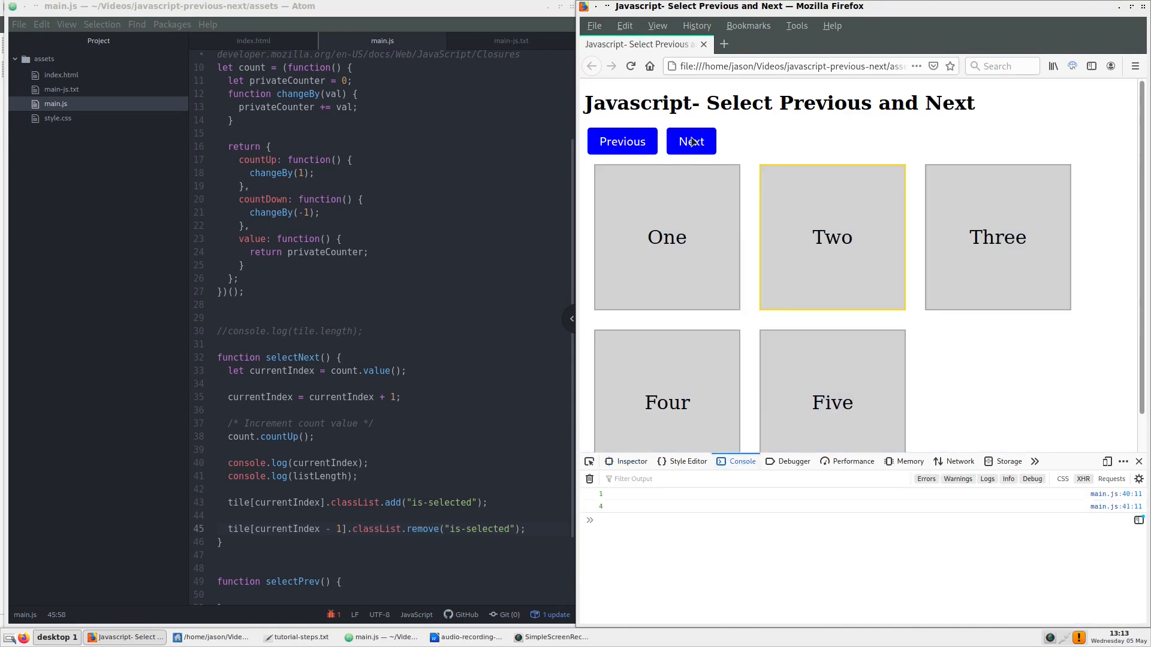
pyautogui.click(691, 141)
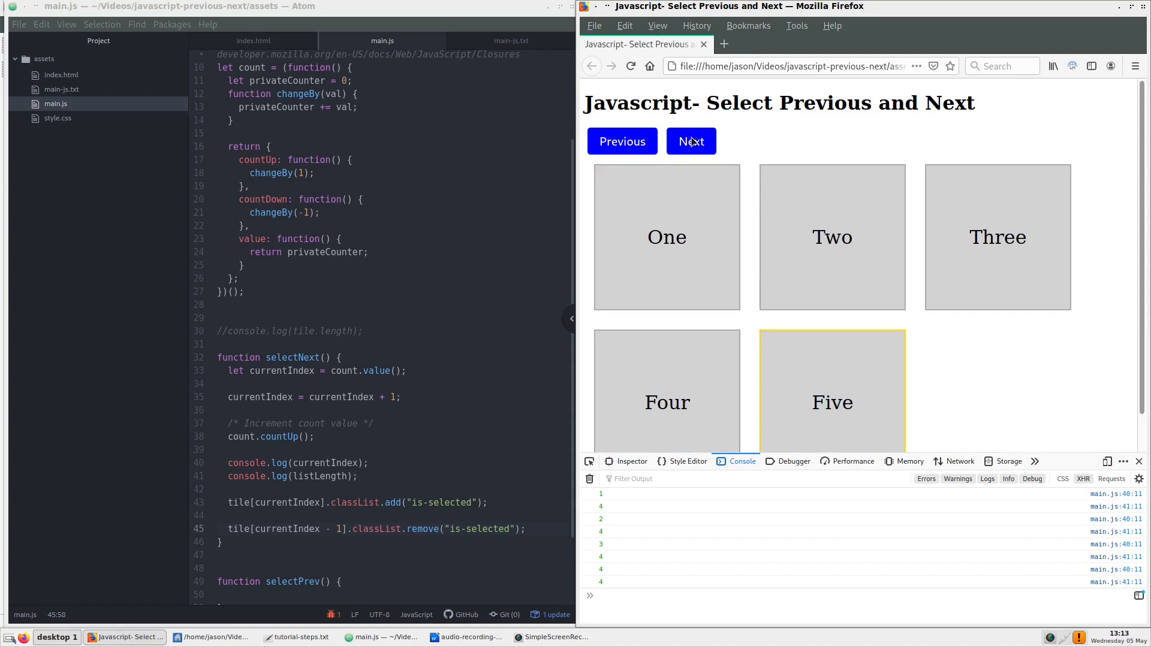
pyautogui.click(690, 141)
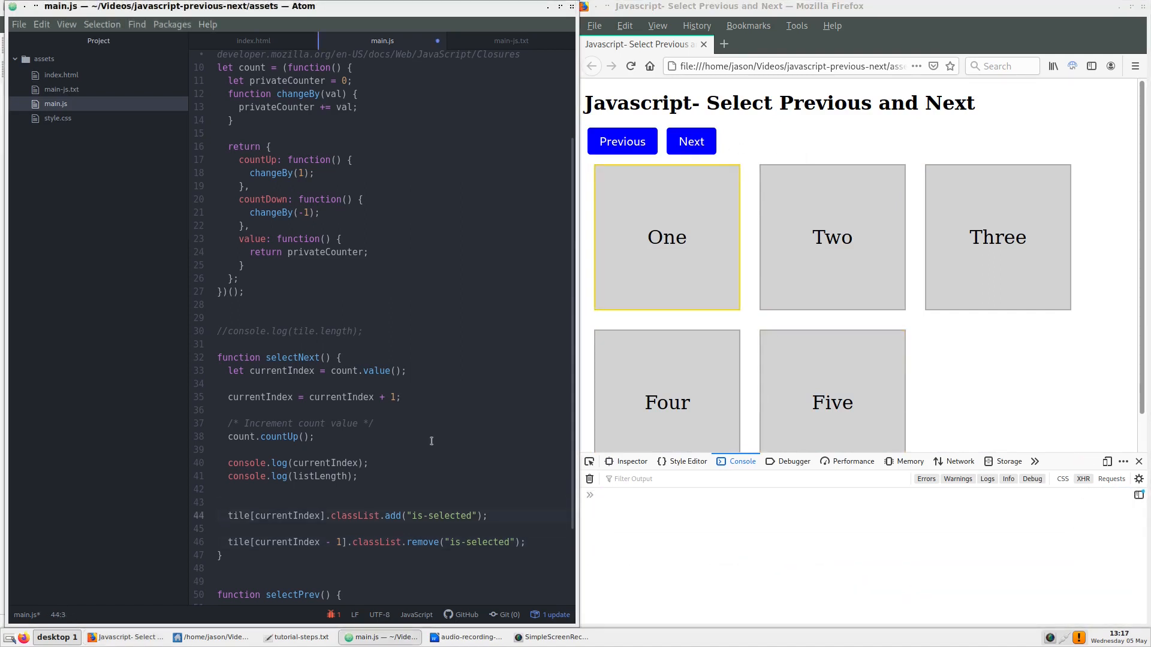
# Step: Wrap the add line in if (tile[currentIndex] !== undefined) { }
pyautogui.write('if (true) {')
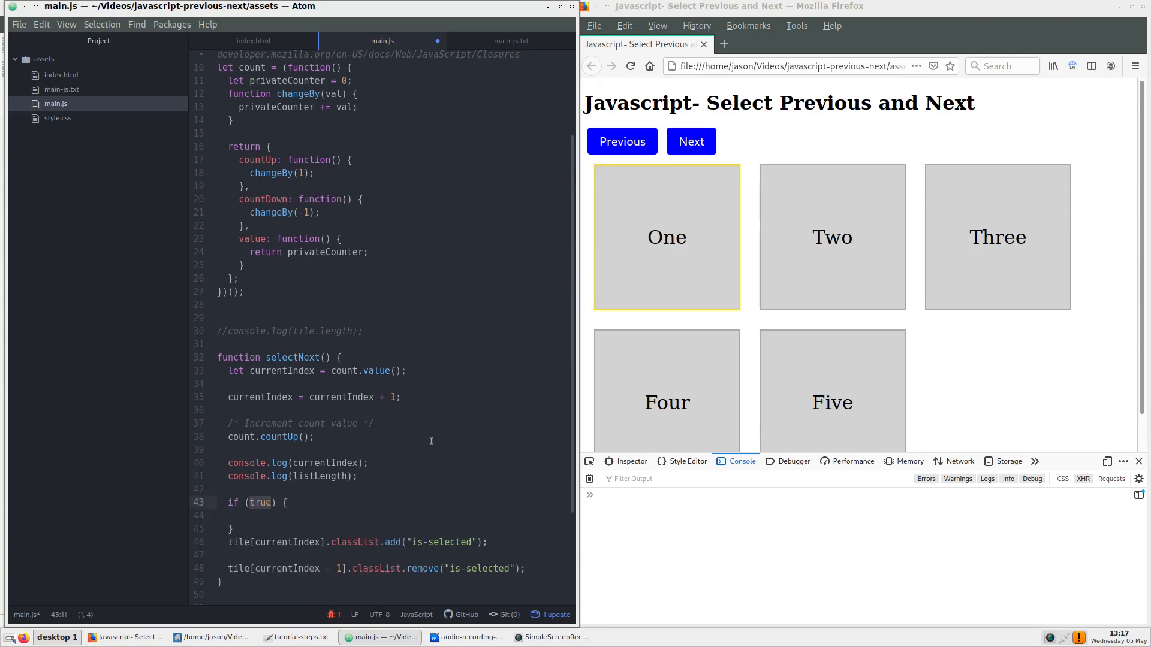
pyautogui.write('tile[]')
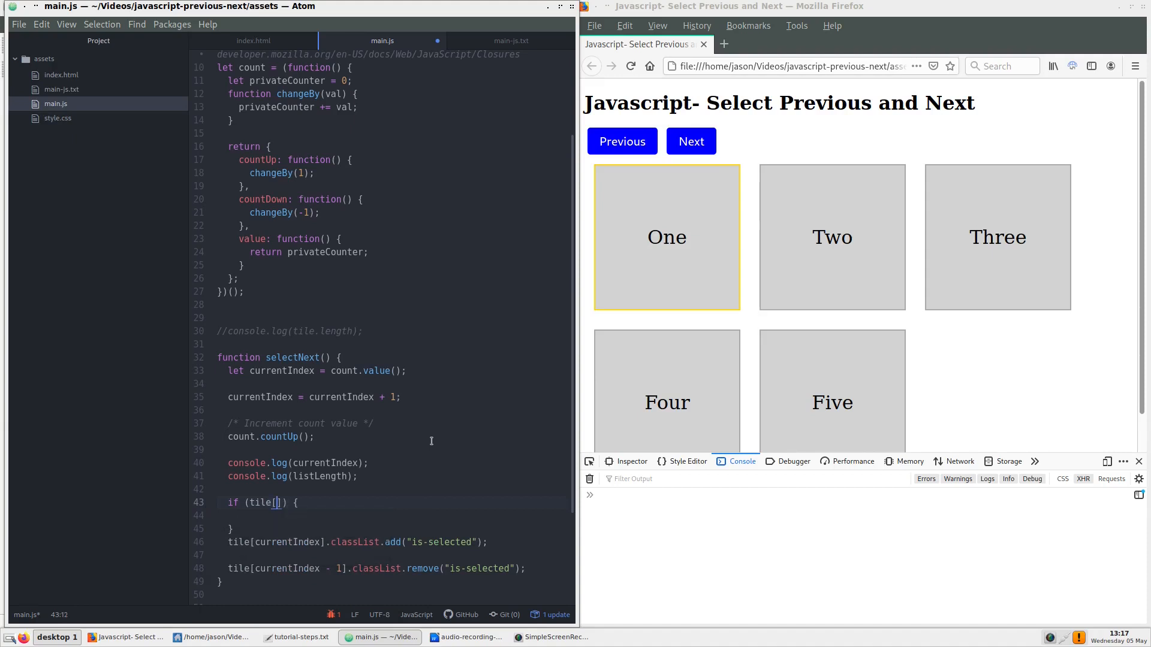
pyautogui.write('currentIndex')
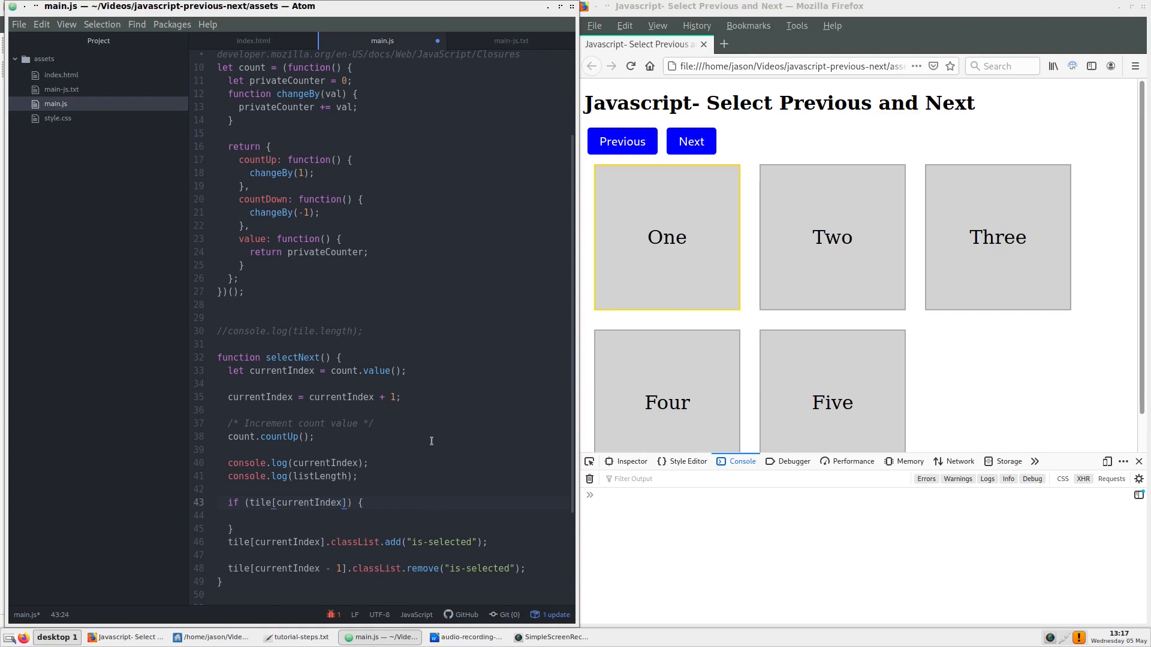
pyautogui.write('!== undefined')
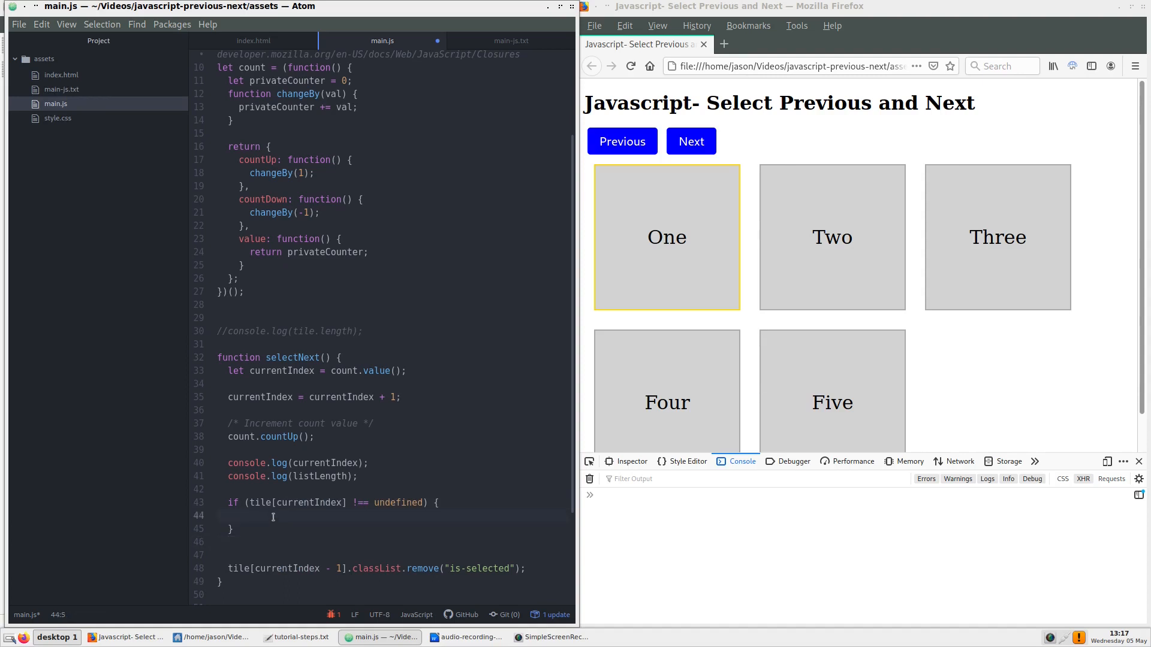
pyautogui.write('tile[currentIndex].classList.add("is-selected");')
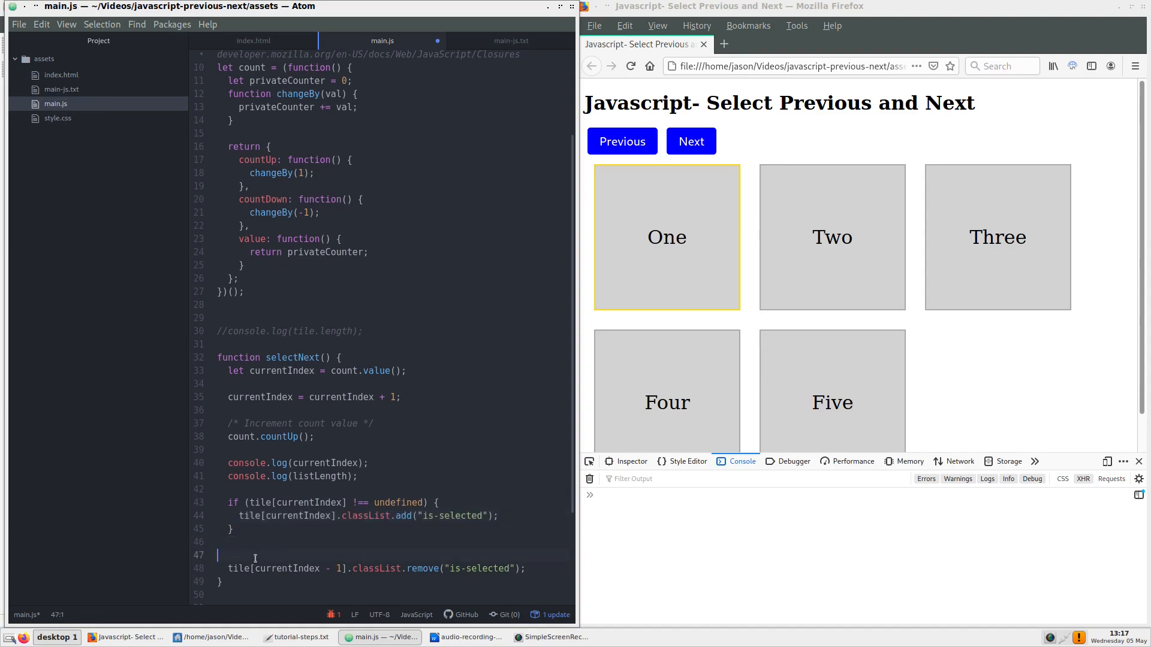
# Step: Wrap the remove line in if (tile[currentIndex - 1] !== undefined) { }
pyautogui.write('if (')
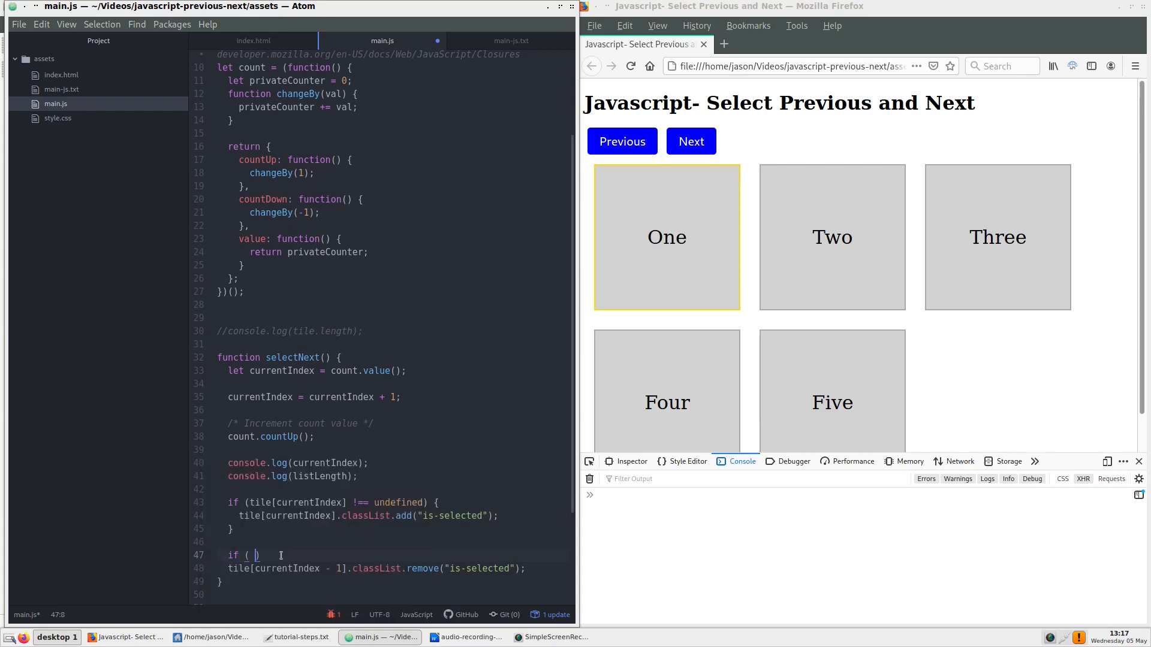
pyautogui.write('tile[currentIndex')
pyautogui.write('function selectPrev() {')
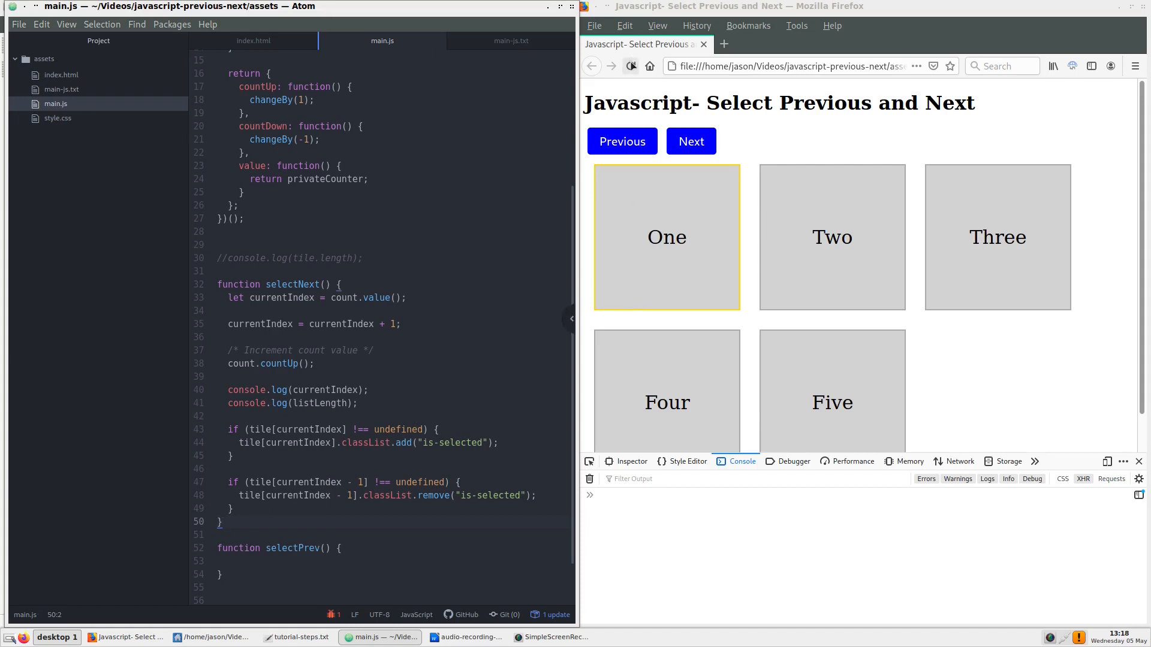
# Step: Run Next past Five so index 6 logs without errors and no tile stays highlighted
pyautogui.click(690, 141)
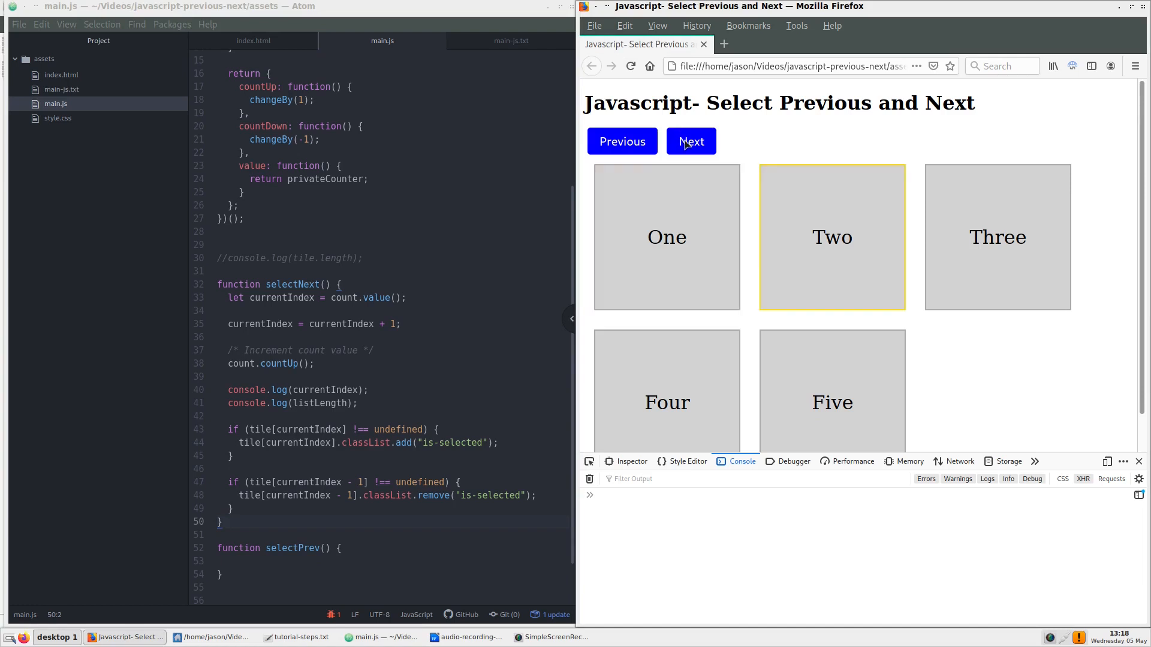
pyautogui.click(691, 141)
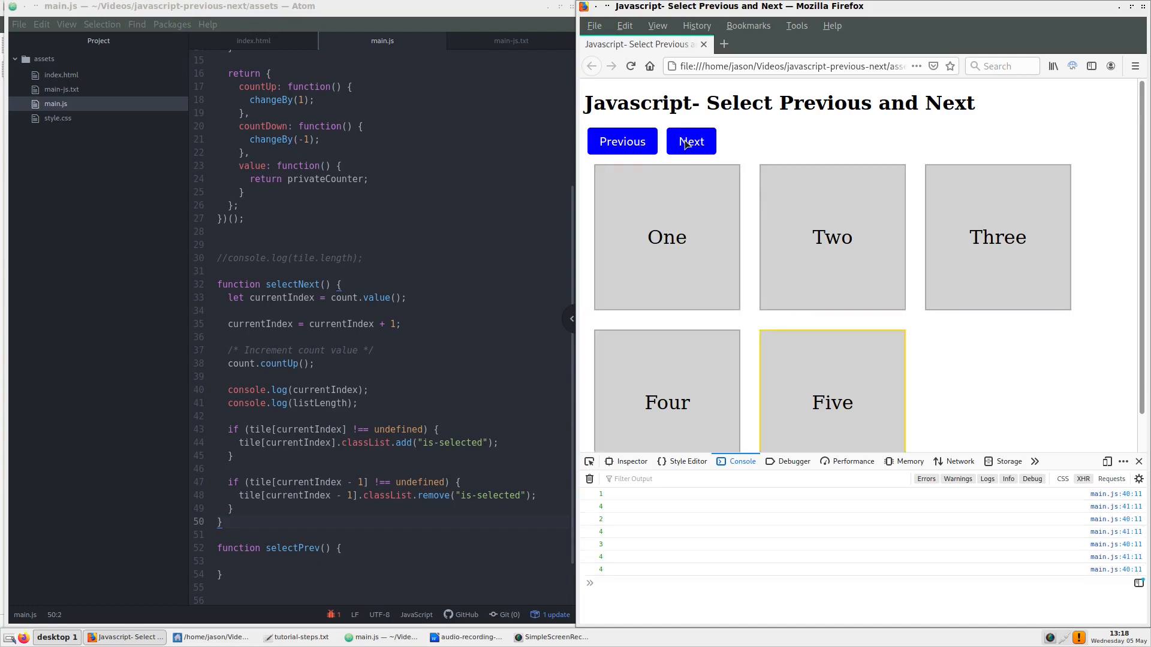
pyautogui.click(622, 142)
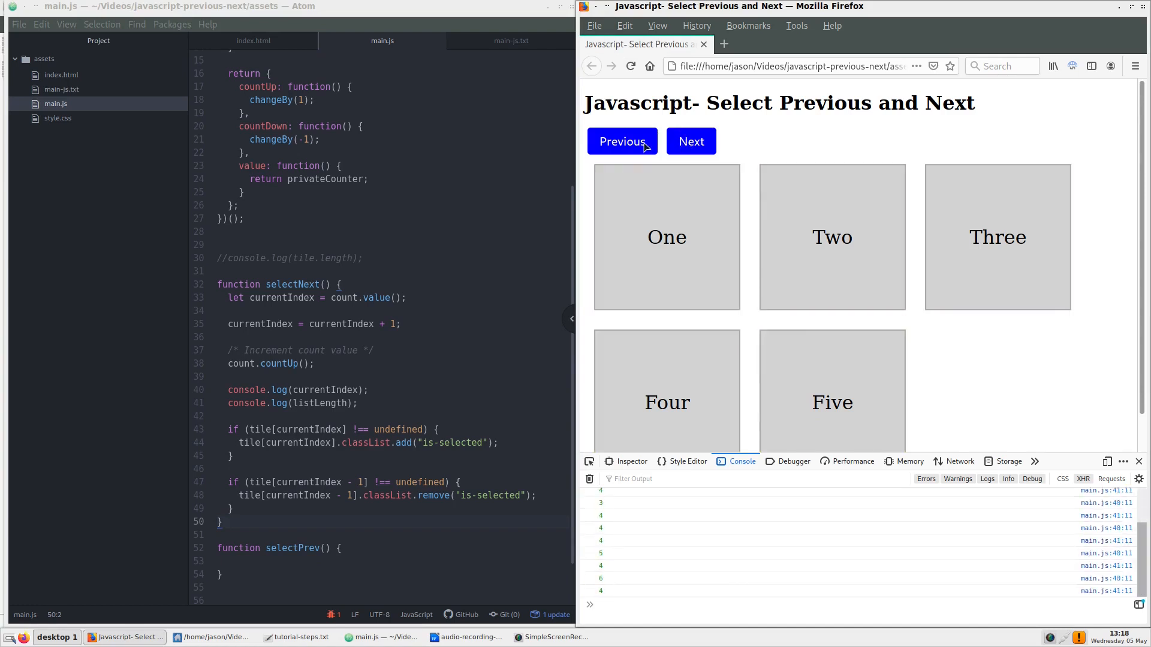
pyautogui.moveTo(633, 145)
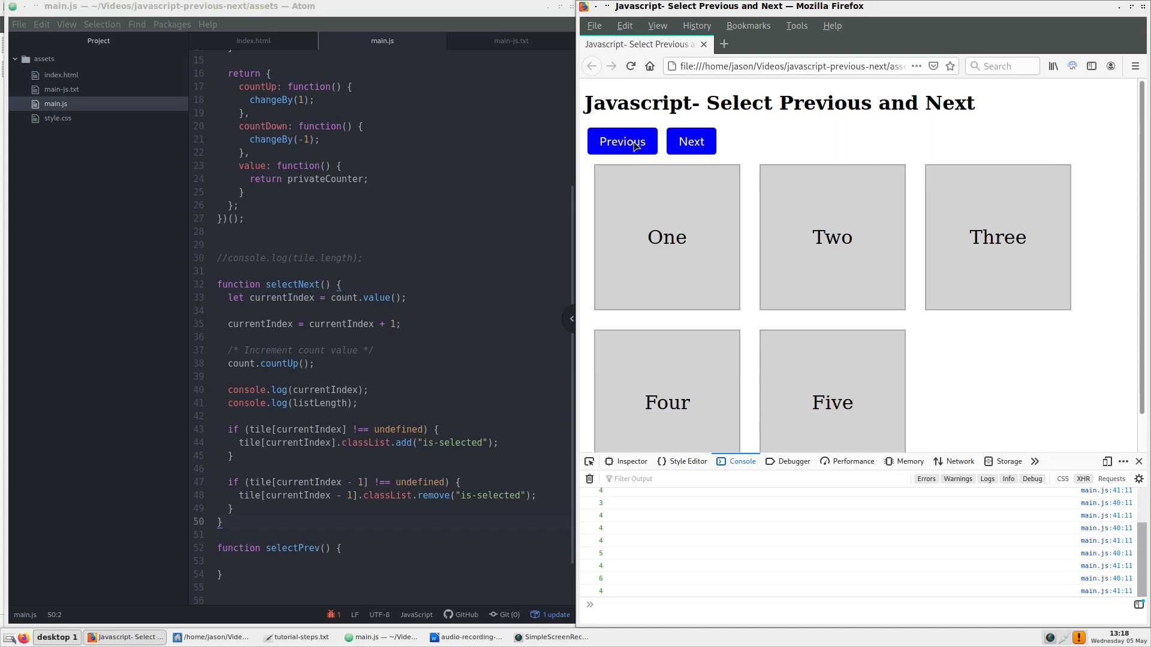
pyautogui.moveTo(869, 137)
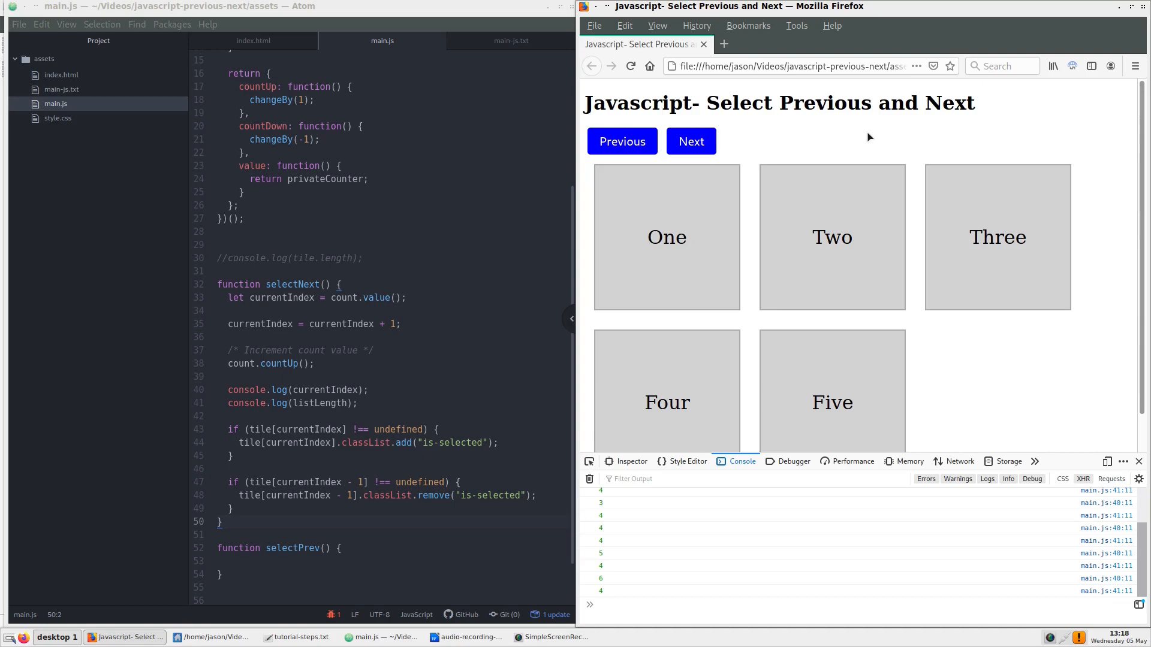
pyautogui.click(512, 41)
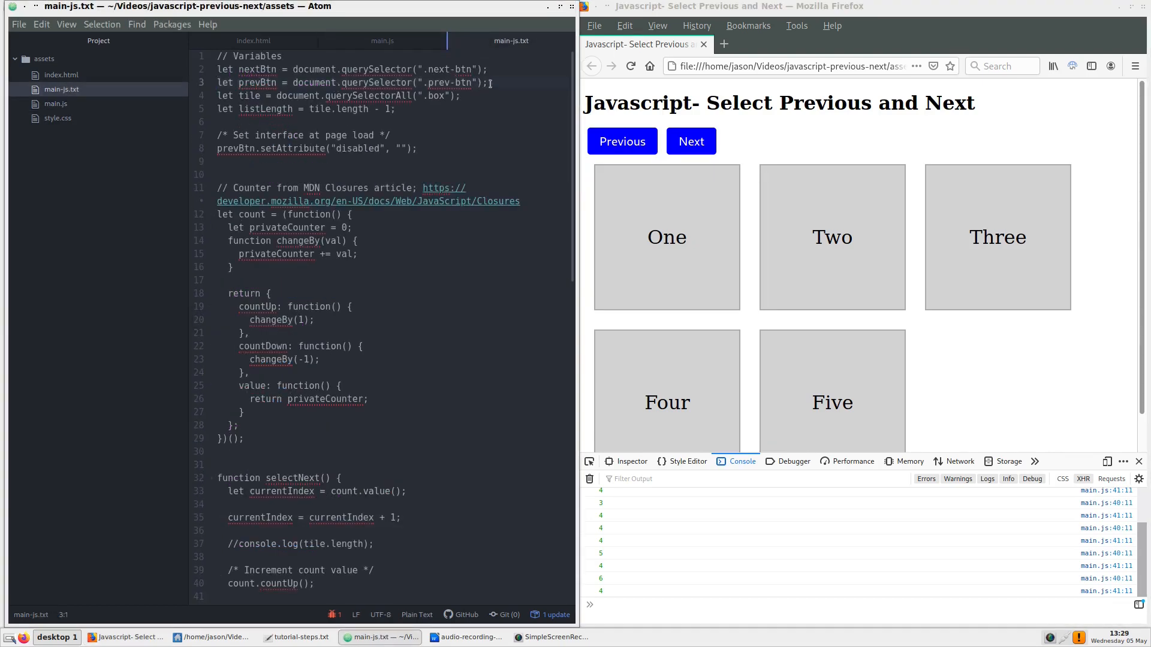
# Step: Declare let prevBtn = document.querySelector(".prev-btn"); after nextBtn in main.js
pyautogui.rightClick(485, 82)
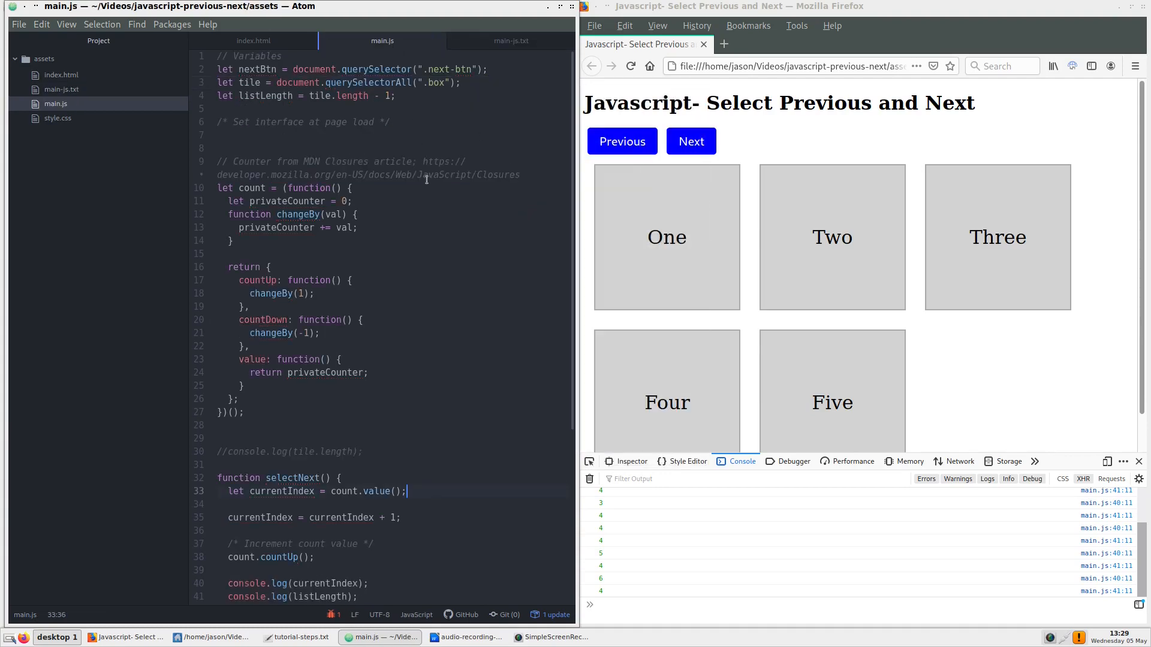
pyautogui.click(491, 69)
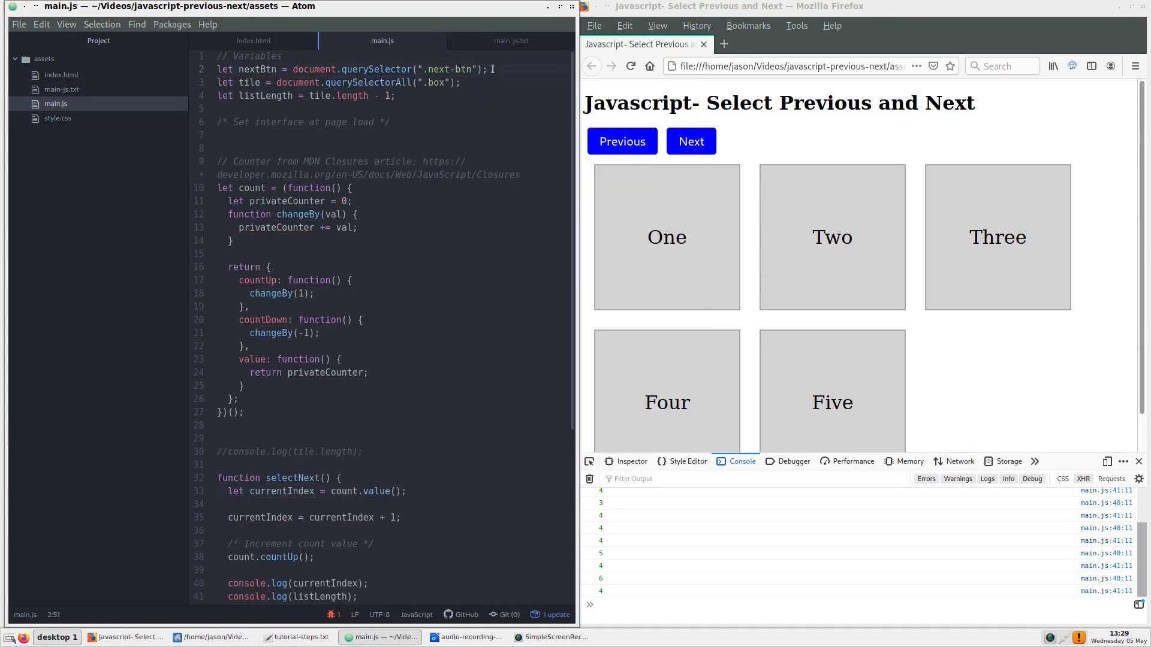
pyautogui.write('let prevBtn = document.querySelector(".prev-btn");')
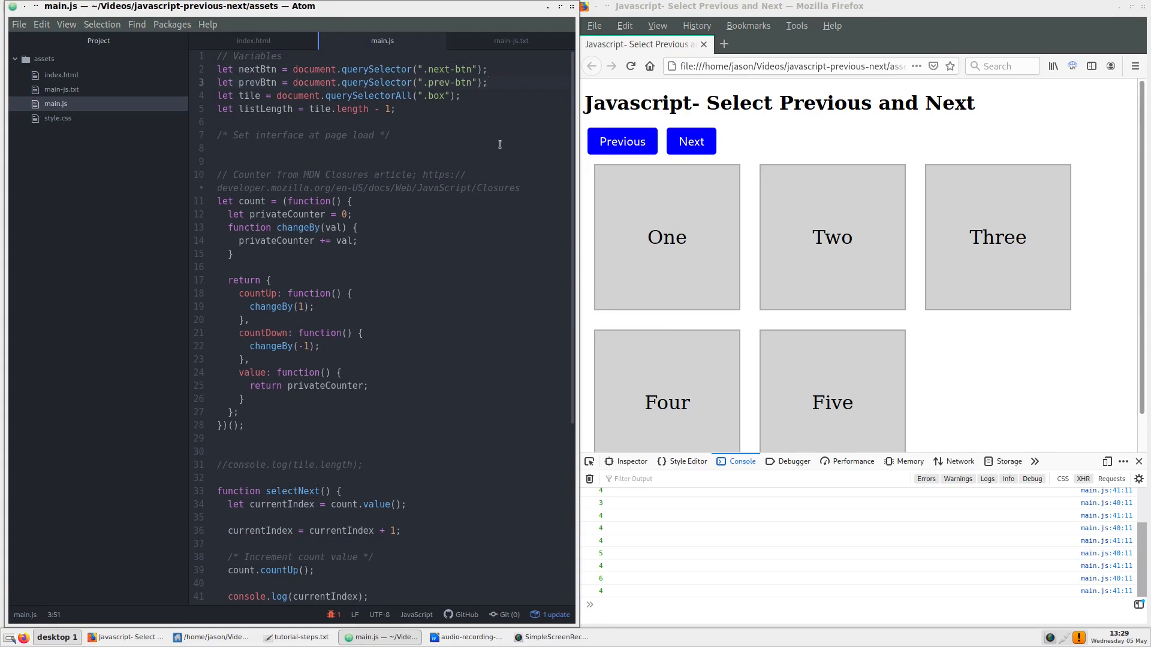
# Step: Add selectNext's if/else disabling Next on the last tile and re-enabling Previous, then reload and test
pyautogui.scroll(-3)
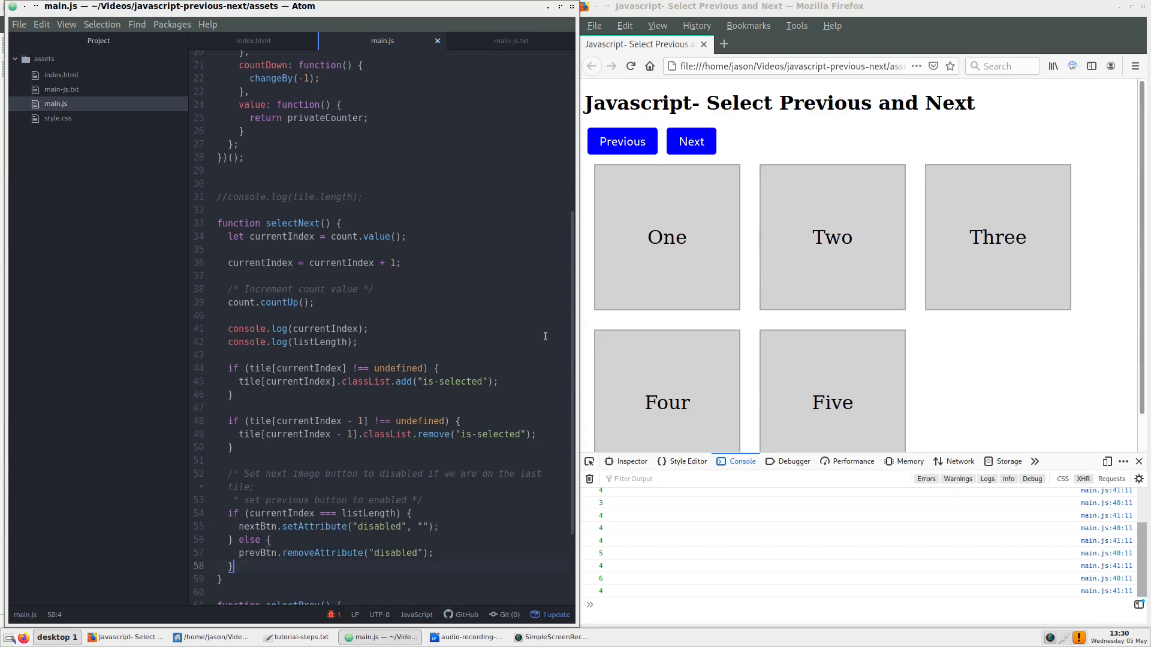
pyautogui.click(630, 66)
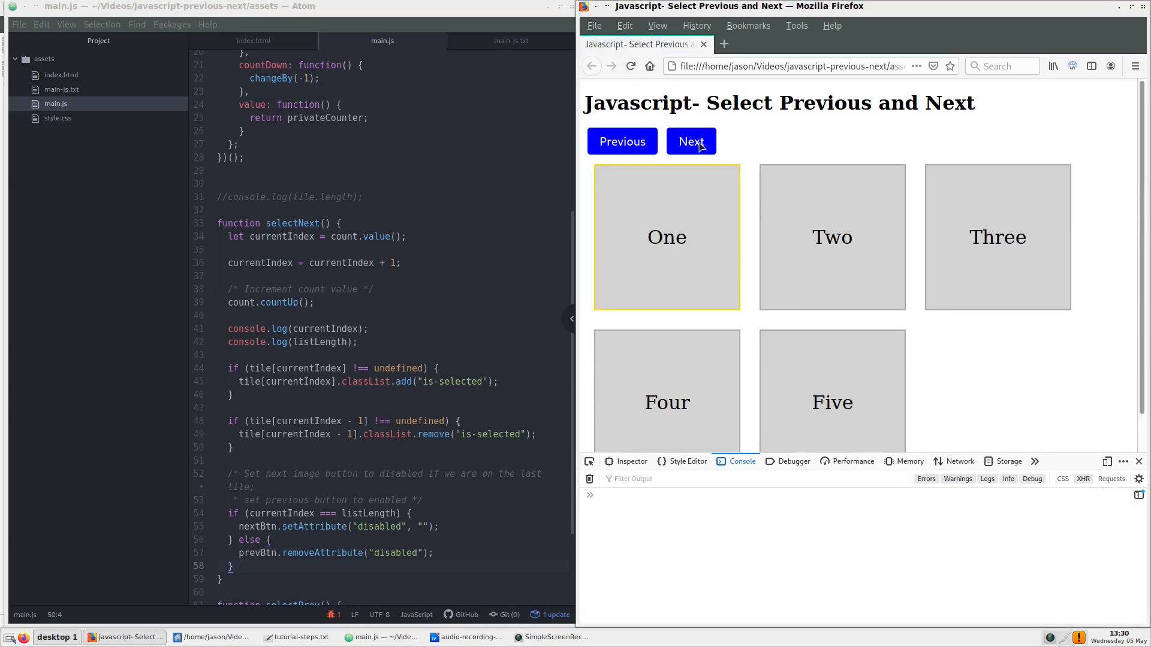
pyautogui.click(690, 142)
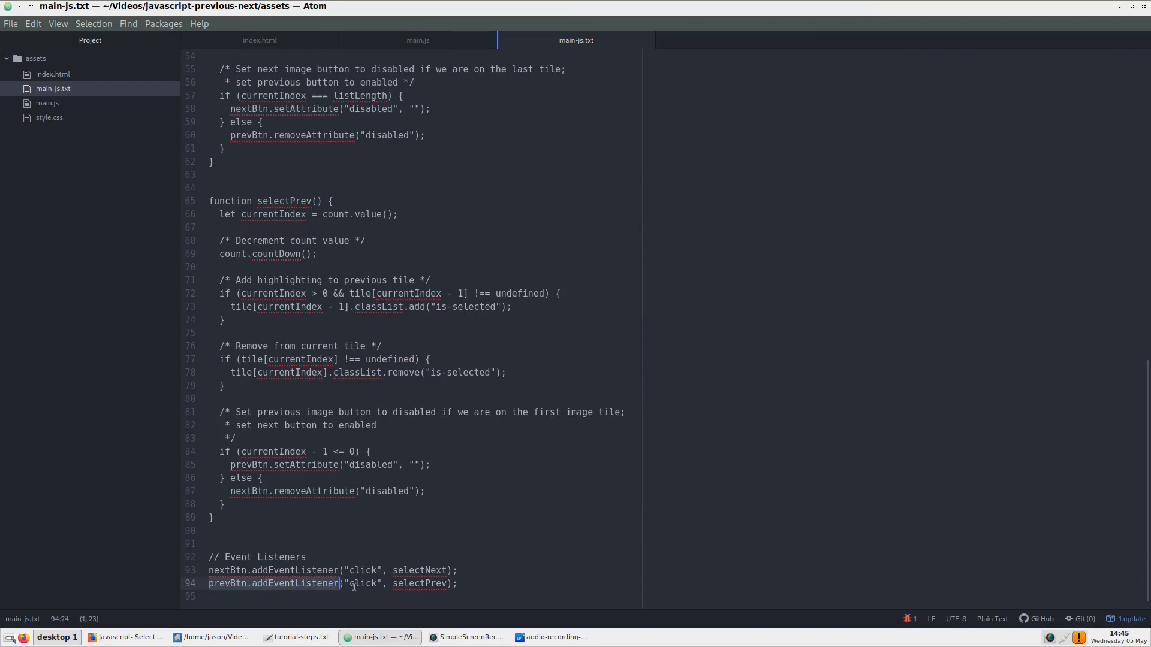
# Step: Wire prevBtn.addEventListener("click", selectPrev); and move currentIndex to a global declaration
pyautogui.rightClick(388, 365)
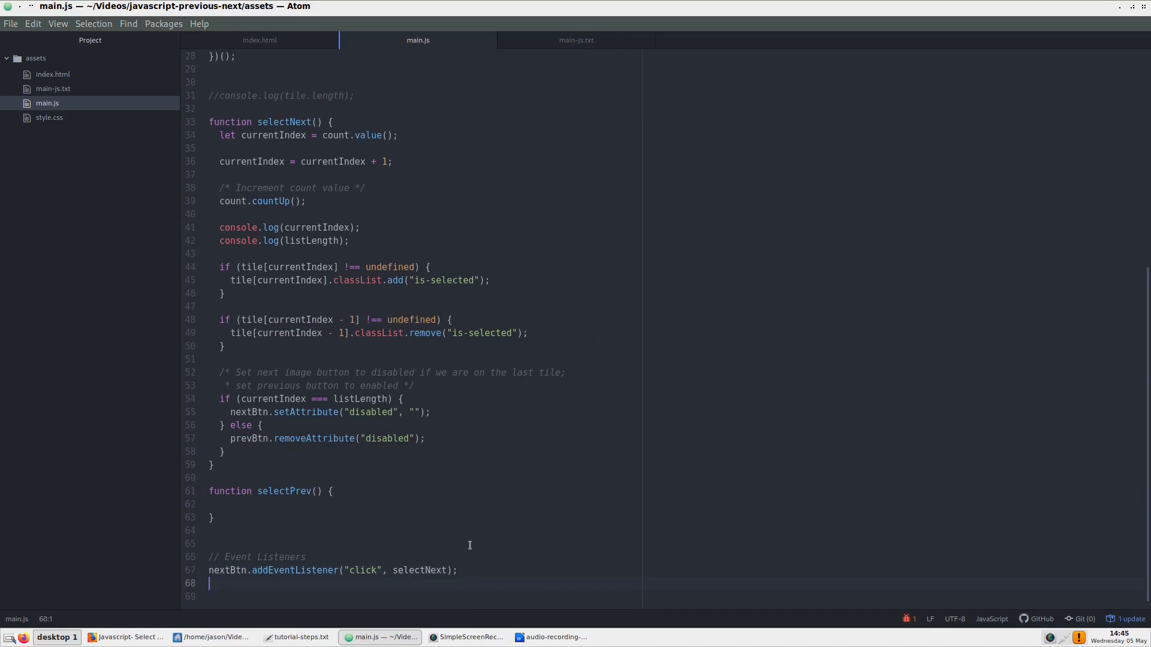
pyautogui.write('prevBtn.addEventListener("click", selectPrev);')
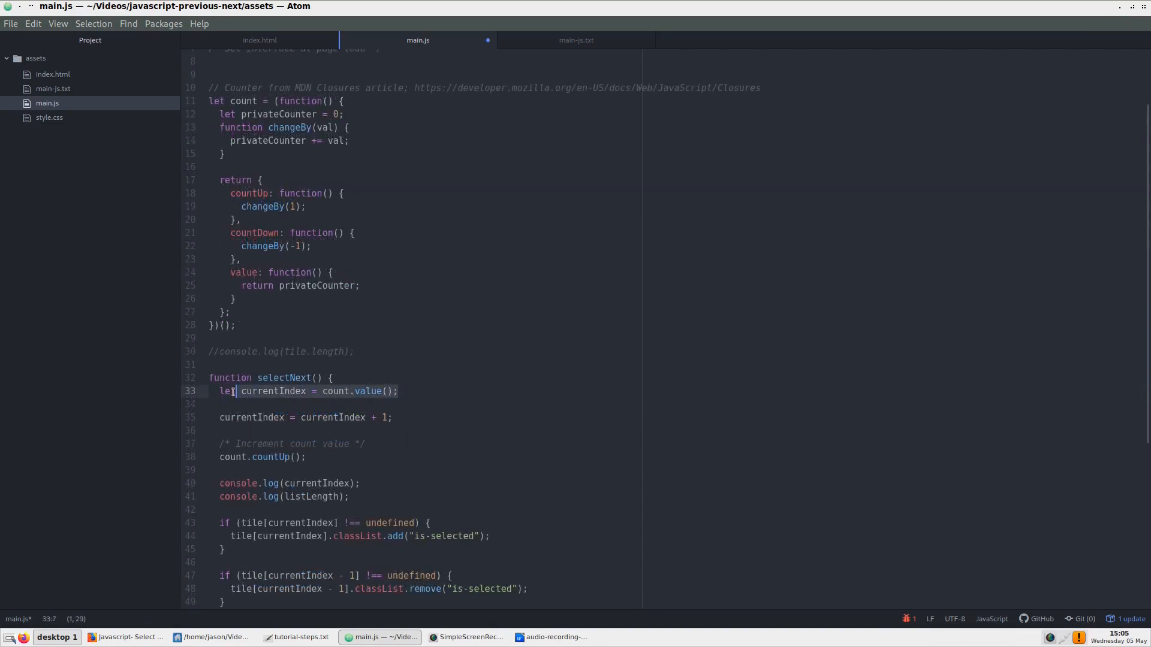
pyautogui.press('ctrl+shift+k')
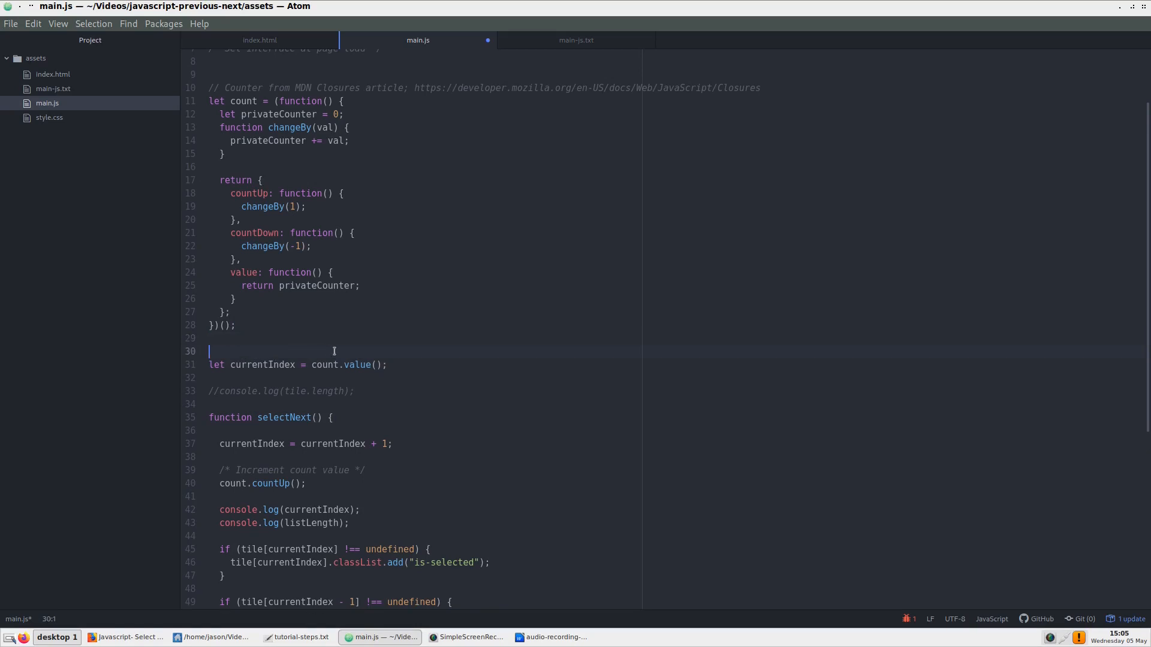
# Step: Label the currentIndex declaration with a '// Count value' comment
pyautogui.write('//')
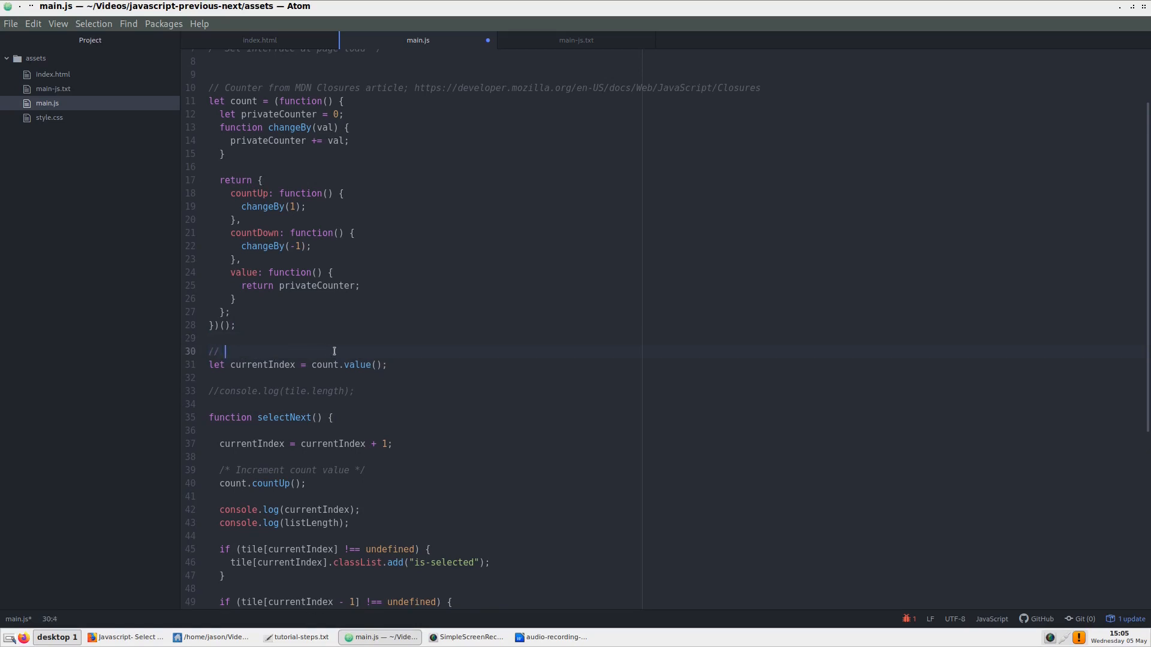
pyautogui.write('Count v')
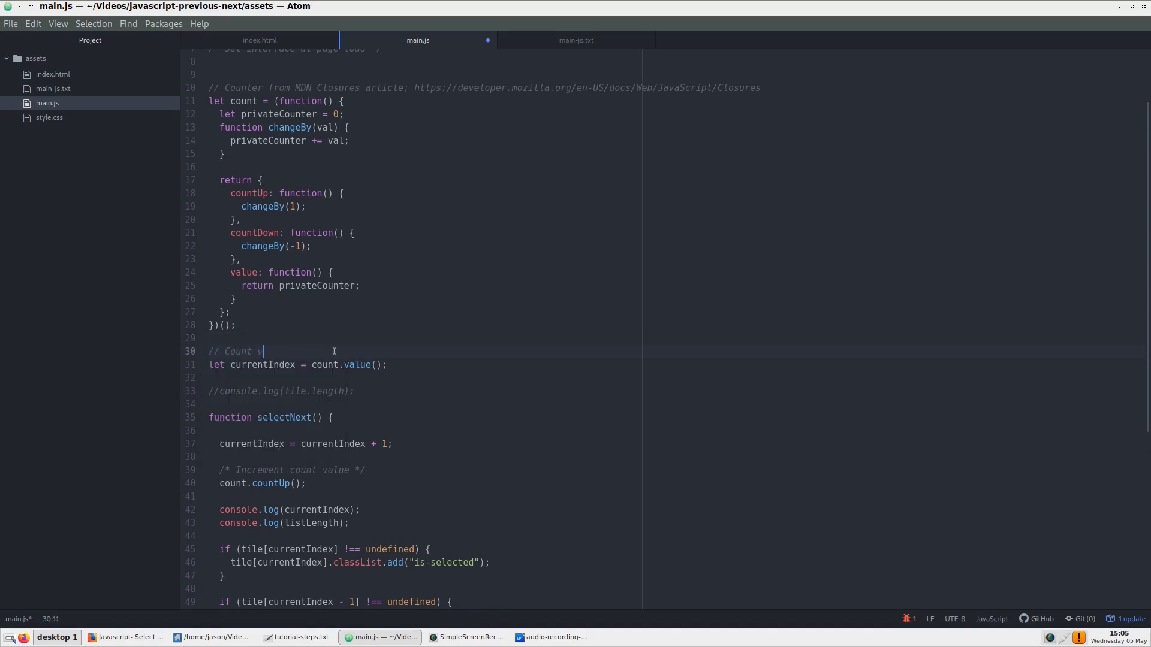
pyautogui.write('value')
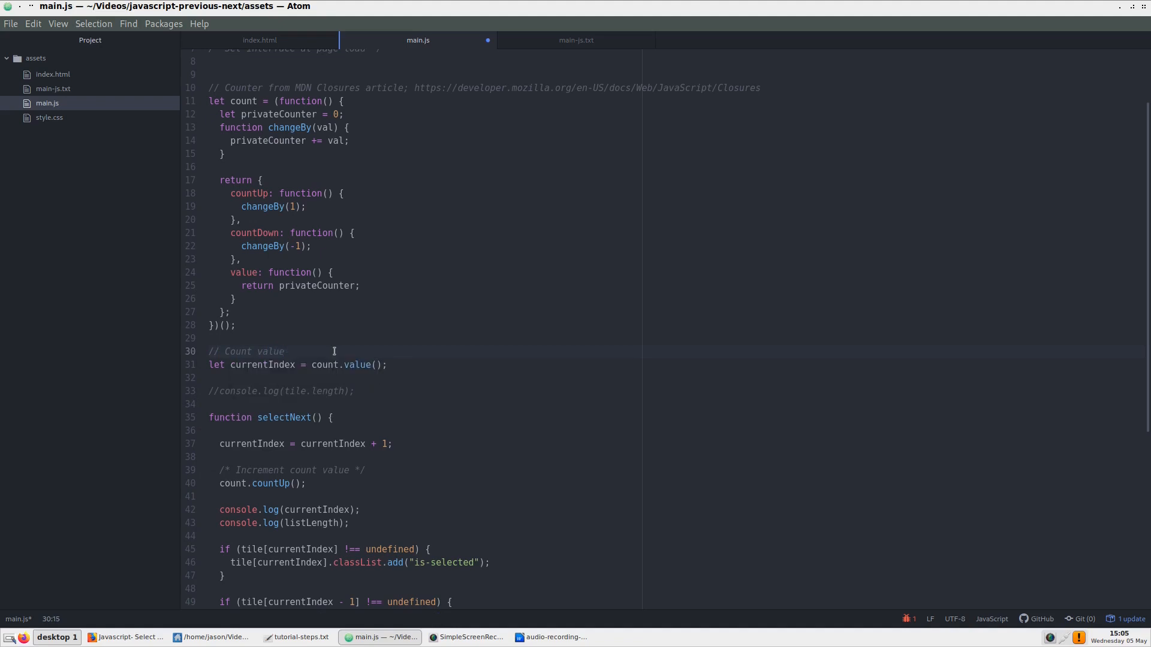
pyautogui.scroll(-3)
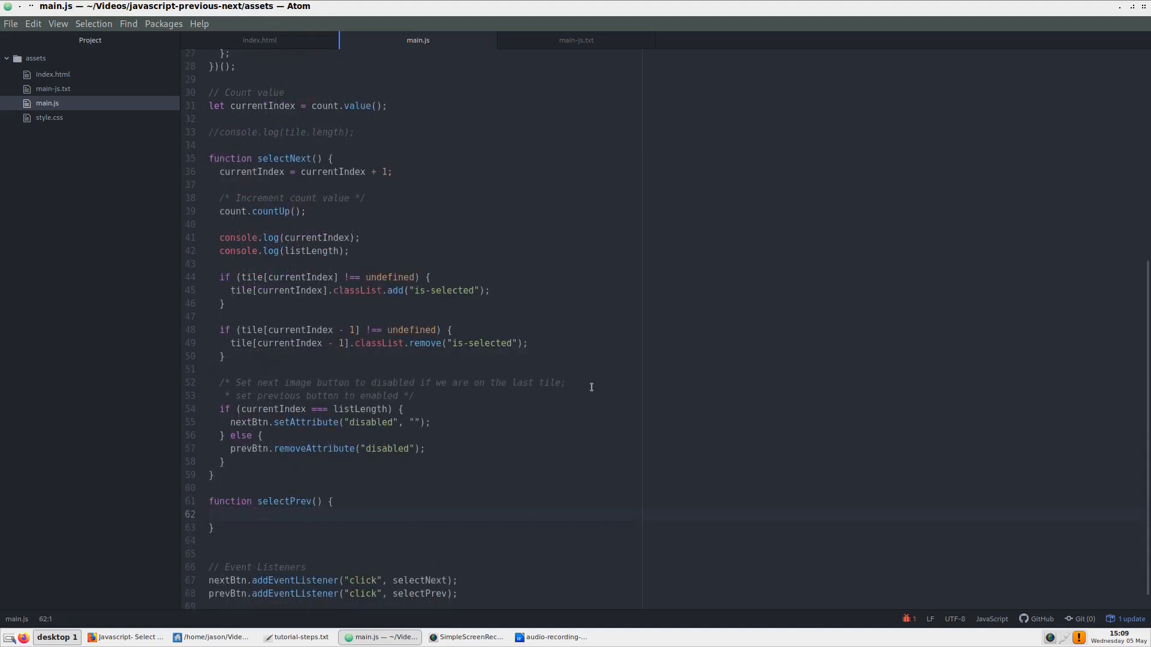
# Step: Give selectPrev count.countDown(), an if adding is-selected to tile[currentIndex - 1], and removal from tile[currentIndex]
pyautogui.write('/* Decrement count value */')
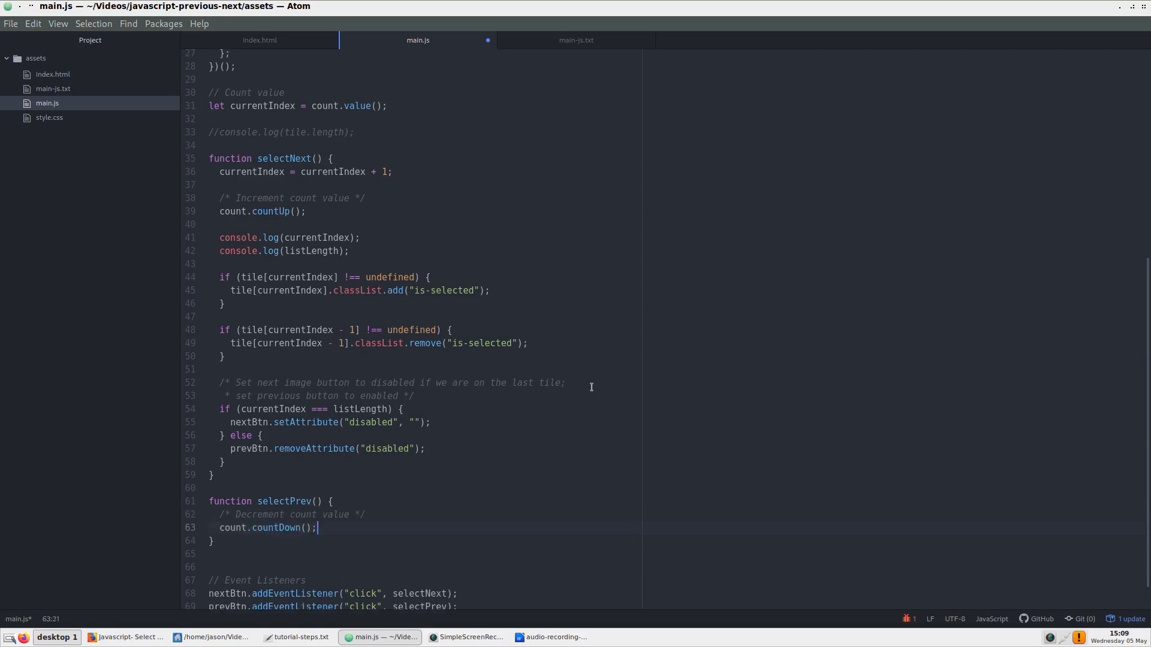
pyautogui.moveTo(504, 460)
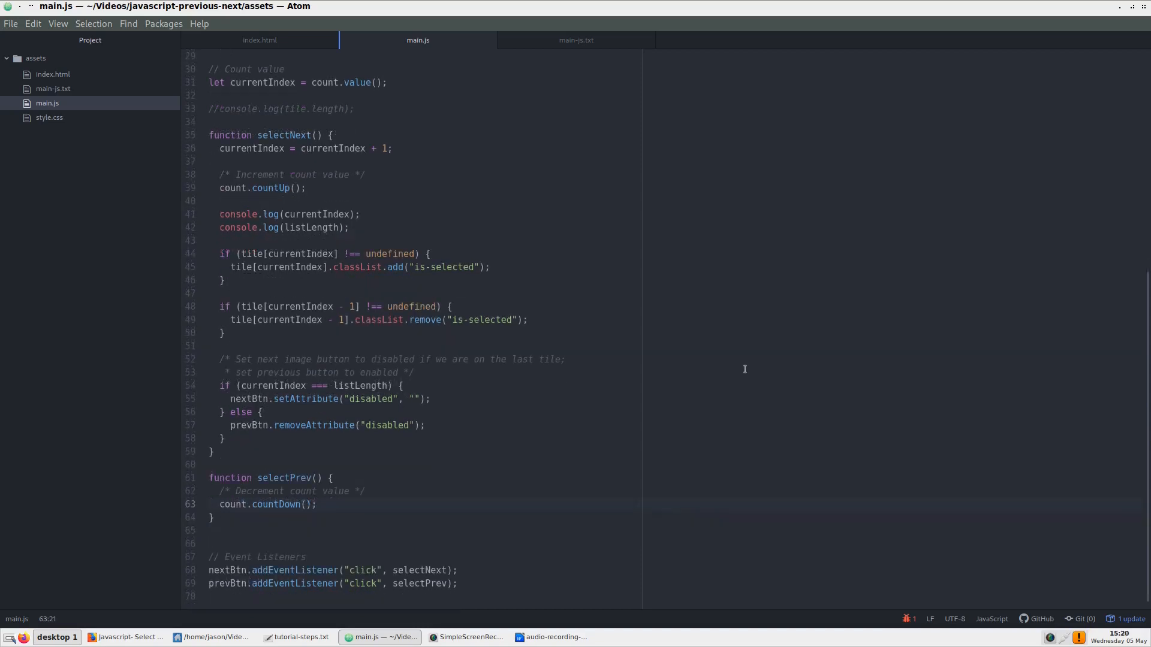
pyautogui.press('enter')
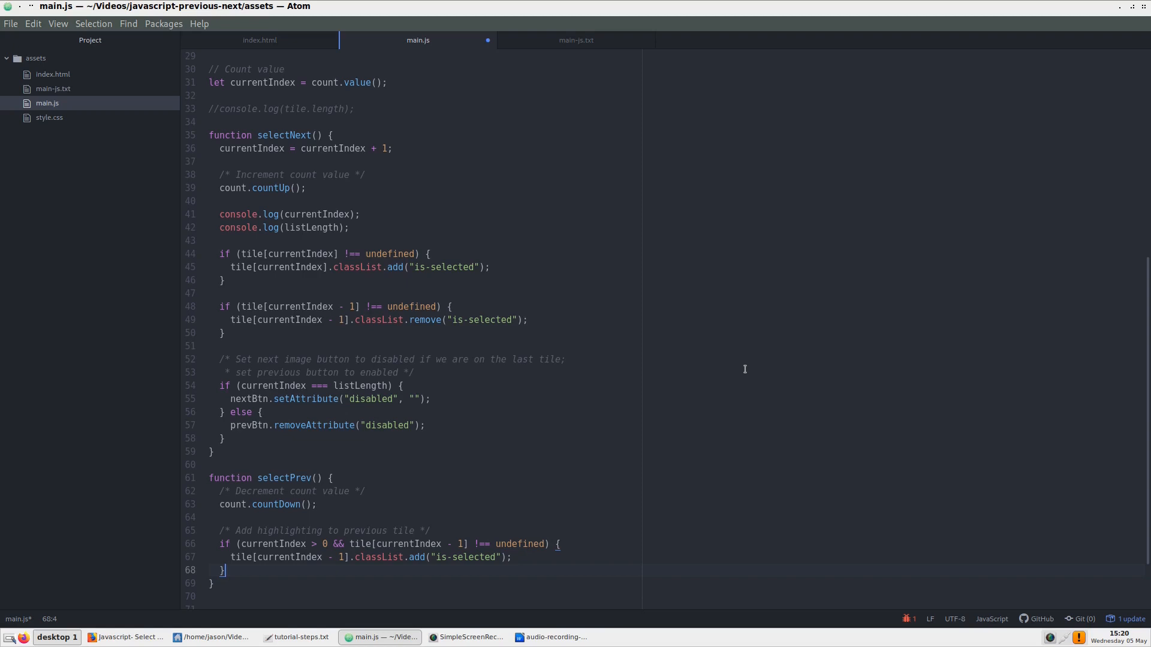
pyautogui.scroll(-3)
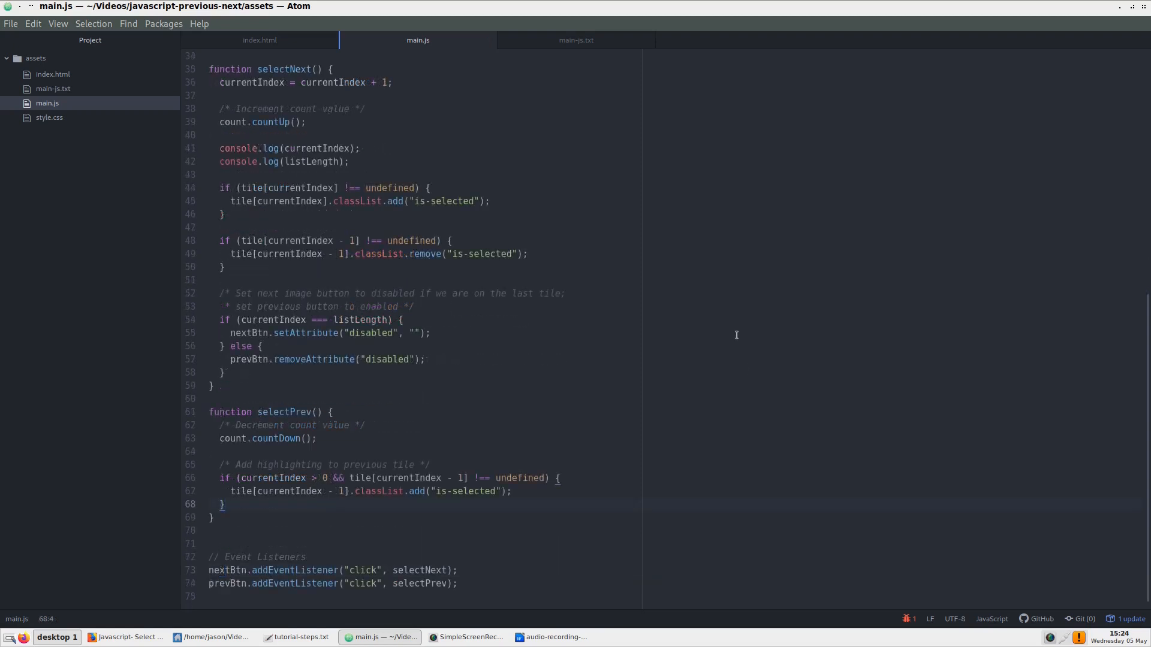
pyautogui.press('Enter')
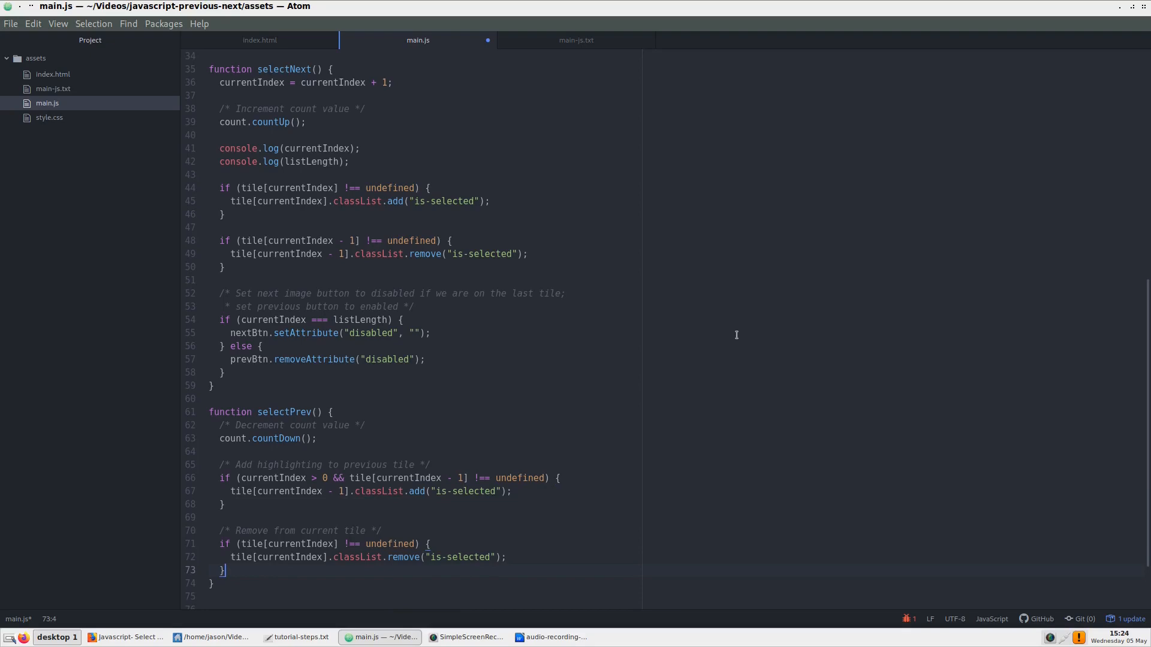
# Step: Test Next and Previous in Firefox, stepping the highlight to the last tile and back one
pyautogui.click(124, 637)
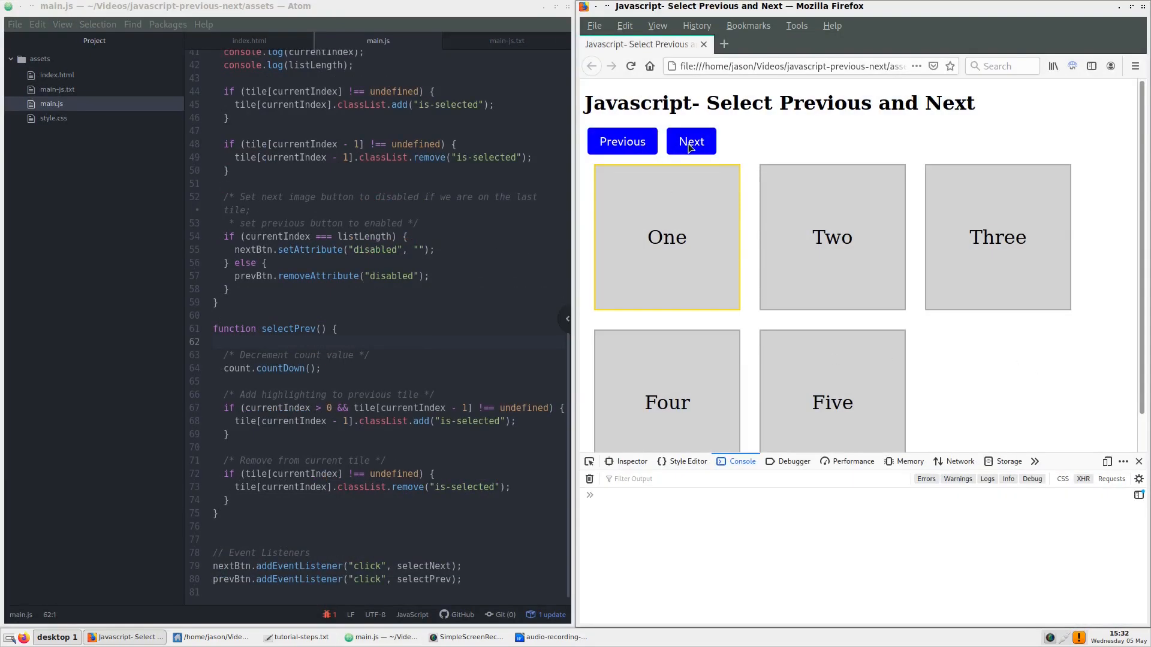
pyautogui.click(690, 142)
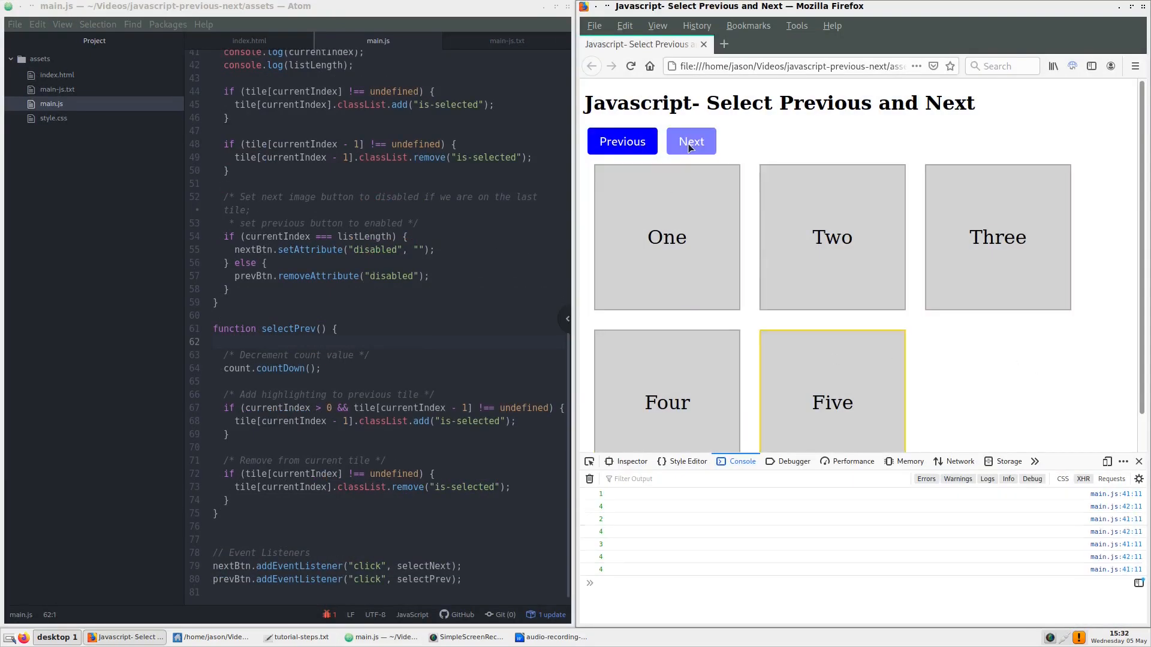
pyautogui.click(622, 141)
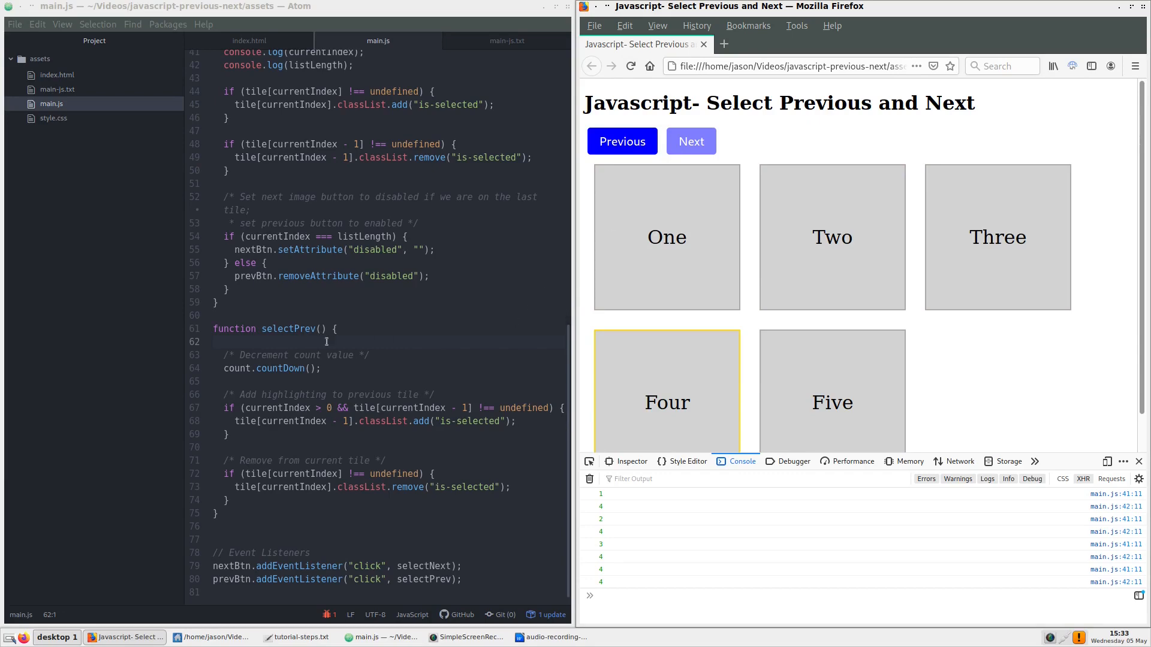
# Step: Move the '// Count value' and currentIndex lines from the top of main.js into selectPrev
pyautogui.scroll(3)
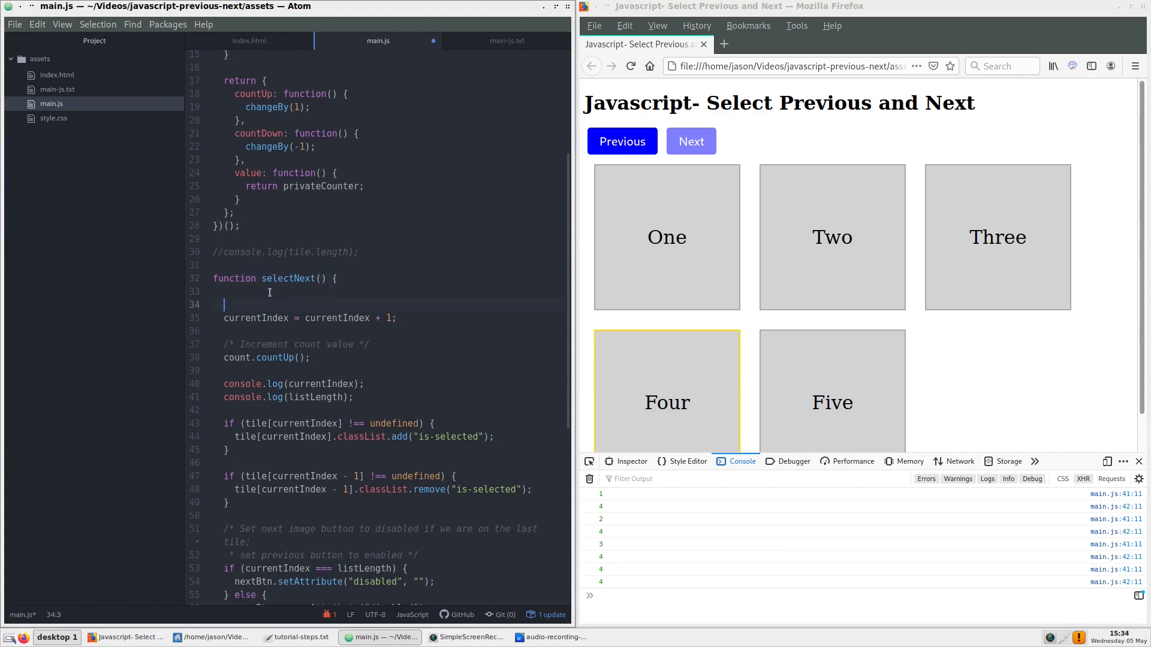
pyautogui.press('Backspace')
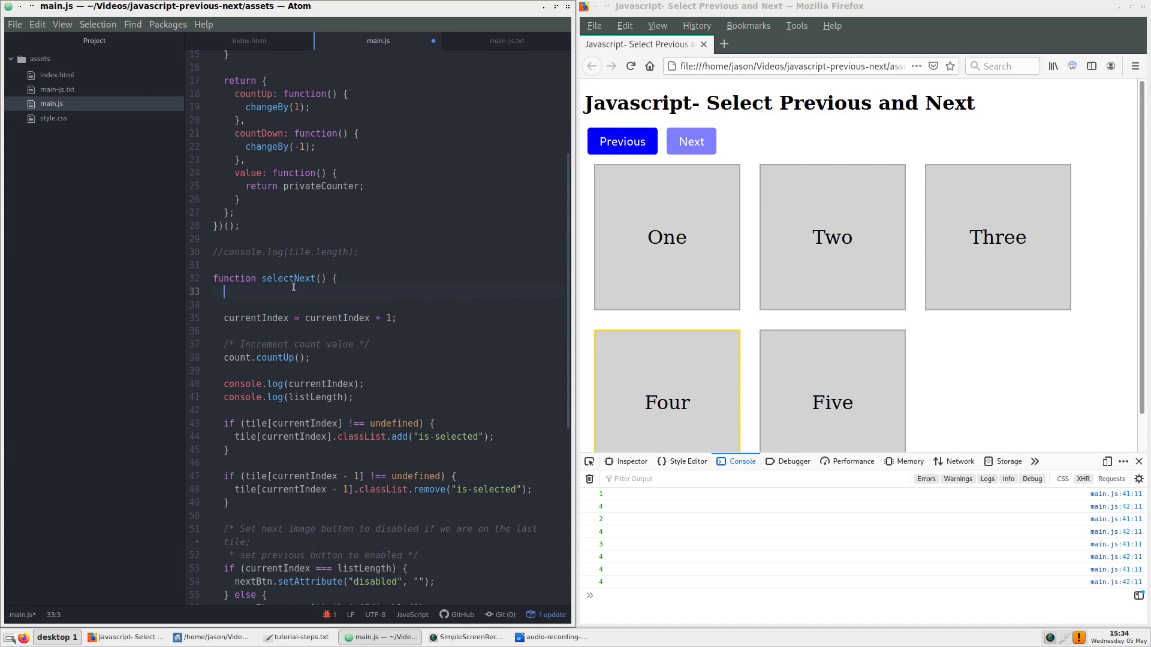
pyautogui.scroll(-3)
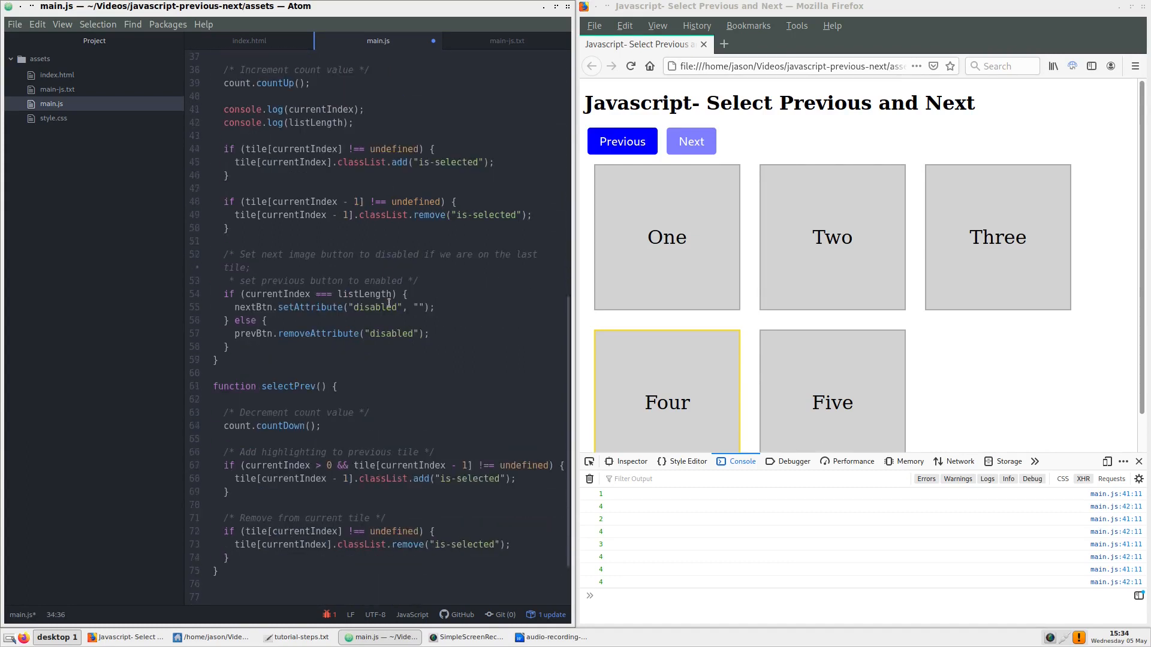
pyautogui.scroll(-3)
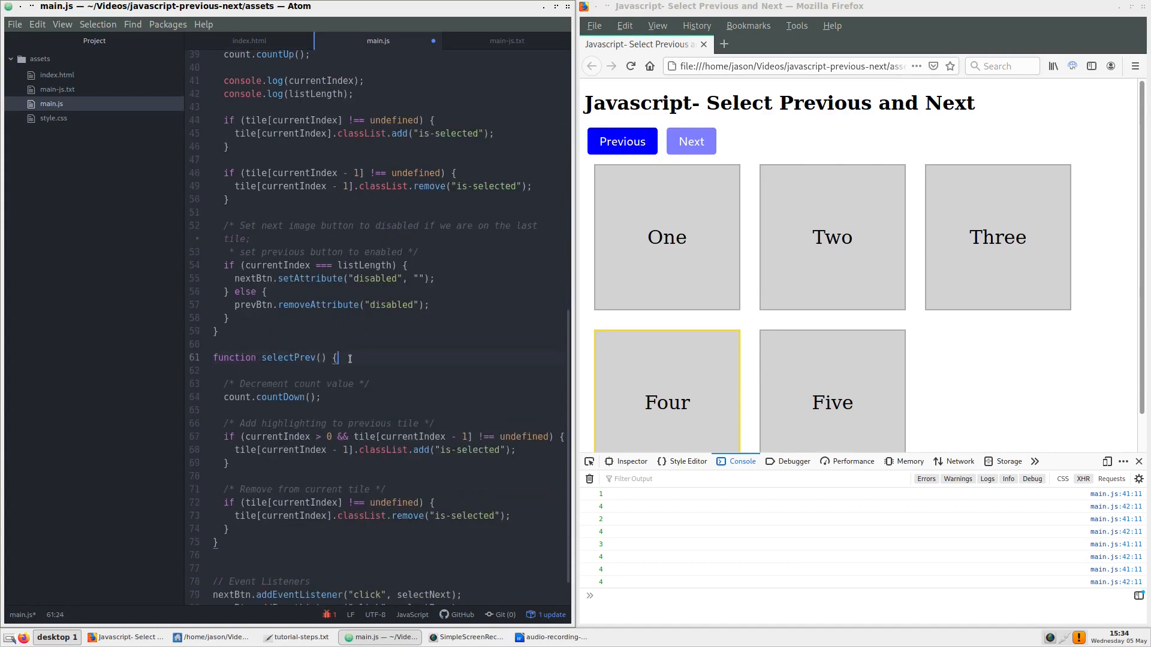
pyautogui.write('// Count value')
pyautogui.write('let currentIndex = count.value();')
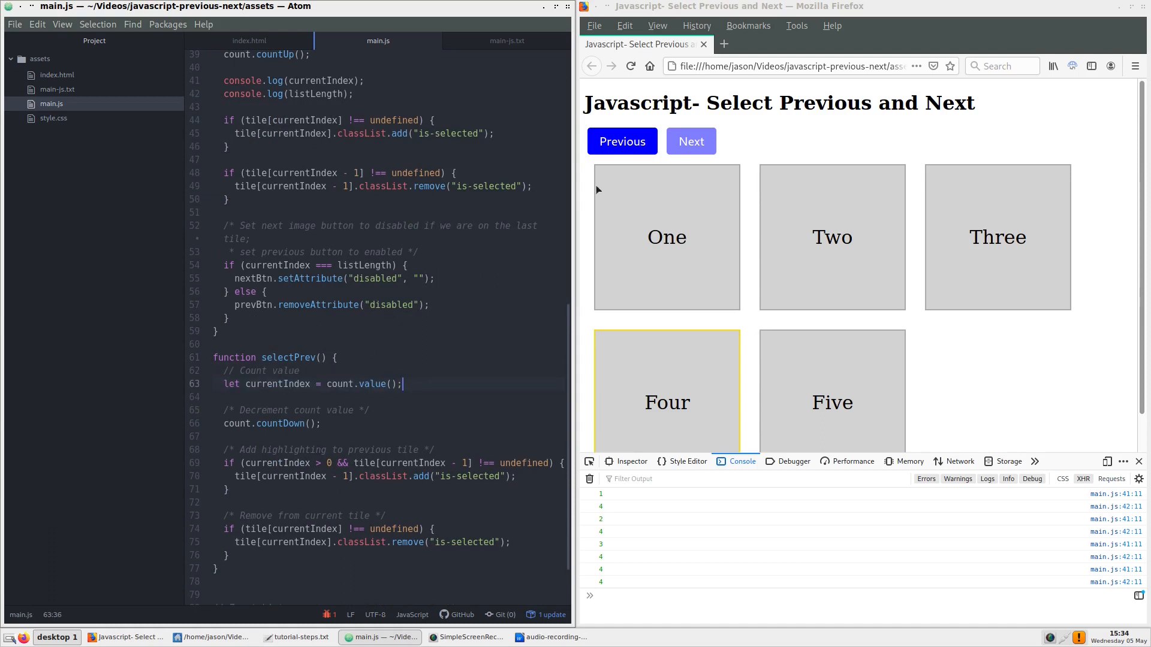
# Step: Reload the page and verify Next then Previous leaves the highlight on One
pyautogui.click(629, 66)
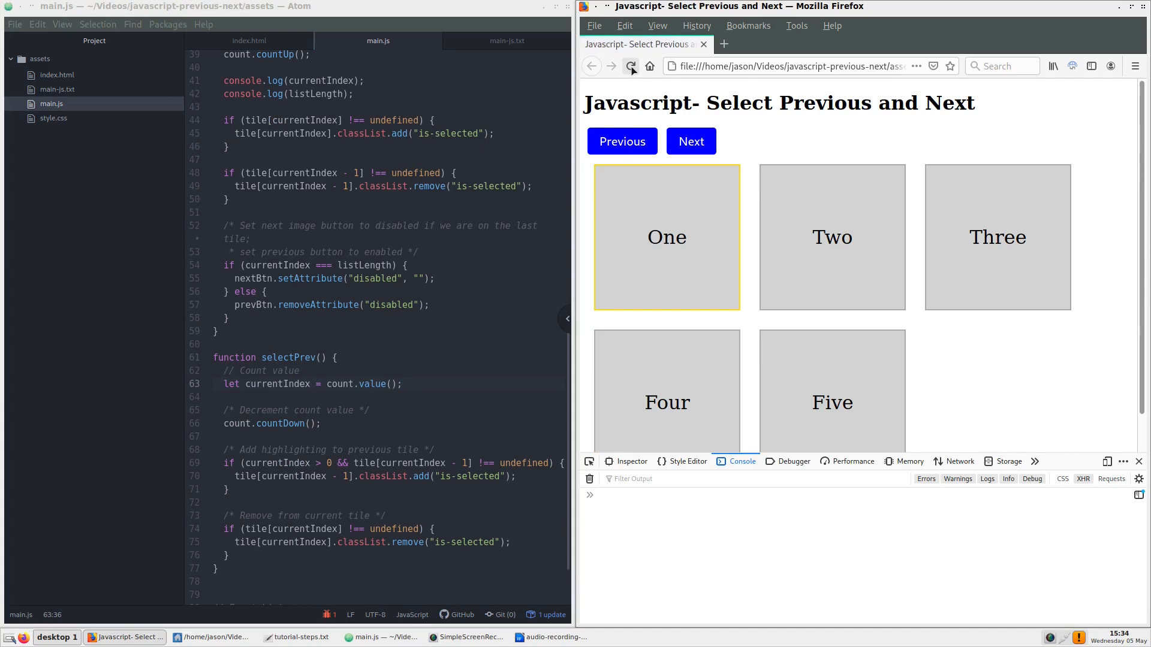
pyautogui.click(690, 141)
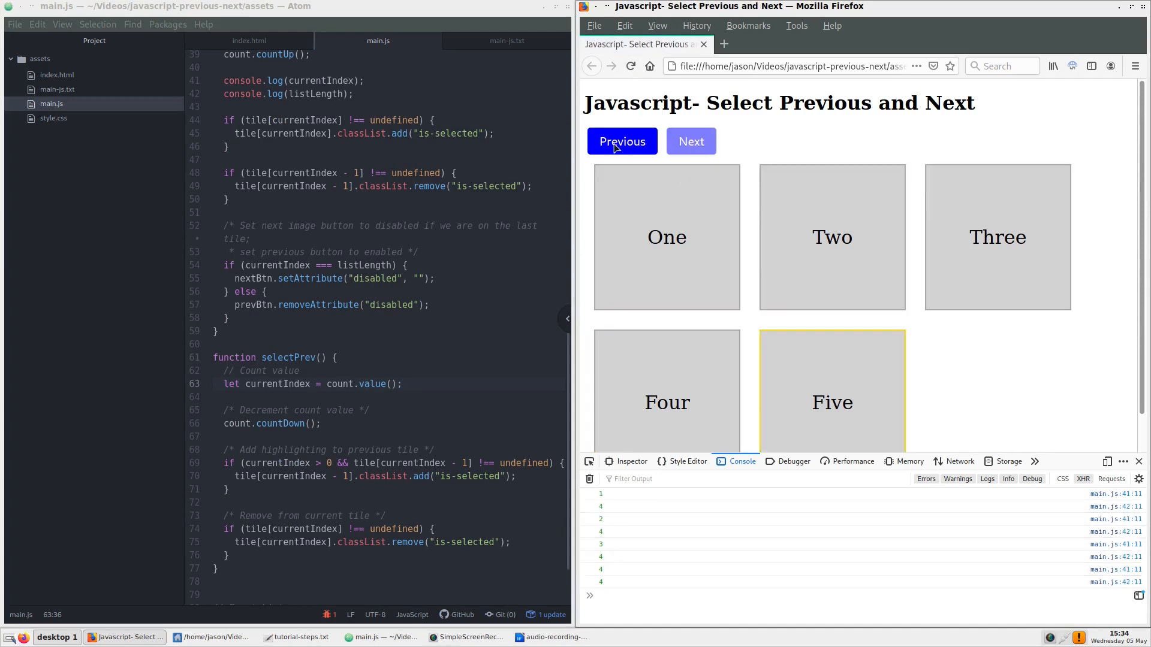
pyautogui.click(623, 141)
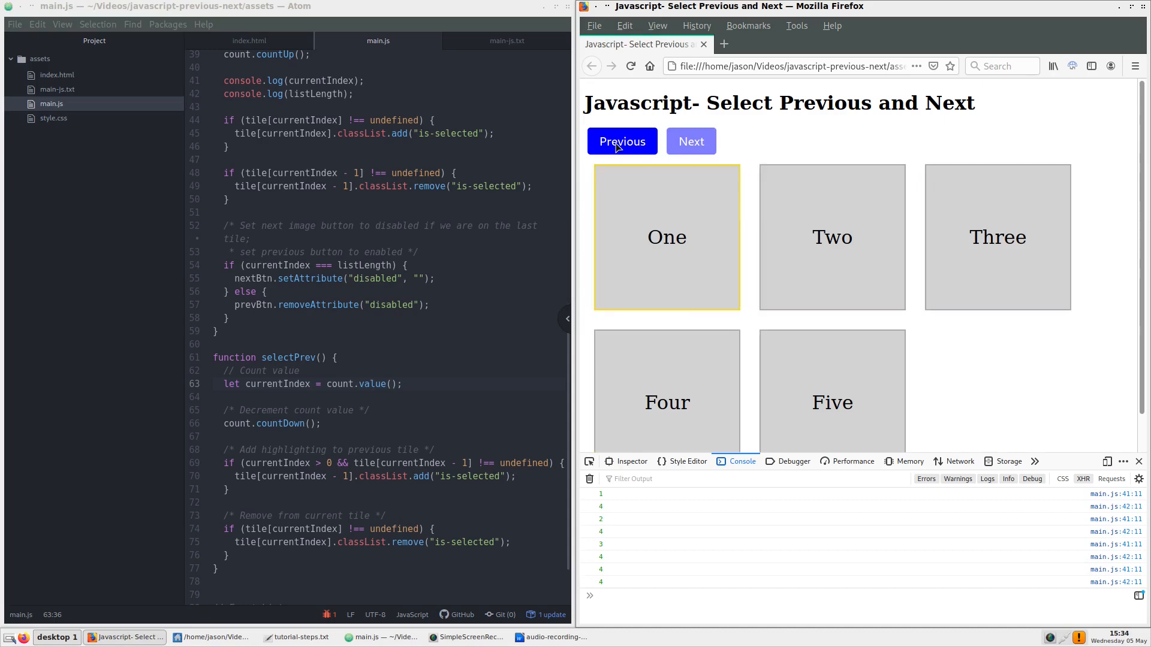
pyautogui.moveTo(743, 115)
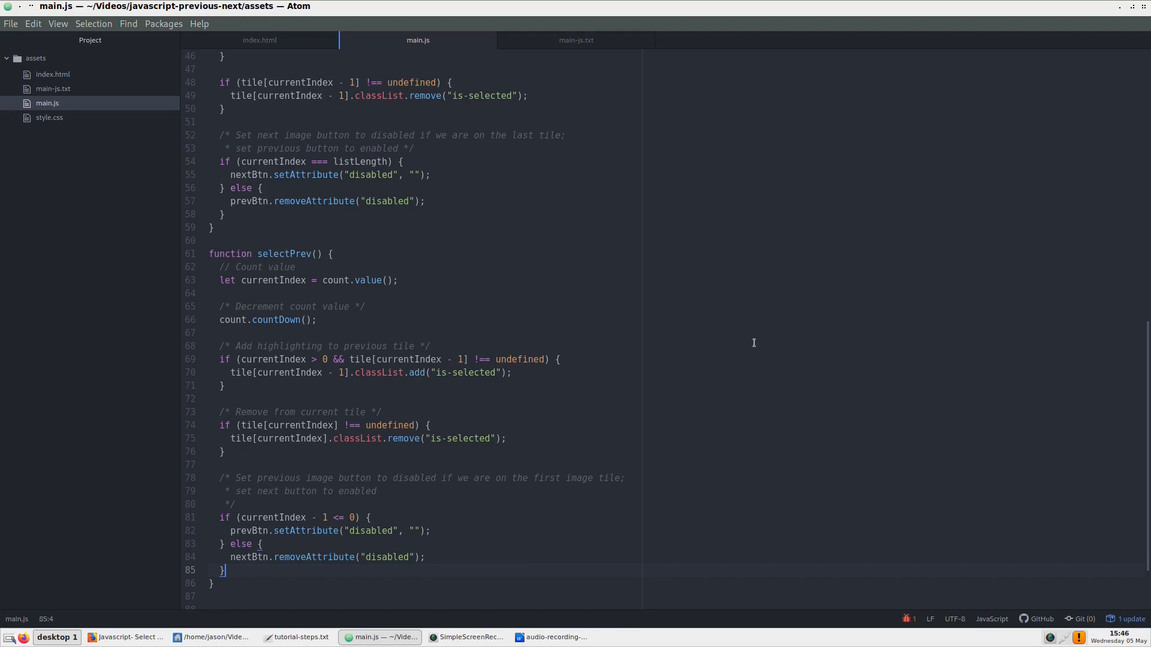
# Step: Switch to Firefox after saving the disable/enable logic in selectPrev
pyautogui.click(124, 637)
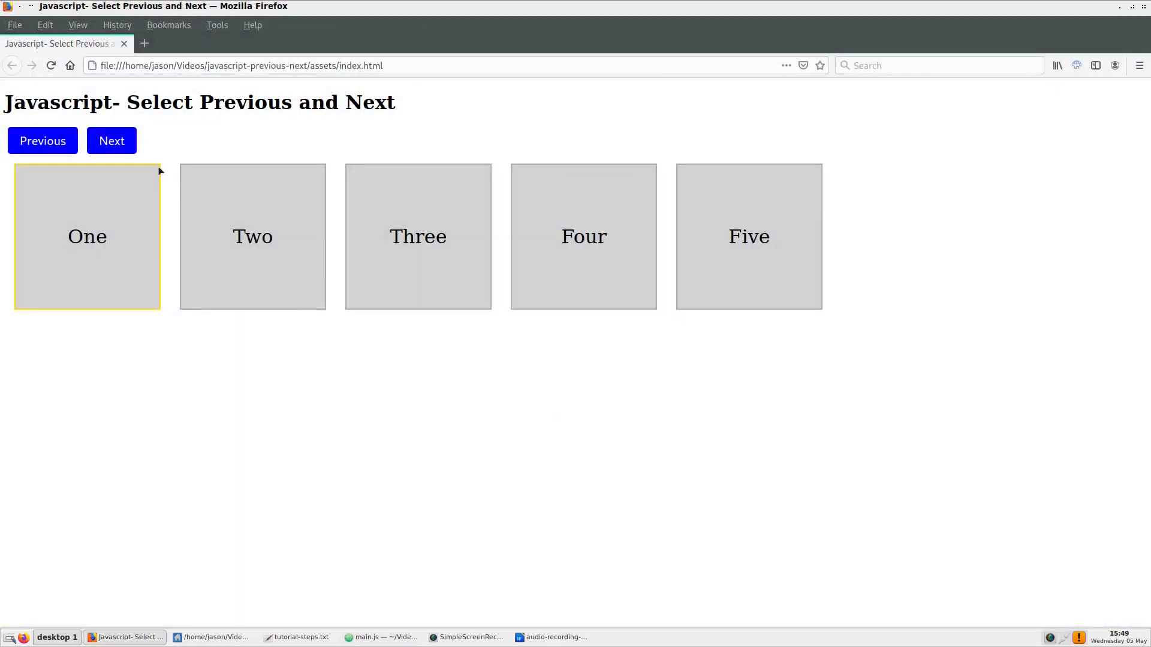
# Step: Step the highlight with Next to Five, then Previous back to One where Previous greys out
pyautogui.click(110, 140)
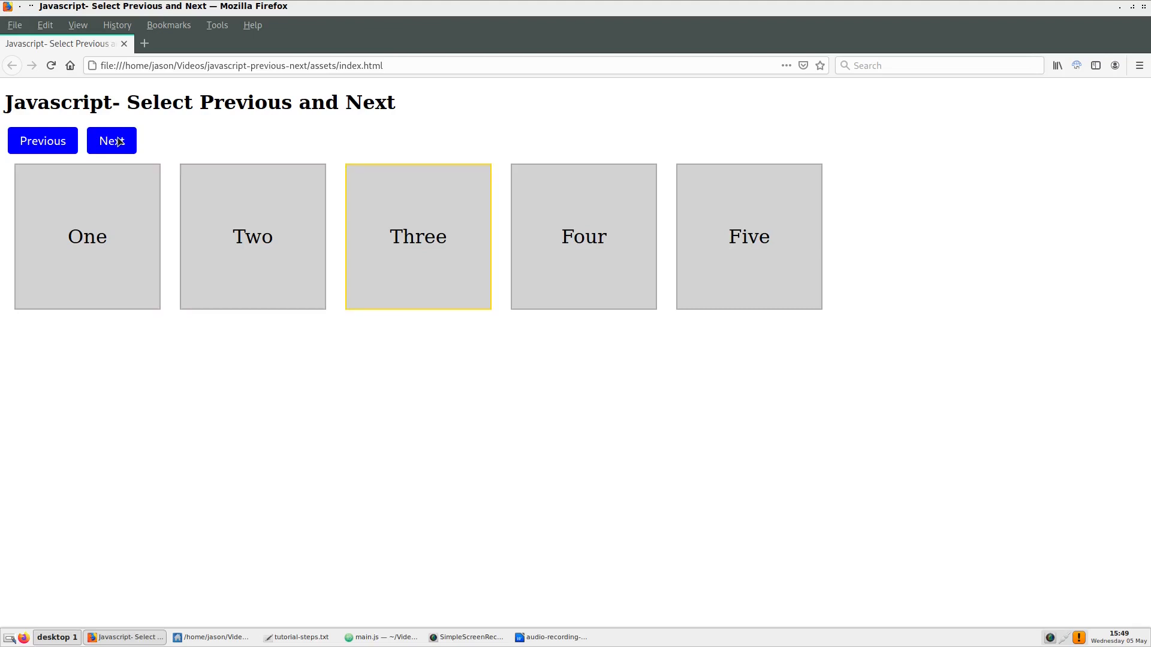
pyautogui.click(110, 140)
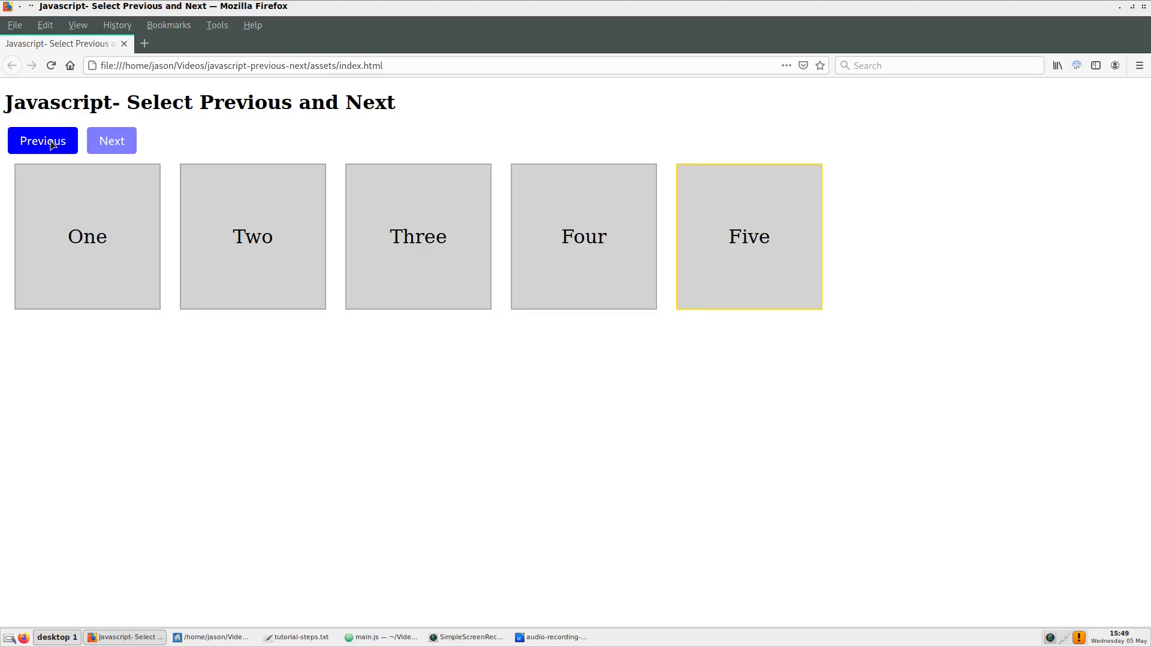
pyautogui.click(42, 140)
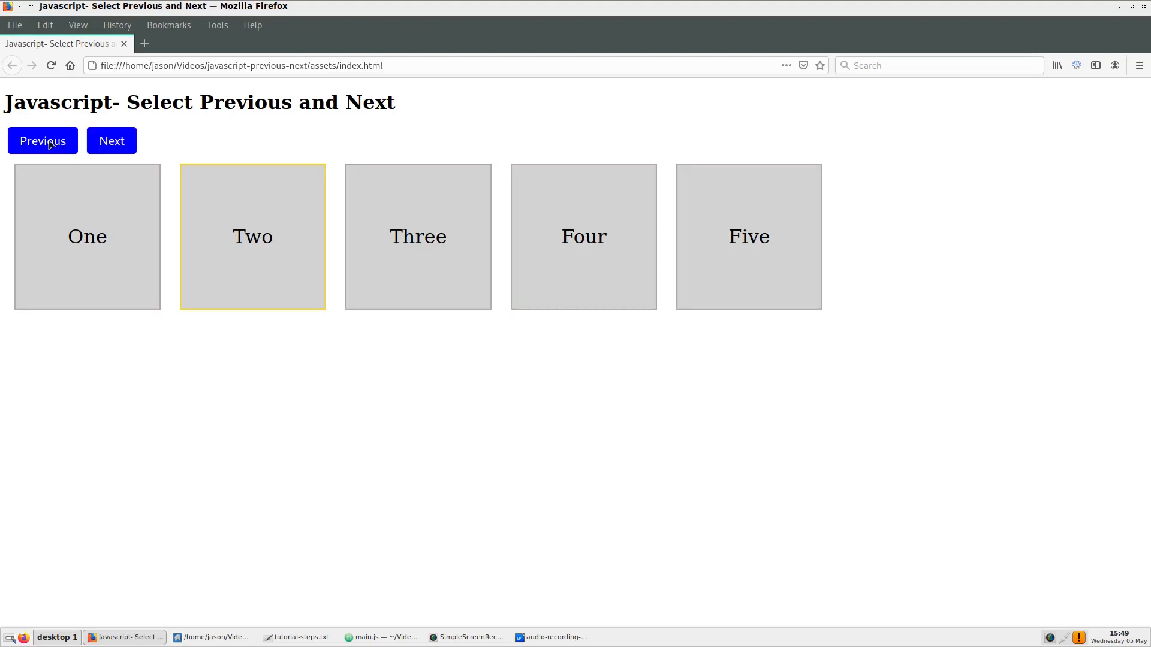
pyautogui.click(42, 141)
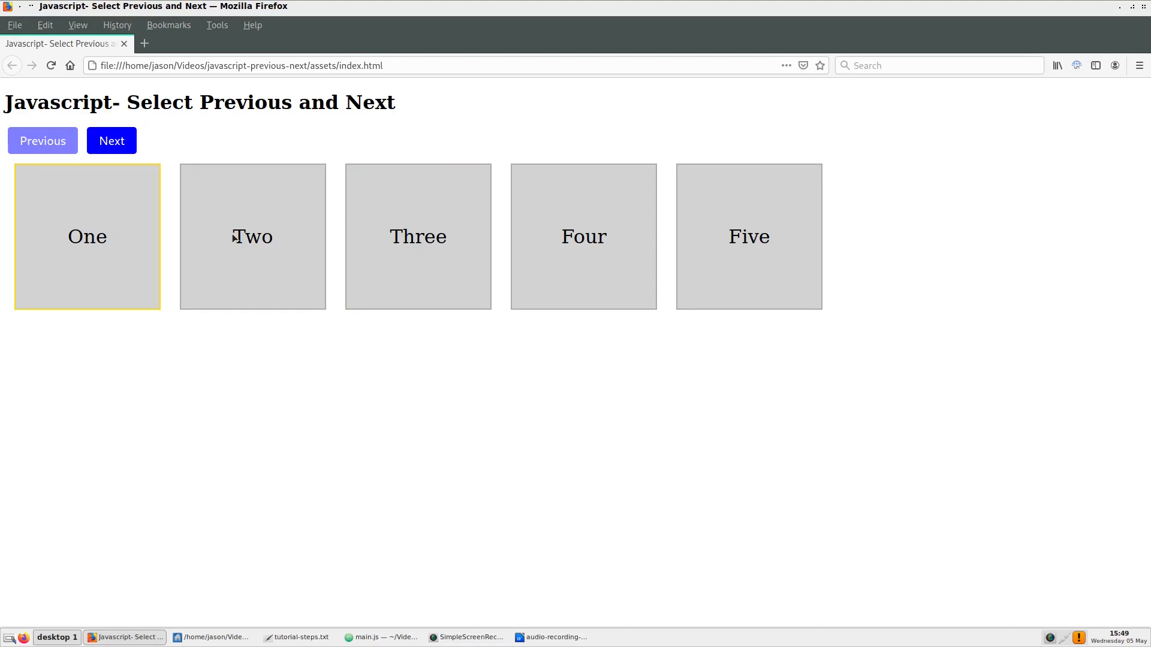
pyautogui.moveTo(352, 374)
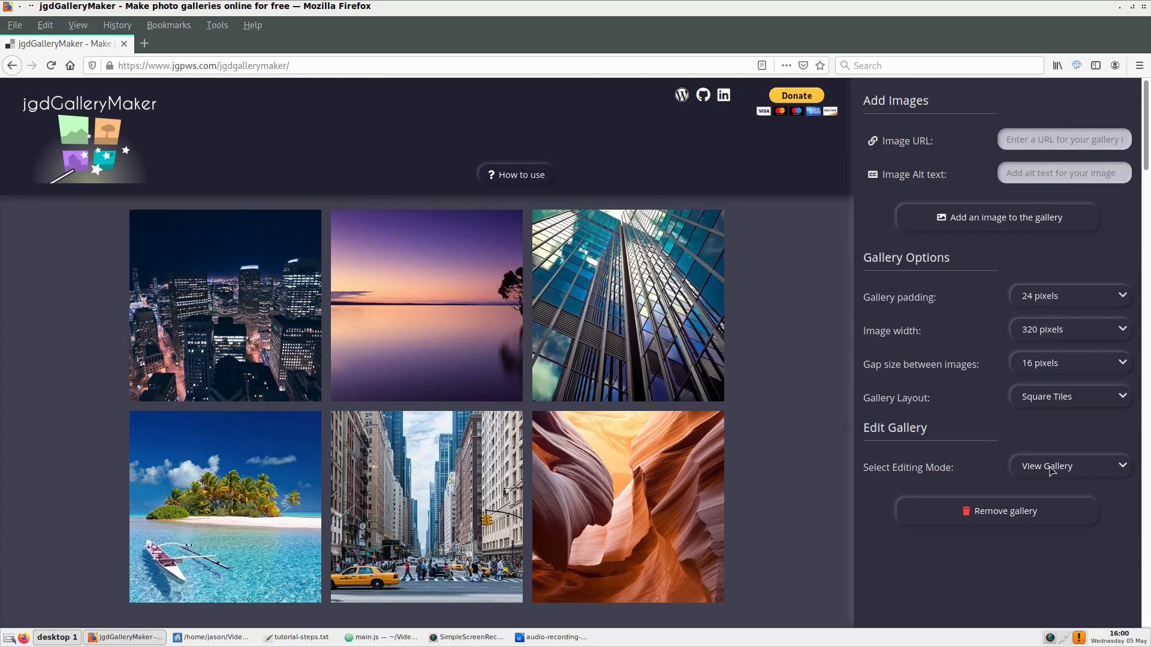
# Step: Set Select Editing Mode to Edit Gallery, highlighting the first image with its toolbar
pyautogui.click(1070, 465)
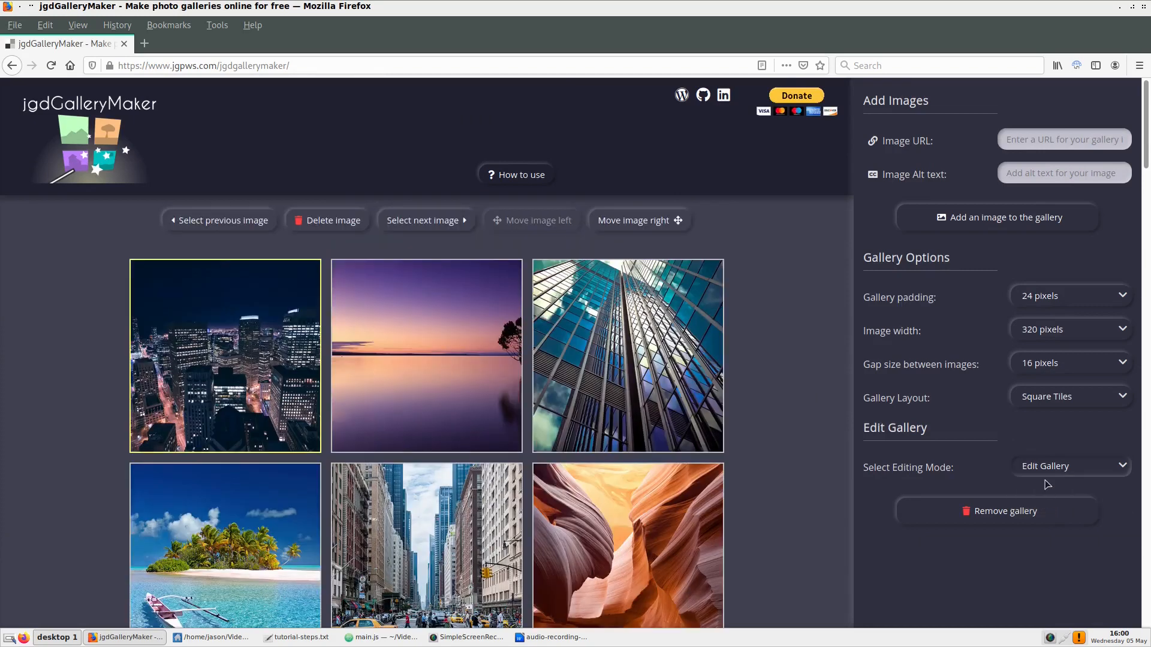
pyautogui.click(422, 220)
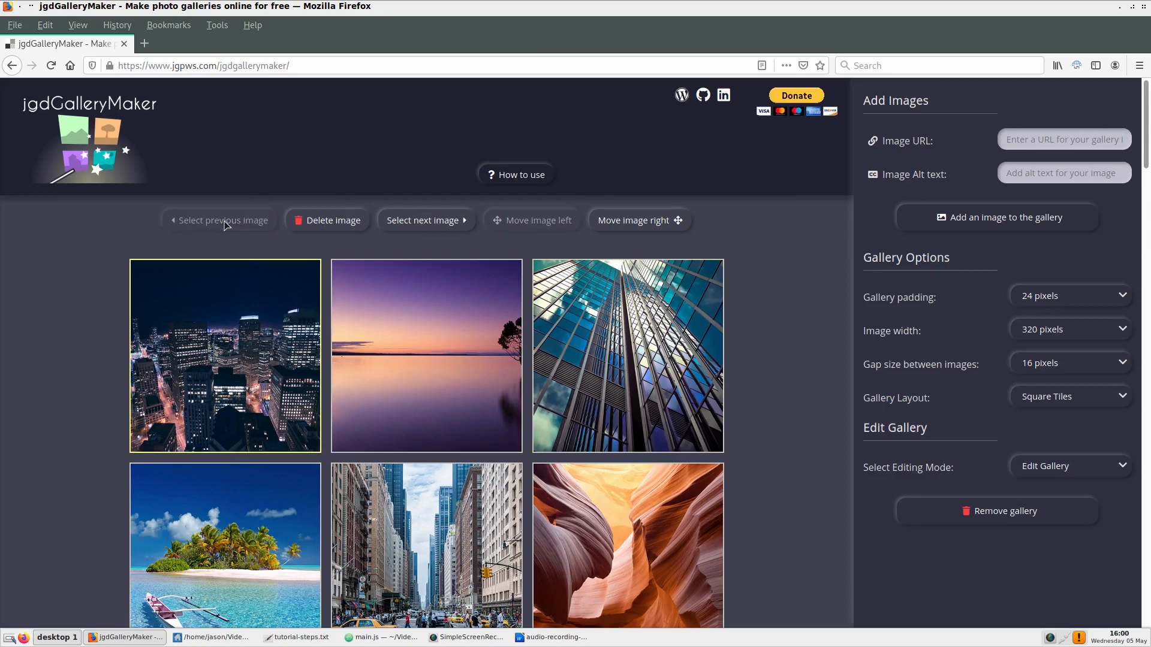
pyautogui.moveTo(87, 300)
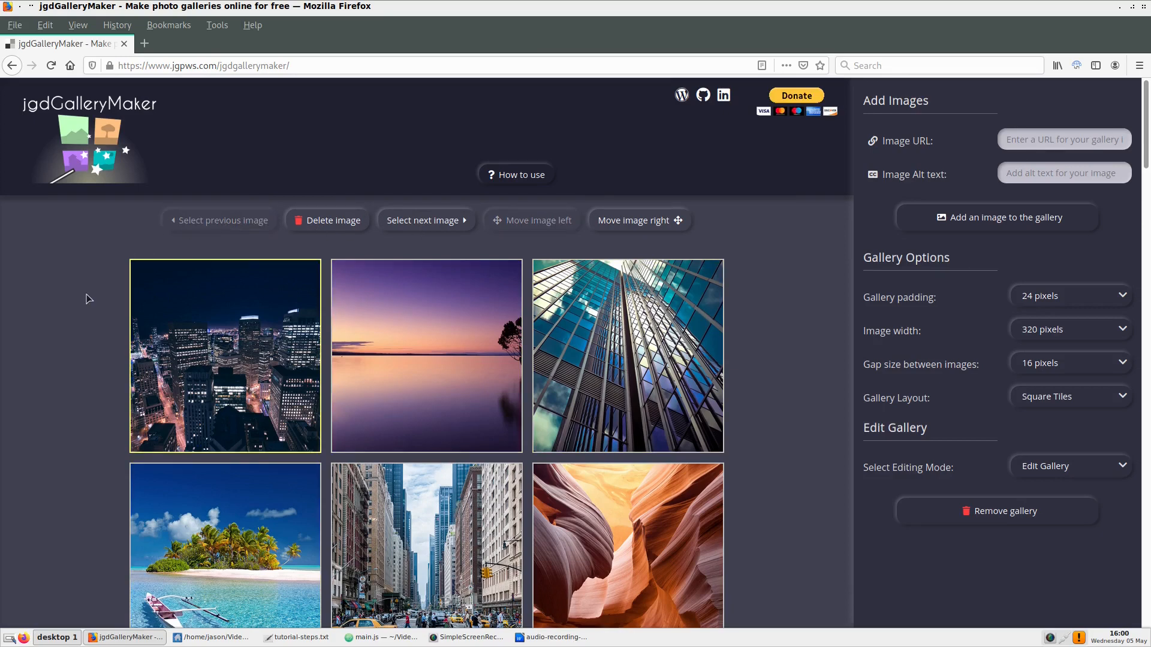